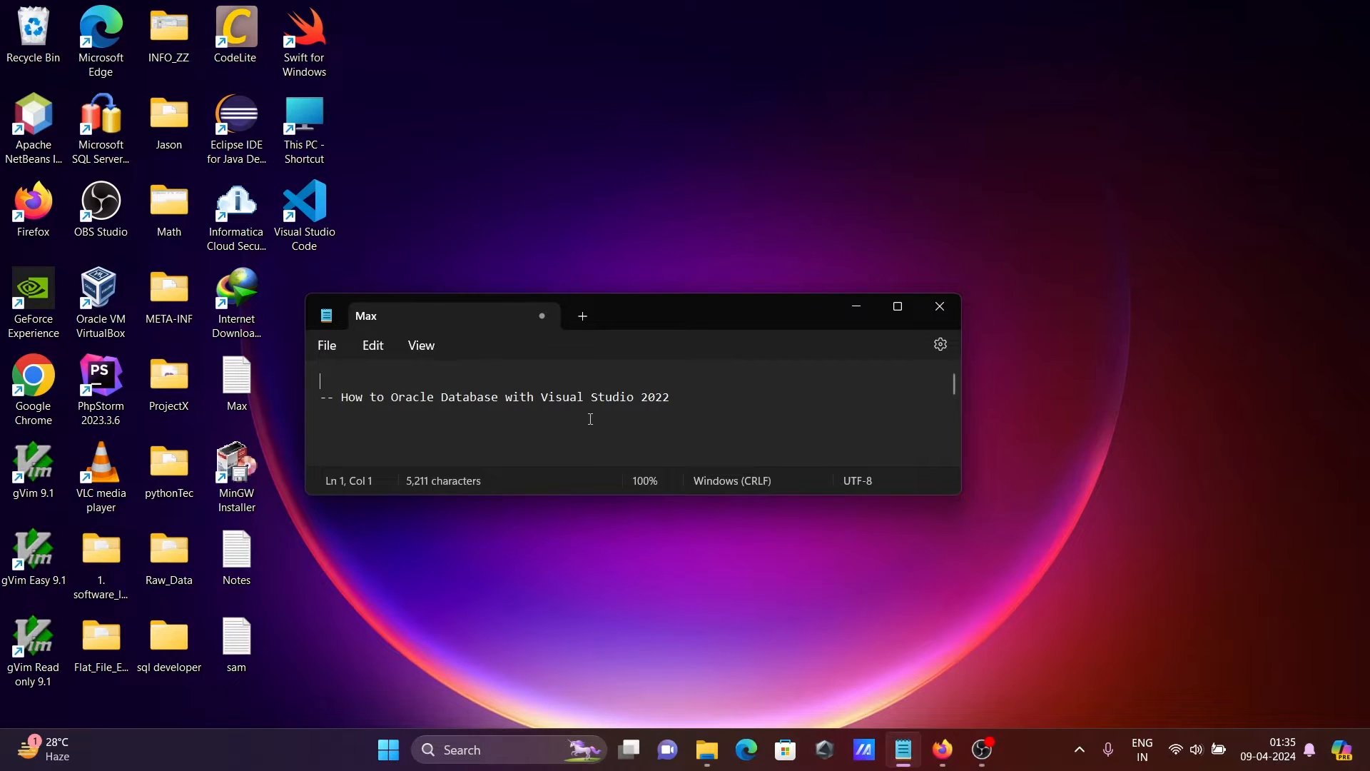
{"action": "mouse_move", "coordinate": [811, 371]}
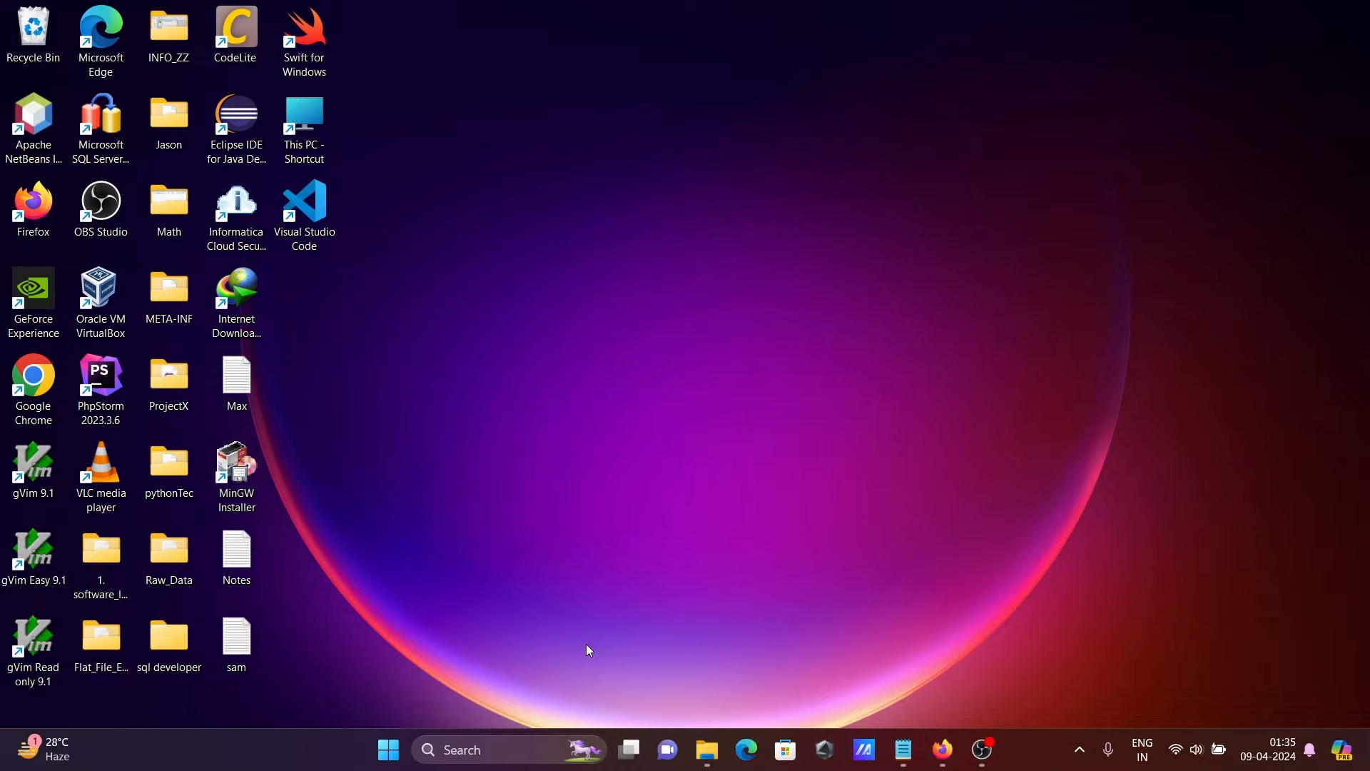
{"action": "mouse_move", "coordinate": [484, 733]}
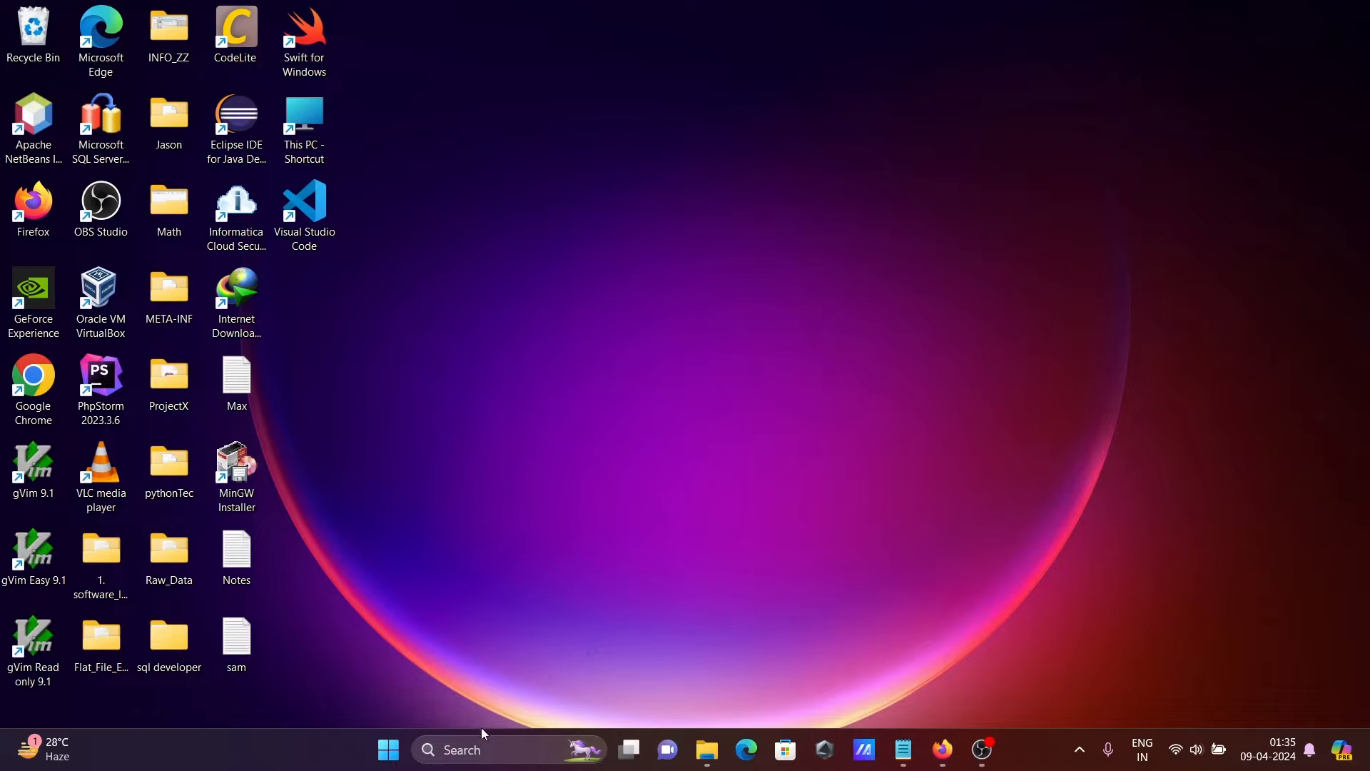
Run sqlplus from cmd and log in as scott to the Oracle 11g instance
{"action": "type", "text": "cmd"}
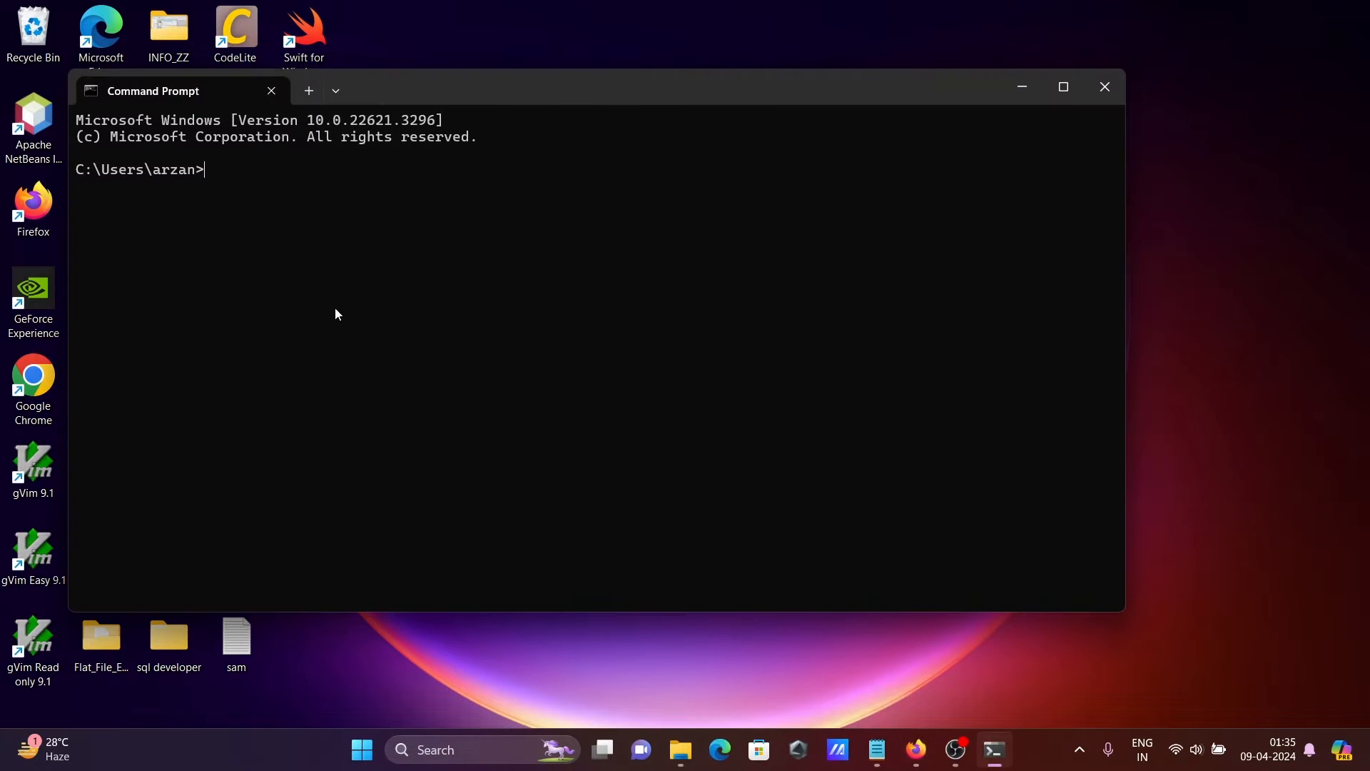
{"action": "type", "text": "sqlplus"}
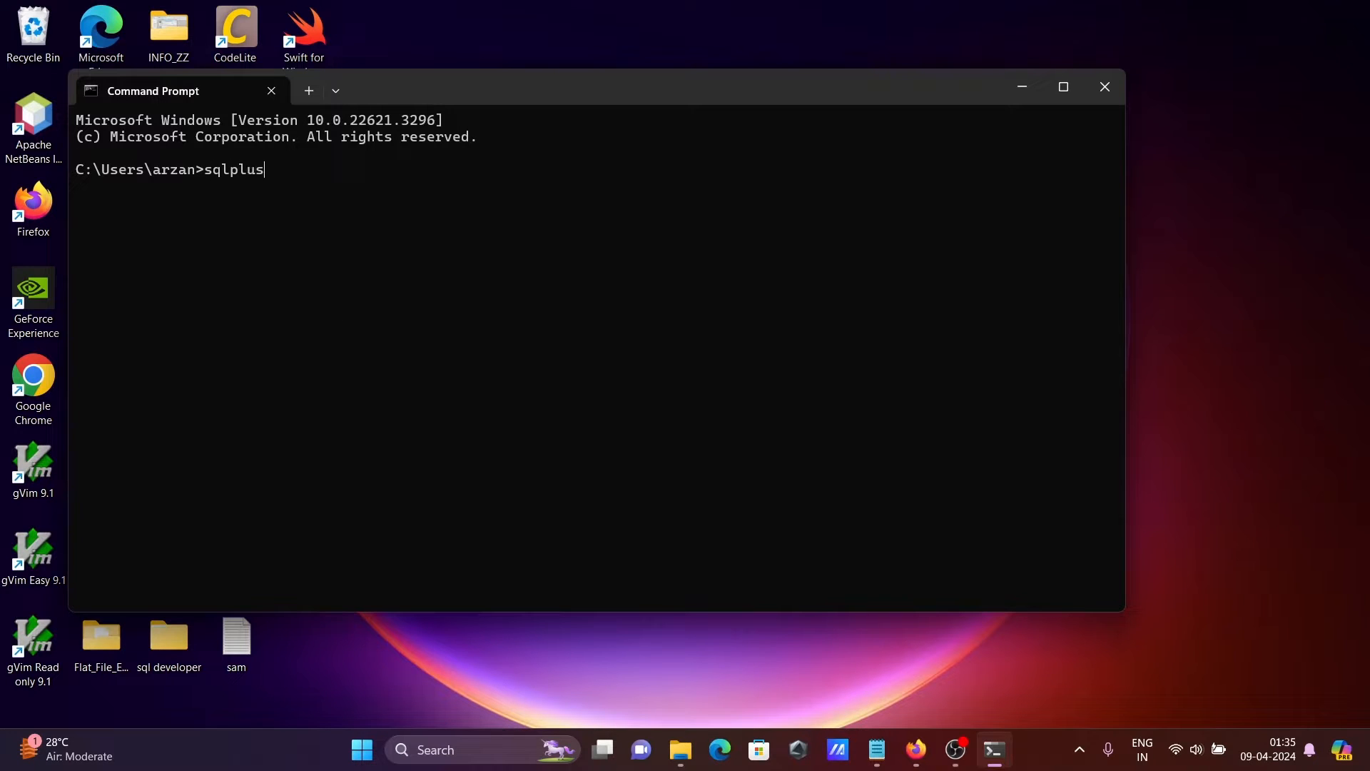
{"action": "key", "text": "enter"}
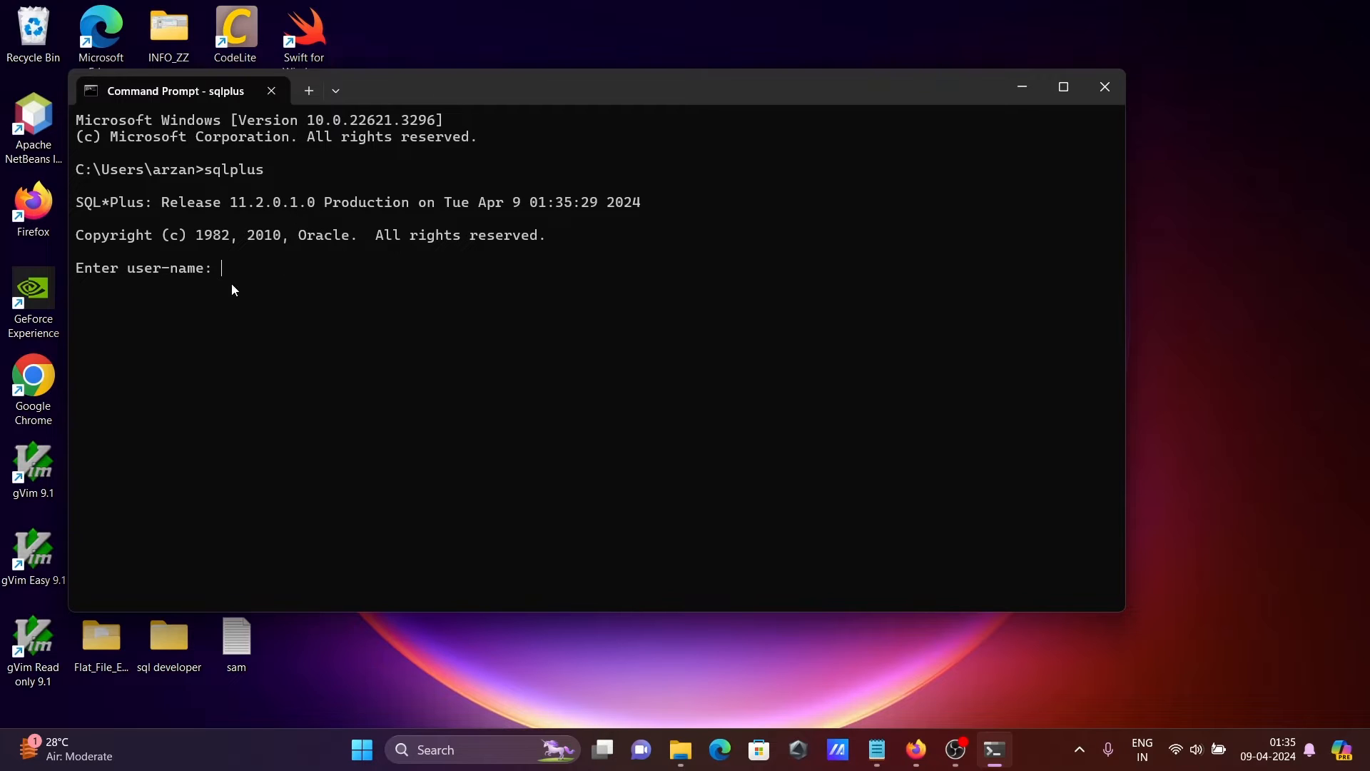
{"action": "type", "text": "sc"}
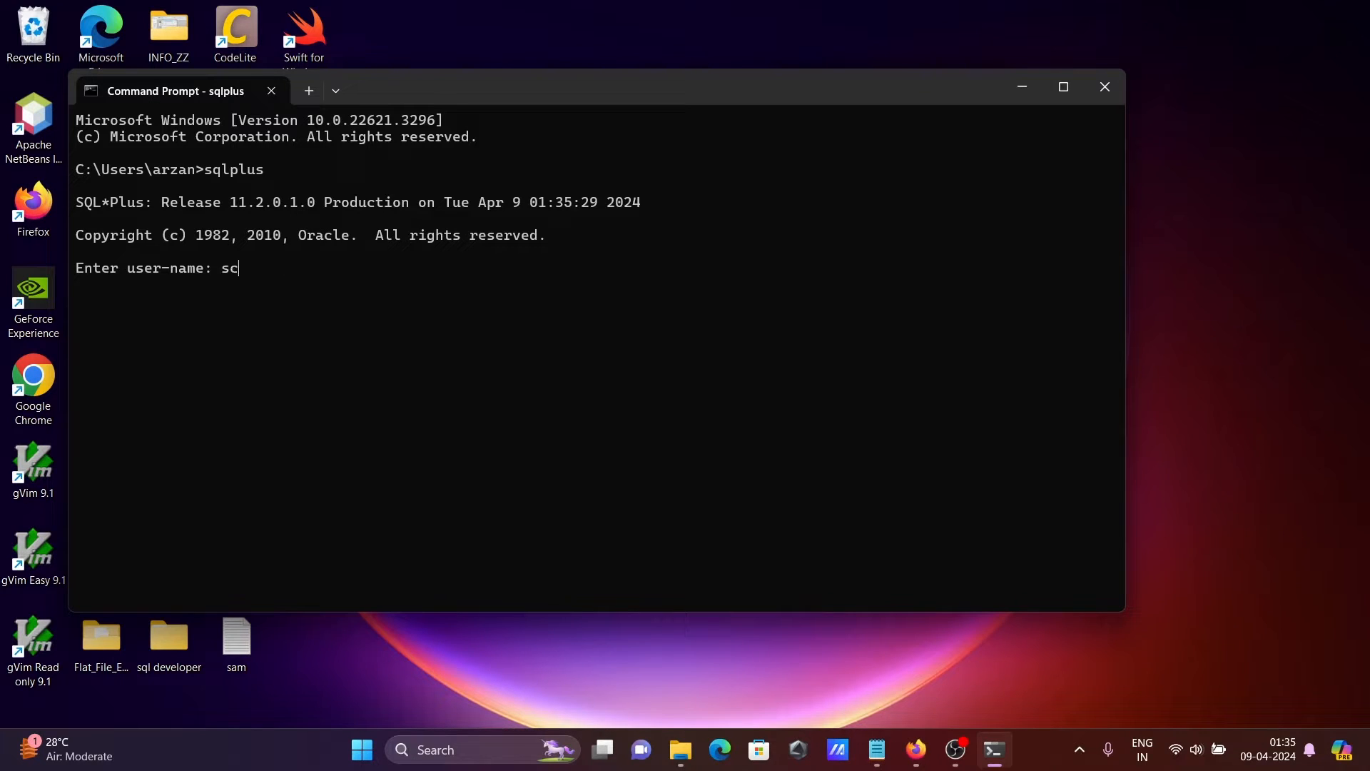
{"action": "type", "text": "tt"}
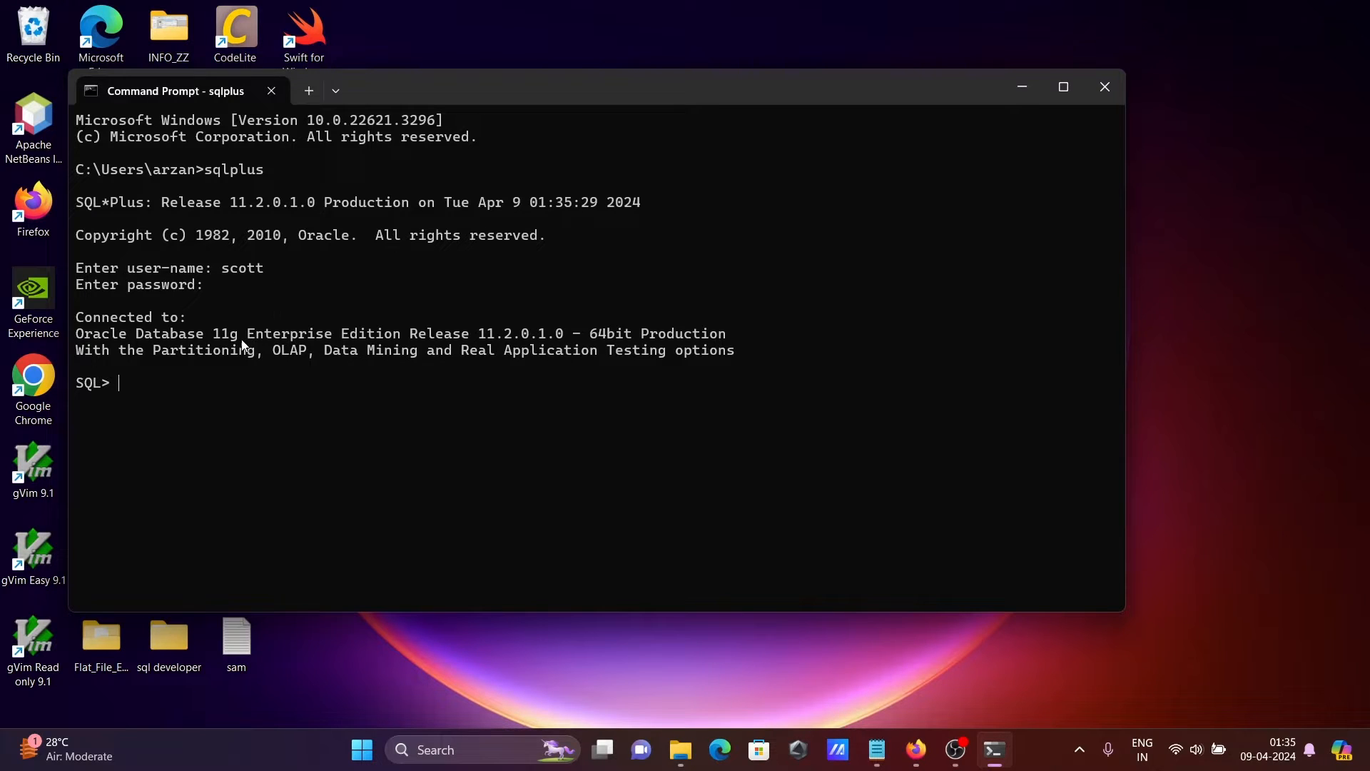
{"action": "mouse_move", "coordinate": [592, 343]}
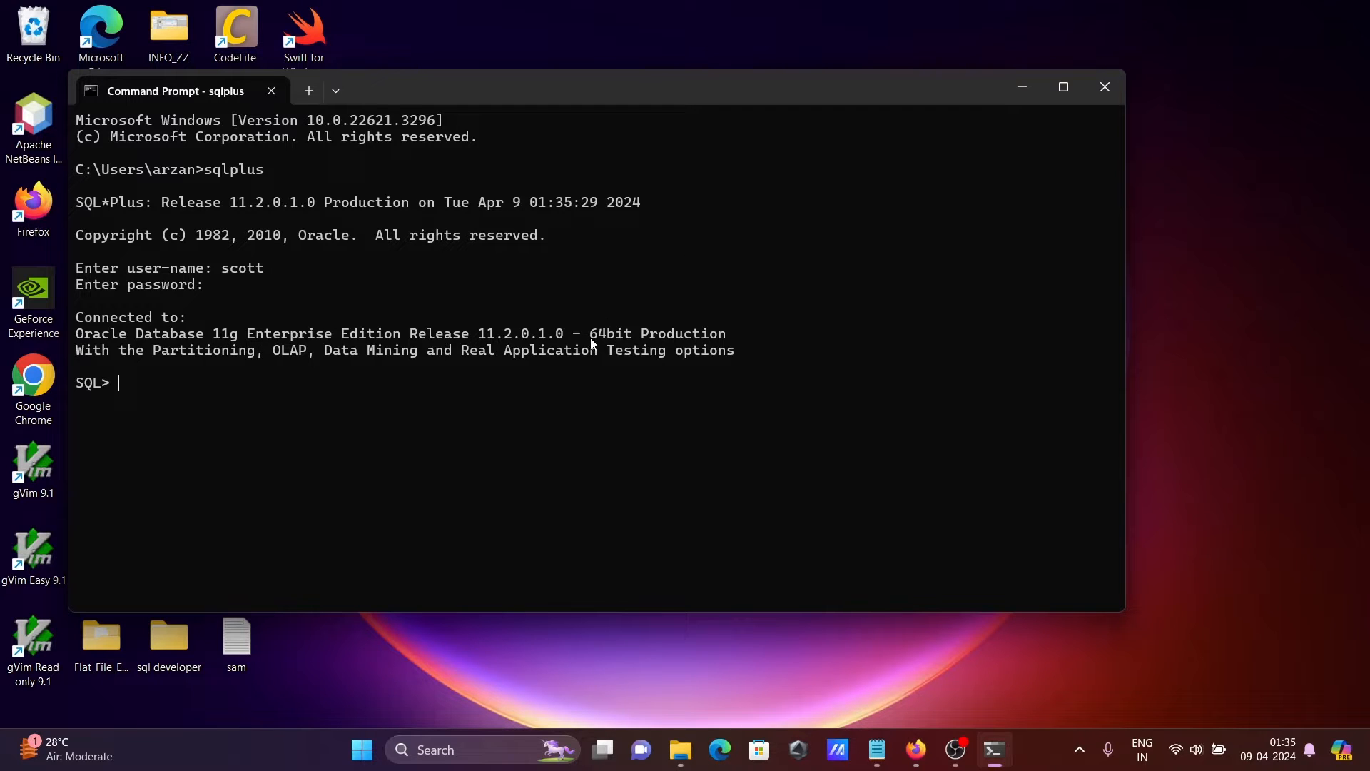
{"action": "mouse_move", "coordinate": [1068, 145]}
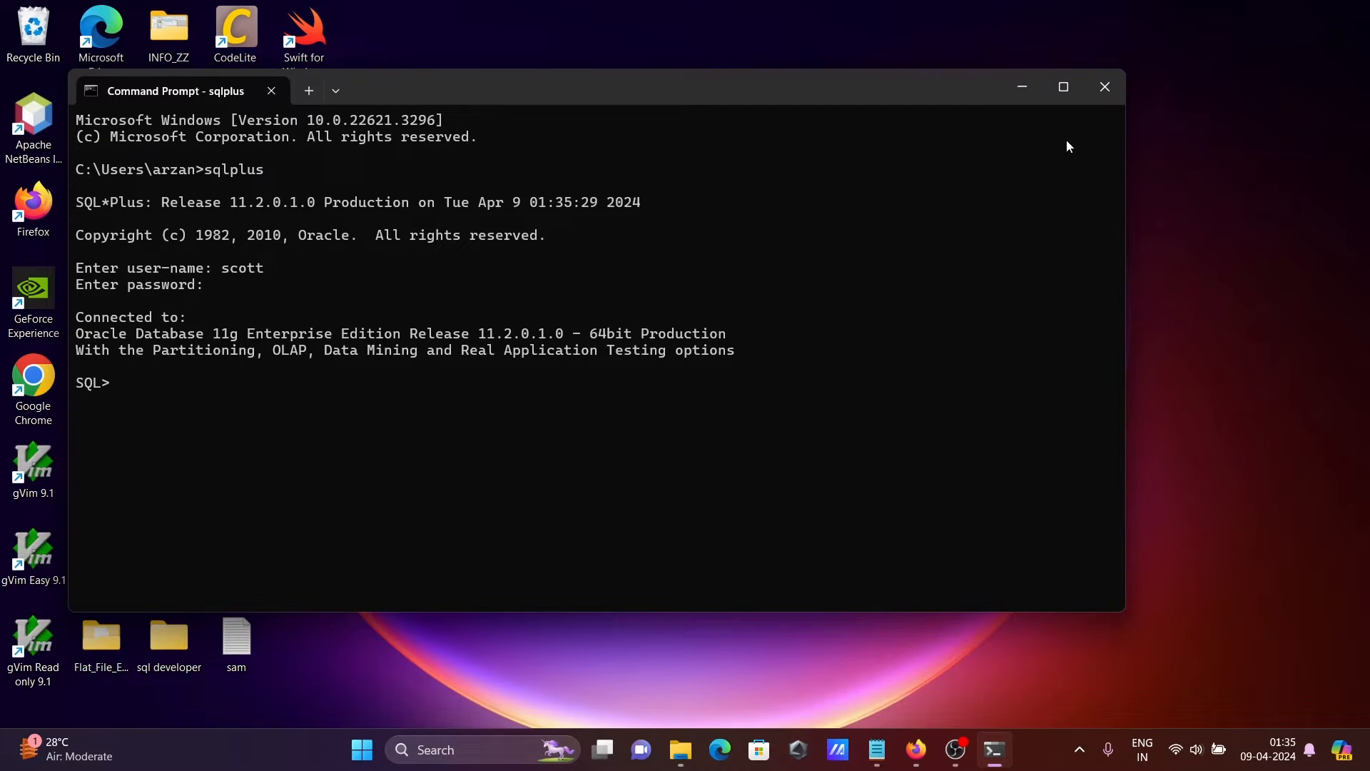
{"action": "mouse_move", "coordinate": [1103, 87]}
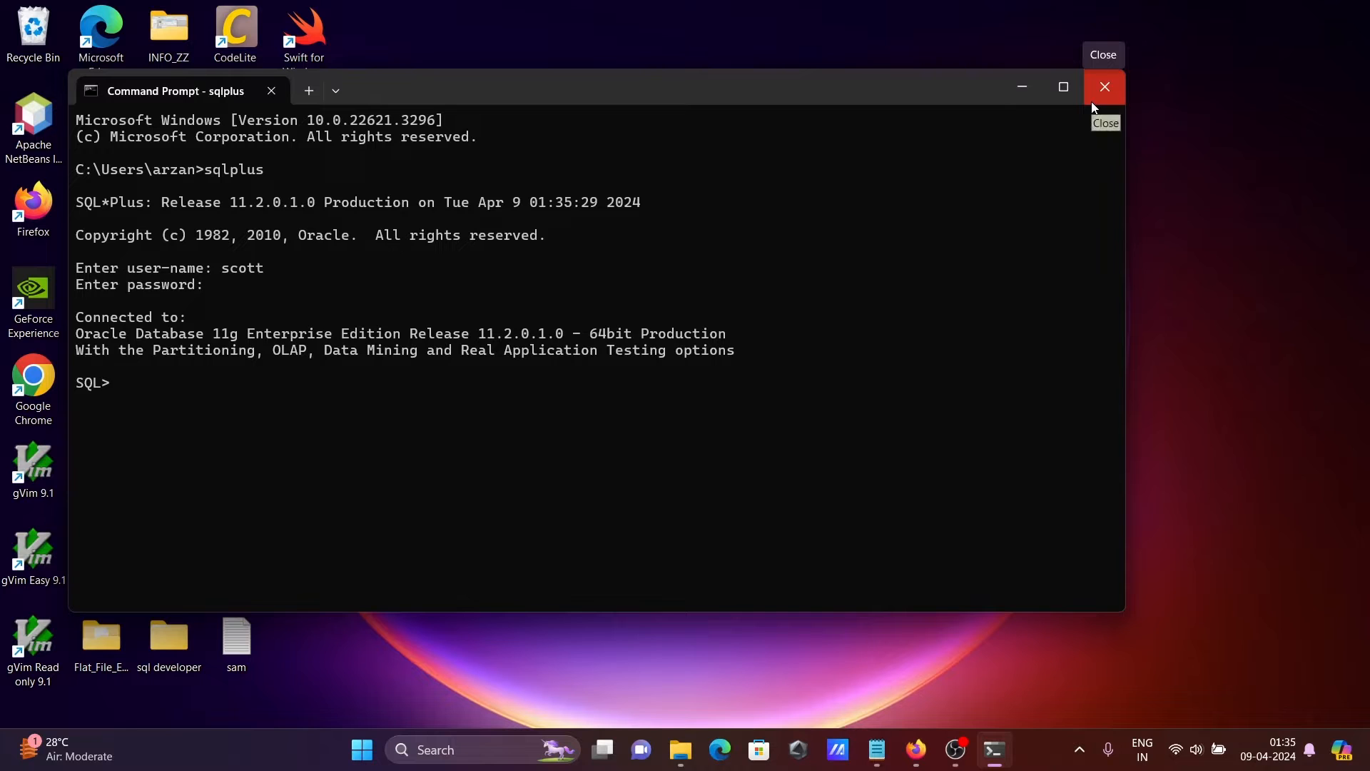
Close SQL*Plus, reach Oracle Developer Tools for Visual Studio 2022 and start its download
{"action": "left_click", "coordinate": [1103, 87]}
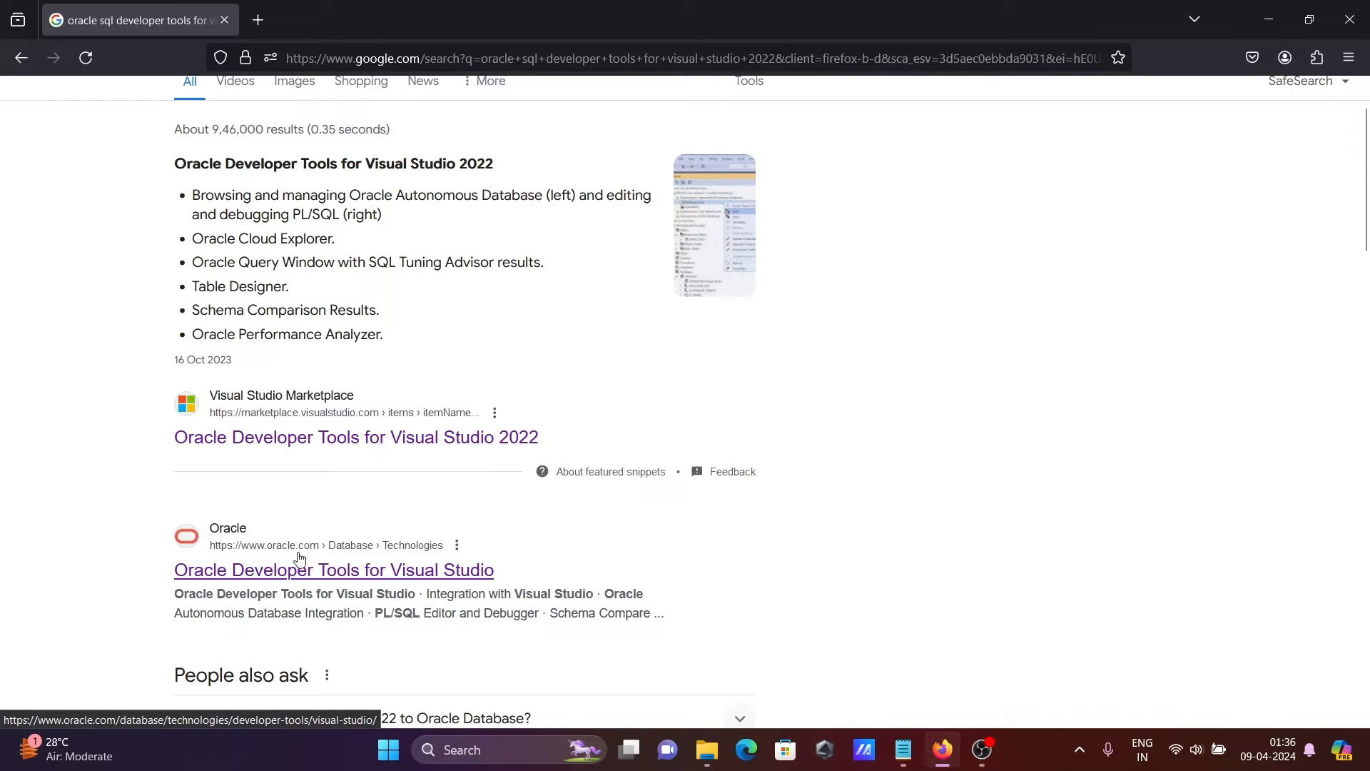
{"action": "left_click", "coordinate": [333, 570]}
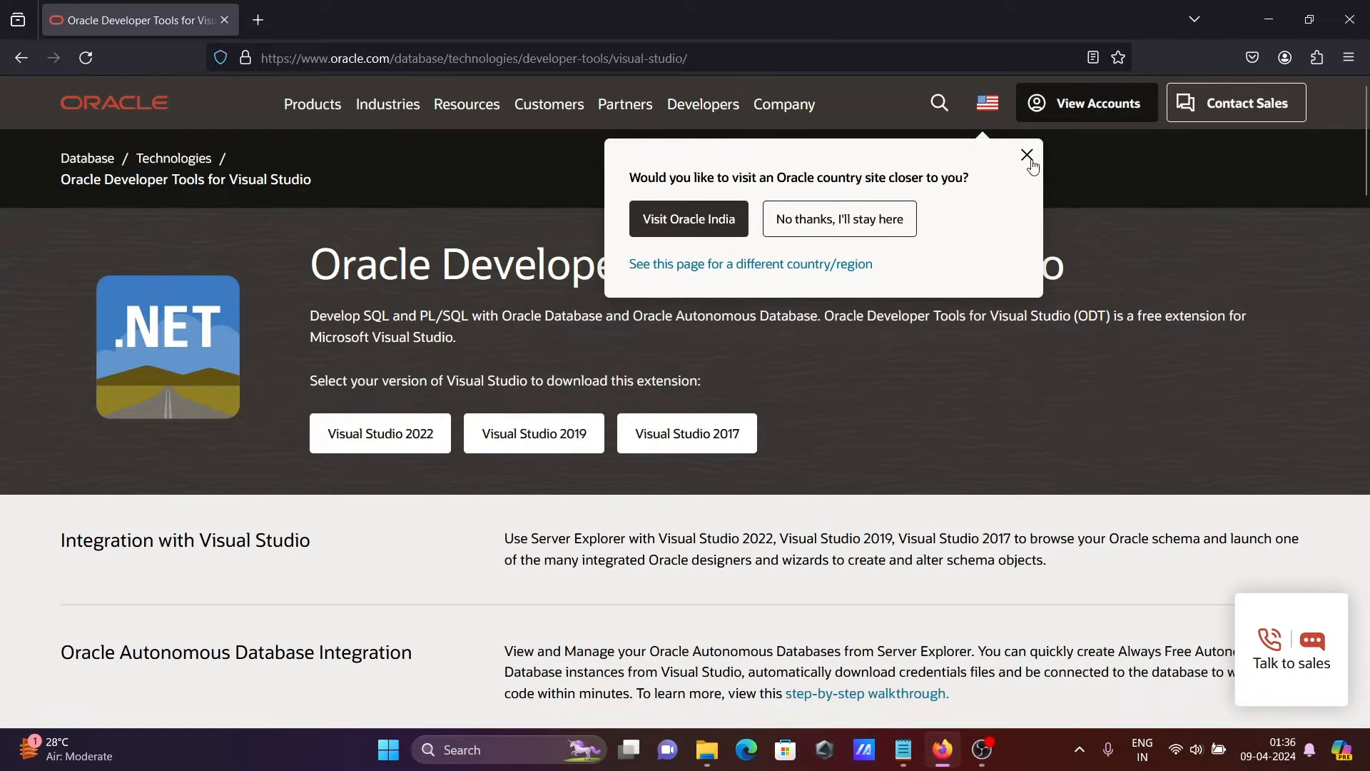
{"action": "left_click", "coordinate": [1028, 154]}
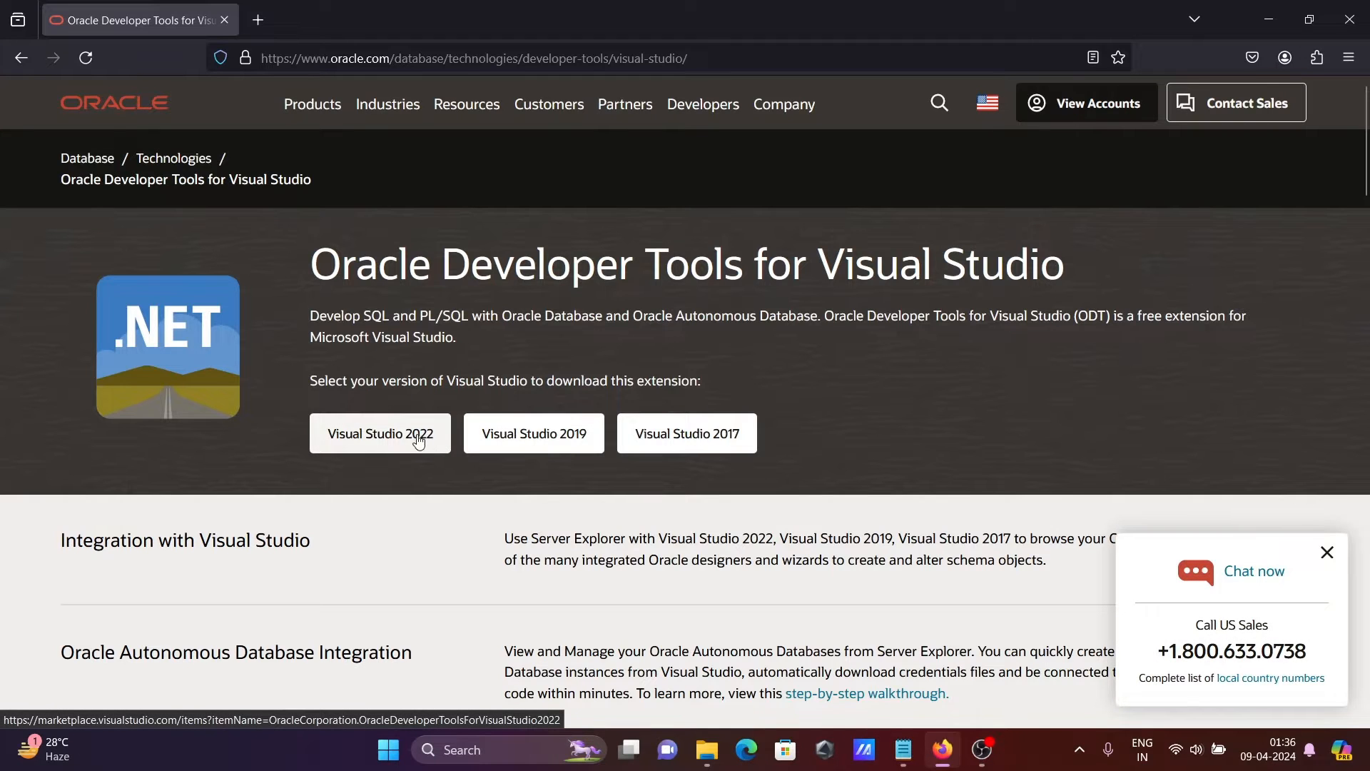
{"action": "left_click", "coordinate": [379, 434]}
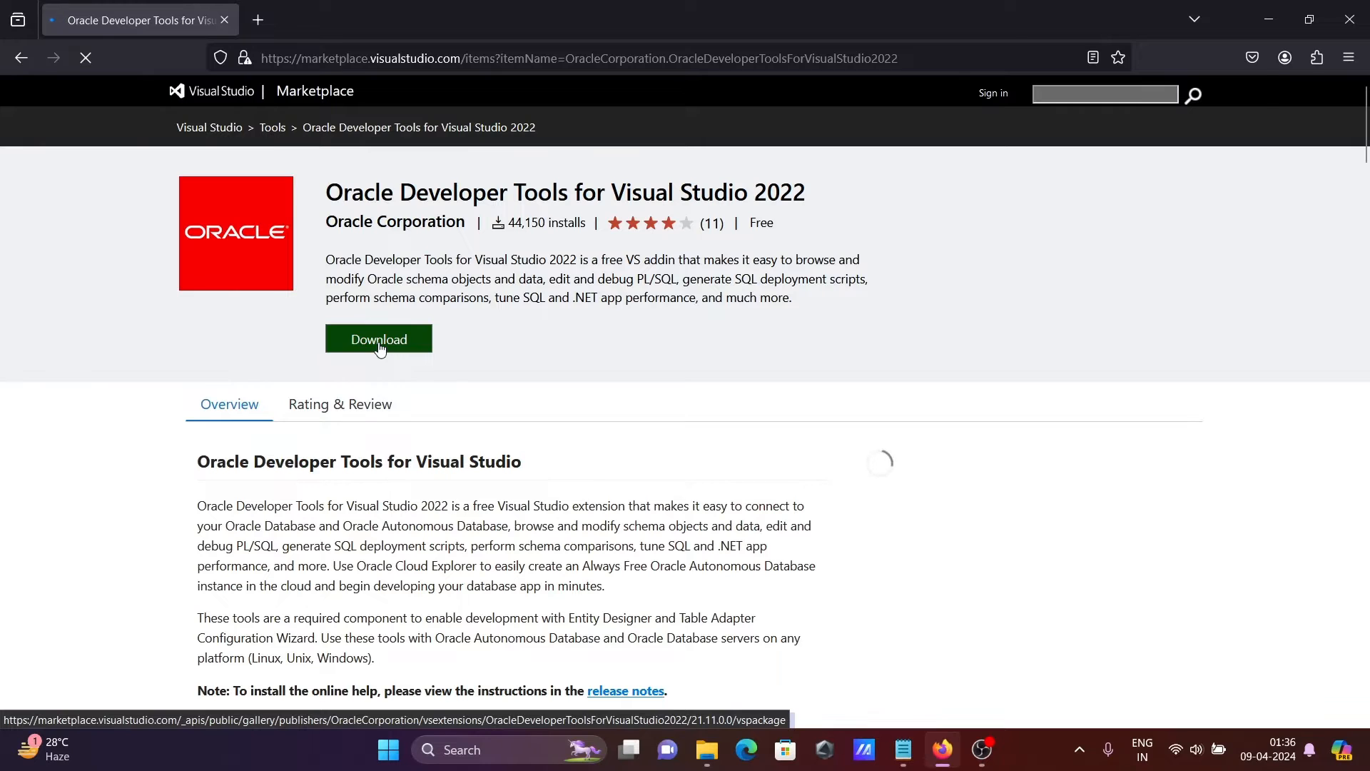
{"action": "left_click", "coordinate": [379, 340]}
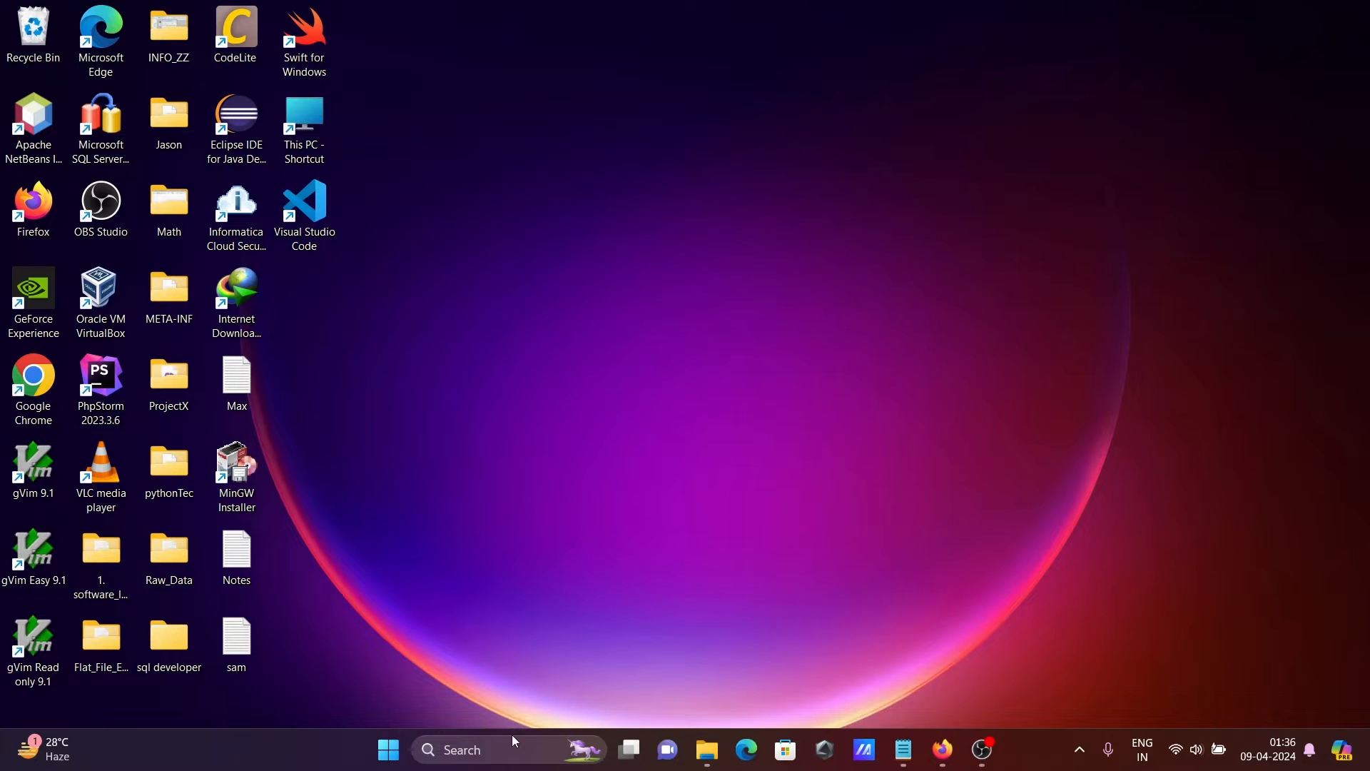
{"action": "type", "text": "visual Studio 2022"}
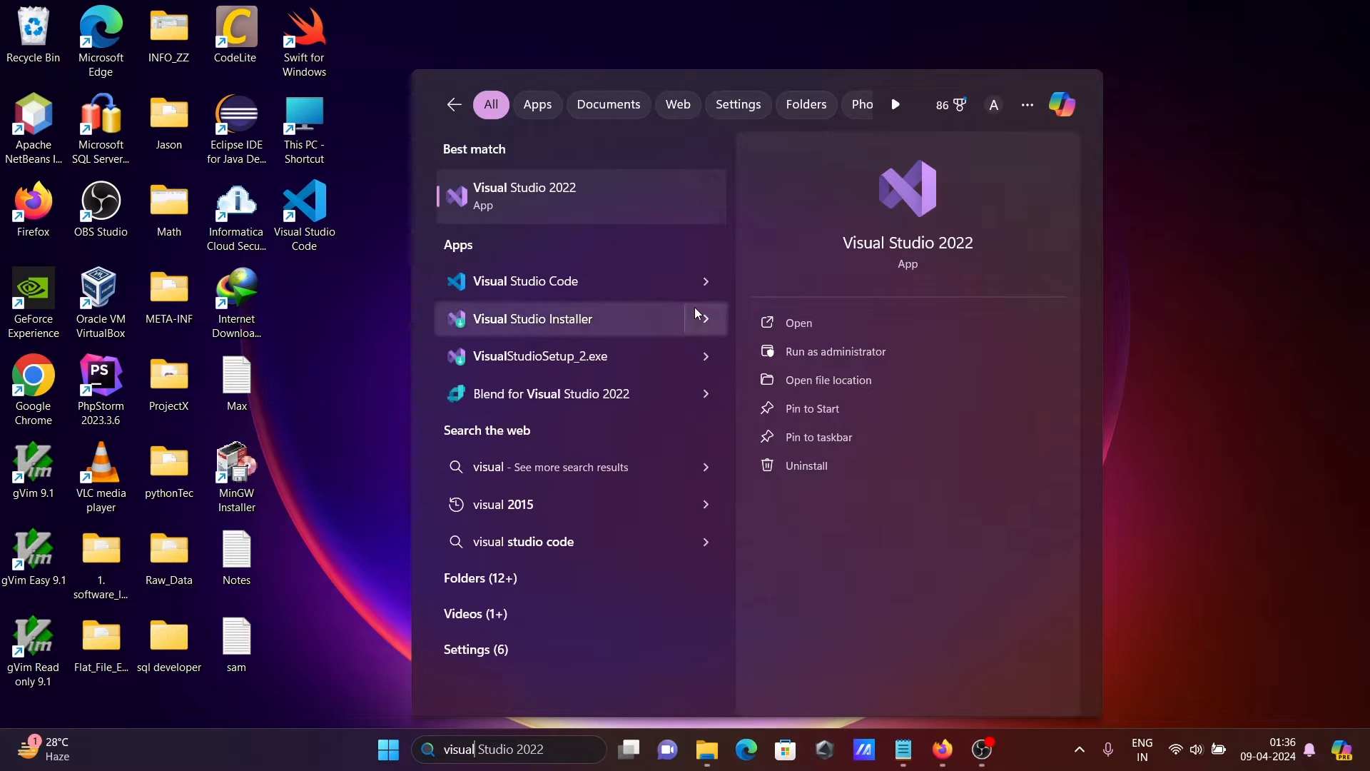
{"action": "mouse_move", "coordinate": [572, 207]}
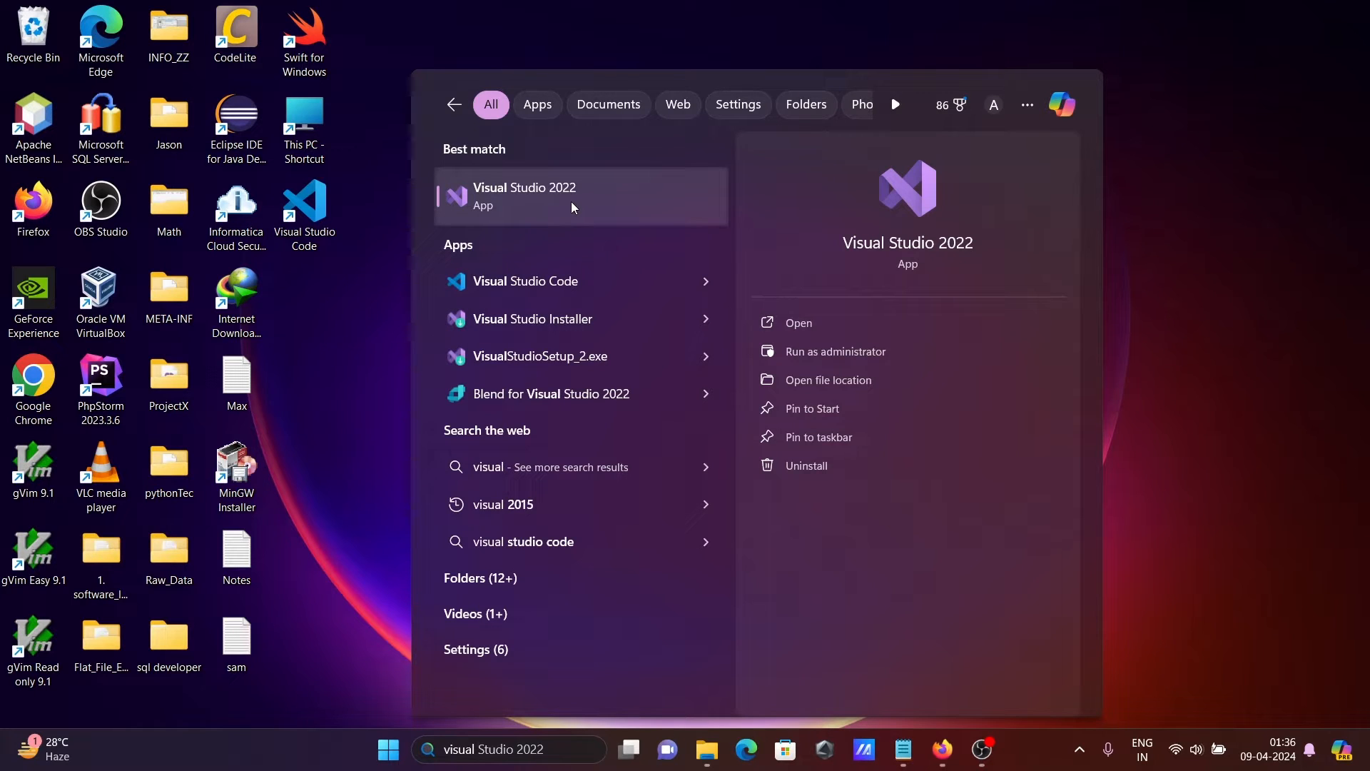
{"action": "mouse_move", "coordinate": [1217, 169]}
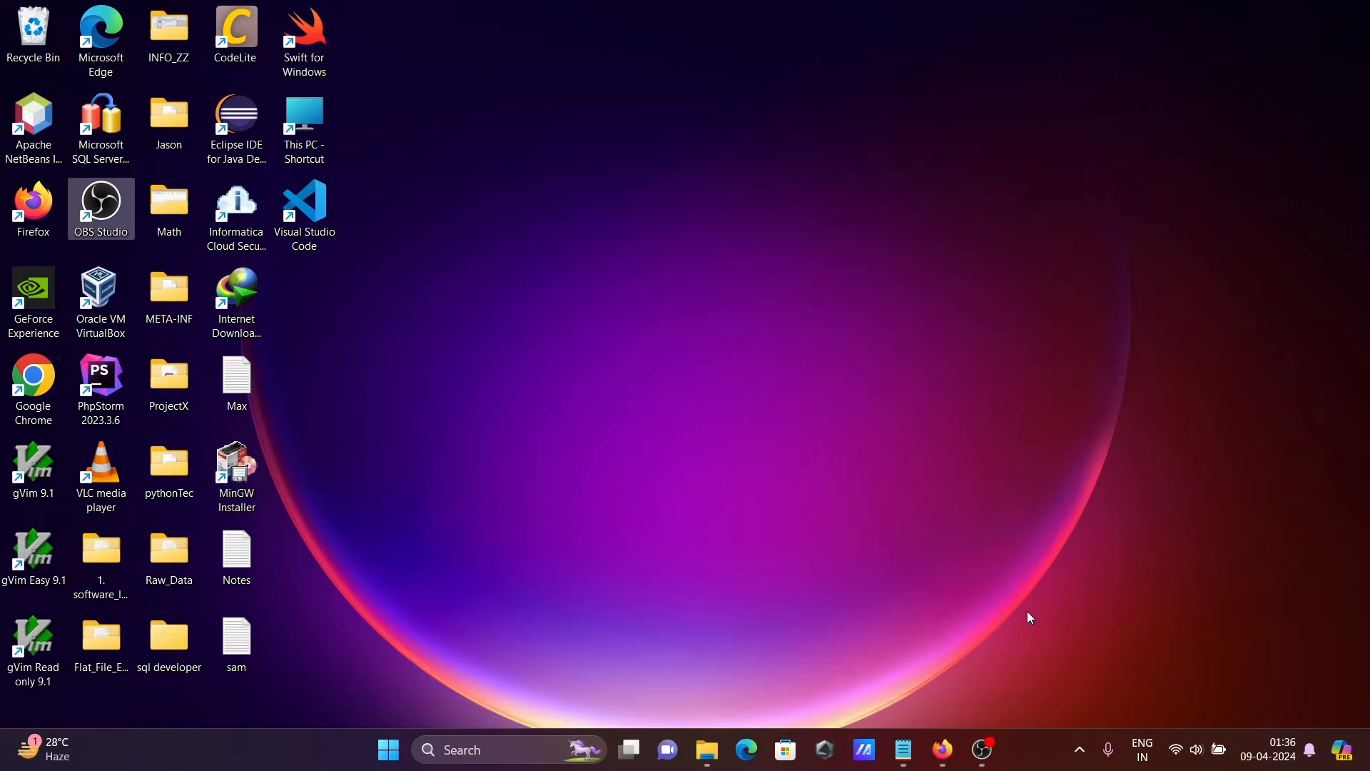
Open the downloaded Oracle.VsDevTools.17.0.vsix from Firefox's Downloads panel
{"action": "left_click", "coordinate": [941, 750]}
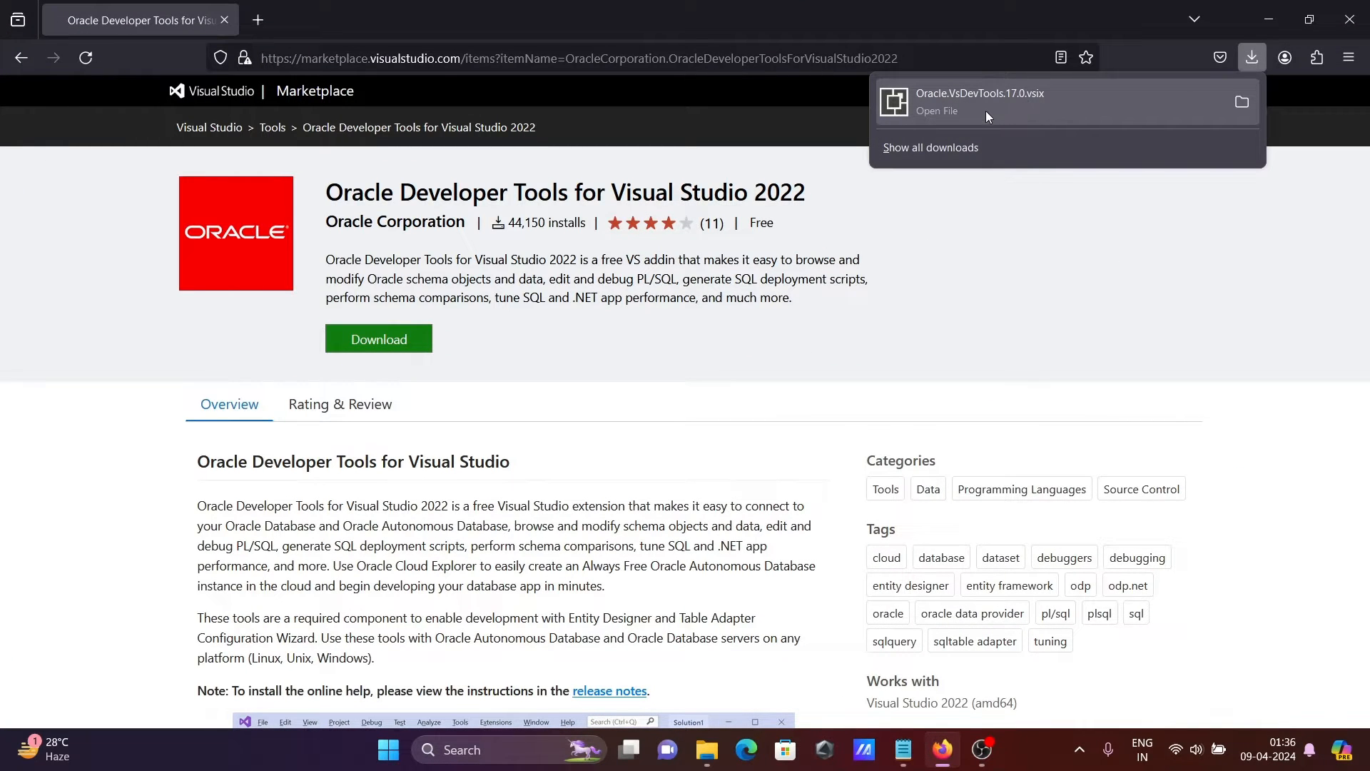
{"action": "left_click", "coordinate": [979, 103]}
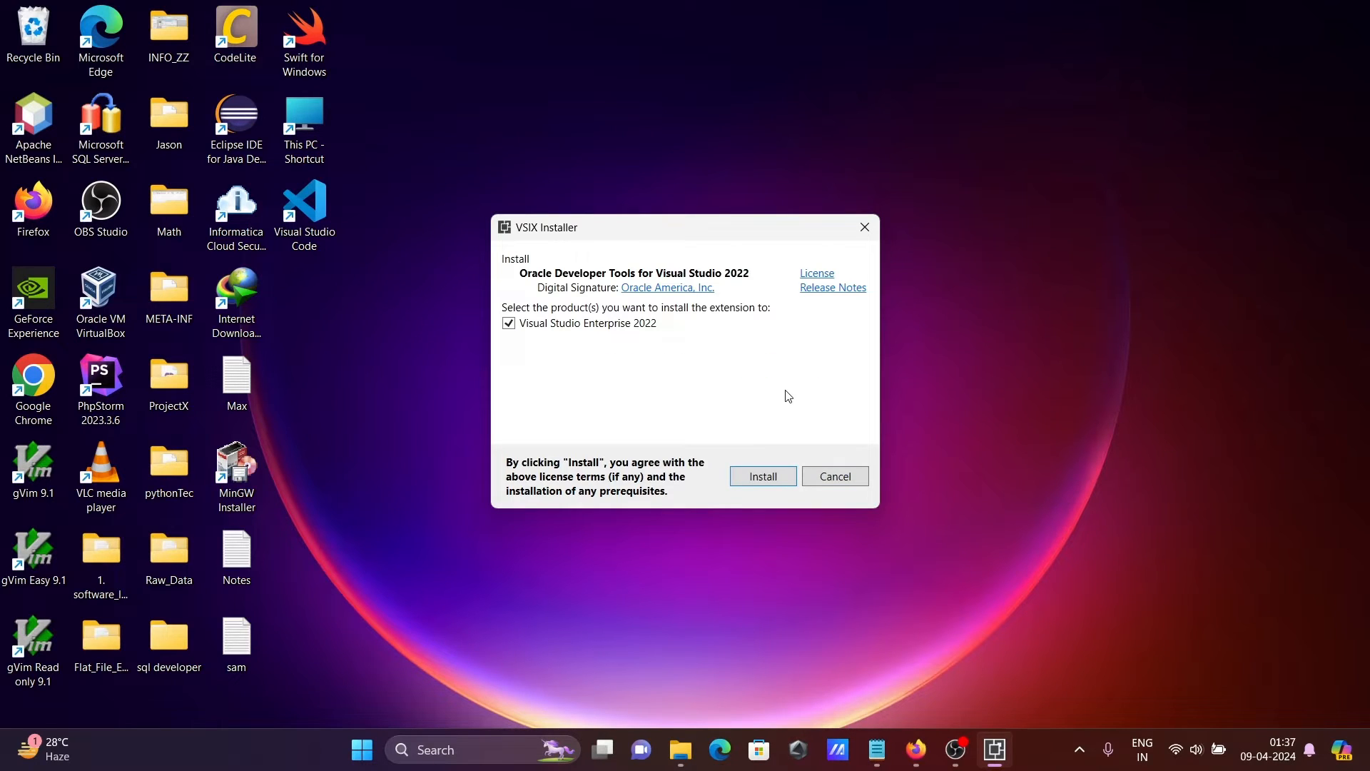
{"action": "mouse_move", "coordinate": [667, 287]}
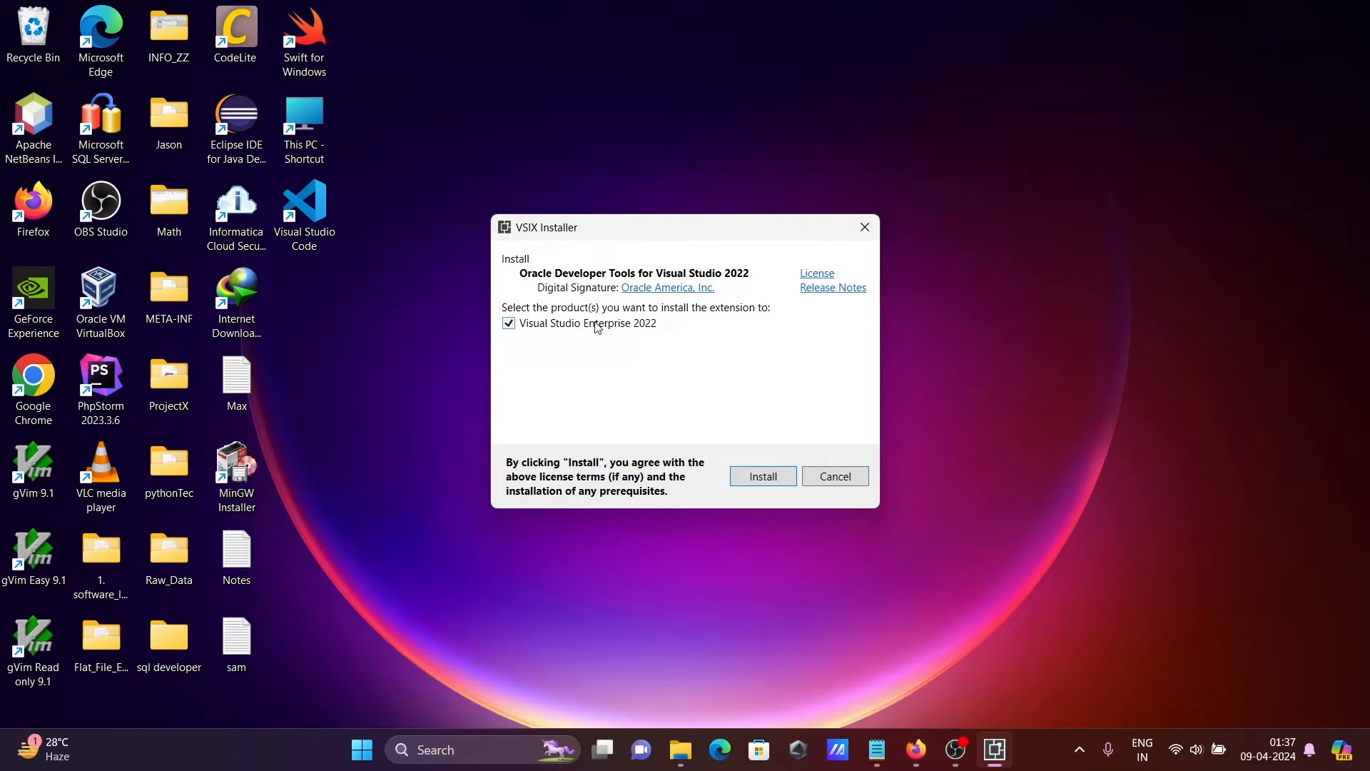
{"action": "mouse_move", "coordinate": [613, 334]}
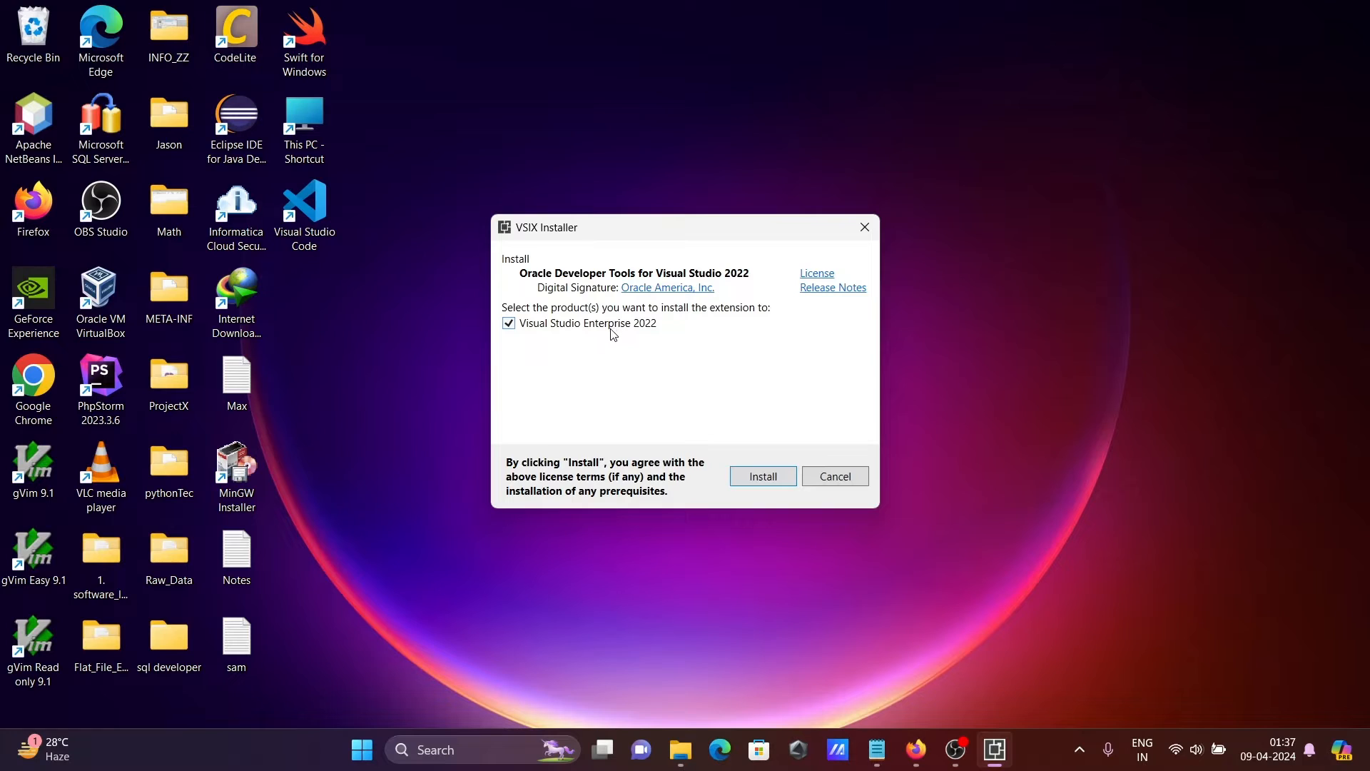
{"action": "mouse_move", "coordinate": [622, 330]}
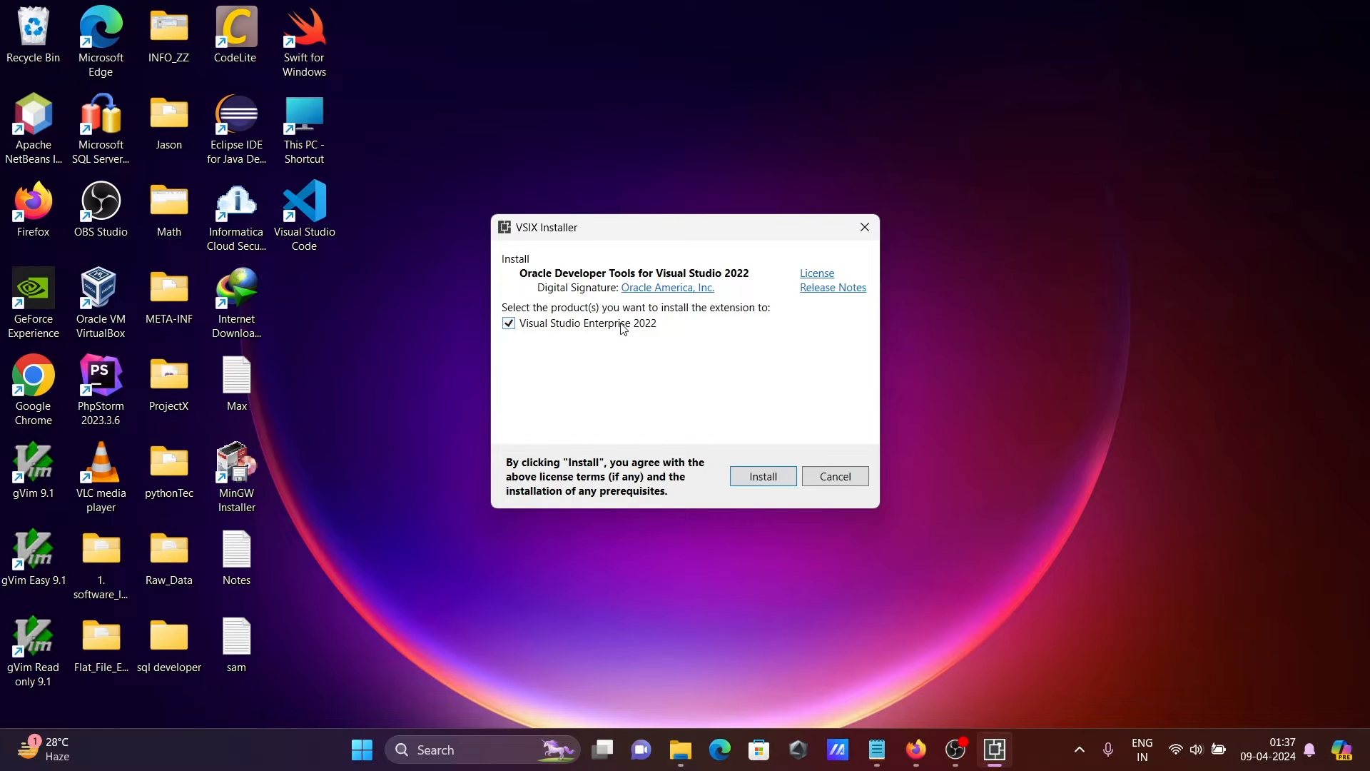
{"action": "mouse_move", "coordinate": [593, 330]}
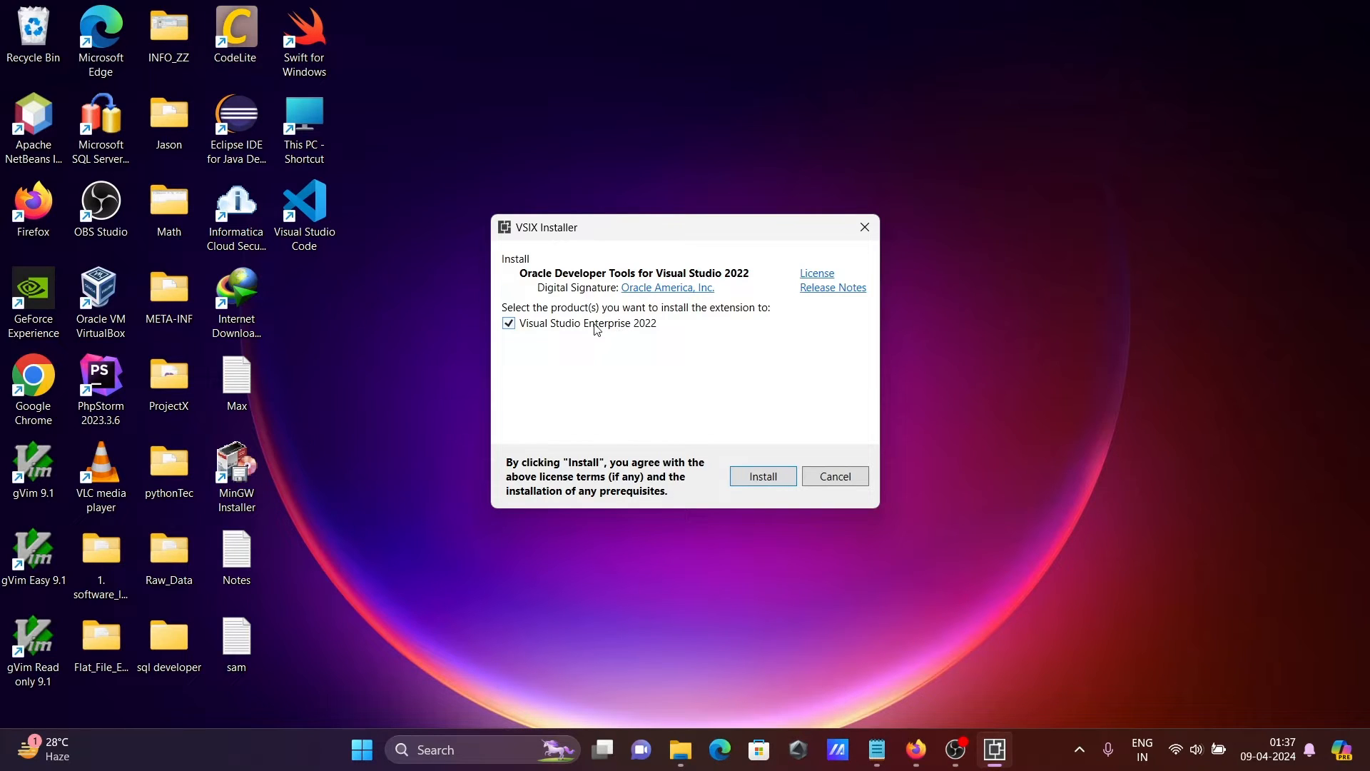
{"action": "mouse_move", "coordinate": [638, 345]}
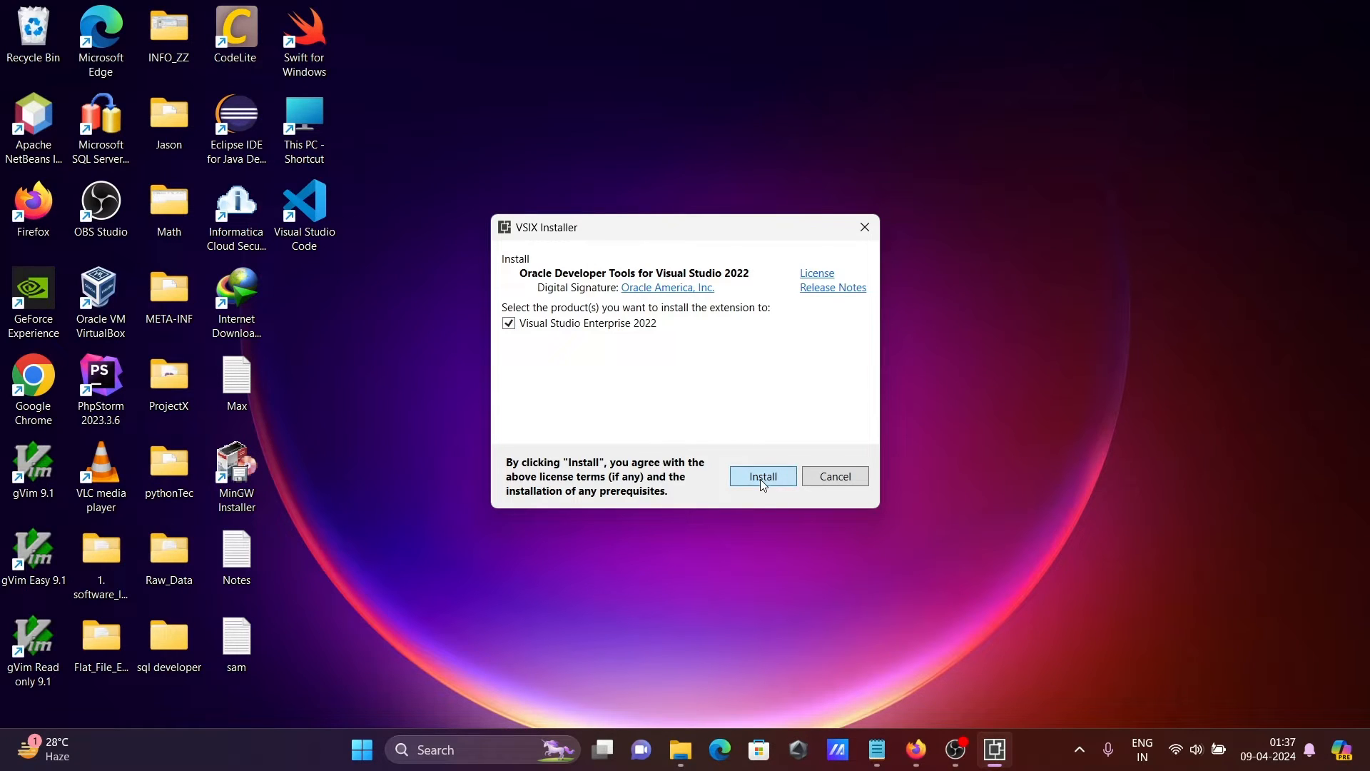
Install Oracle Developer Tools into Visual Studio Enterprise 2022 and close the installer
{"action": "left_click", "coordinate": [761, 477]}
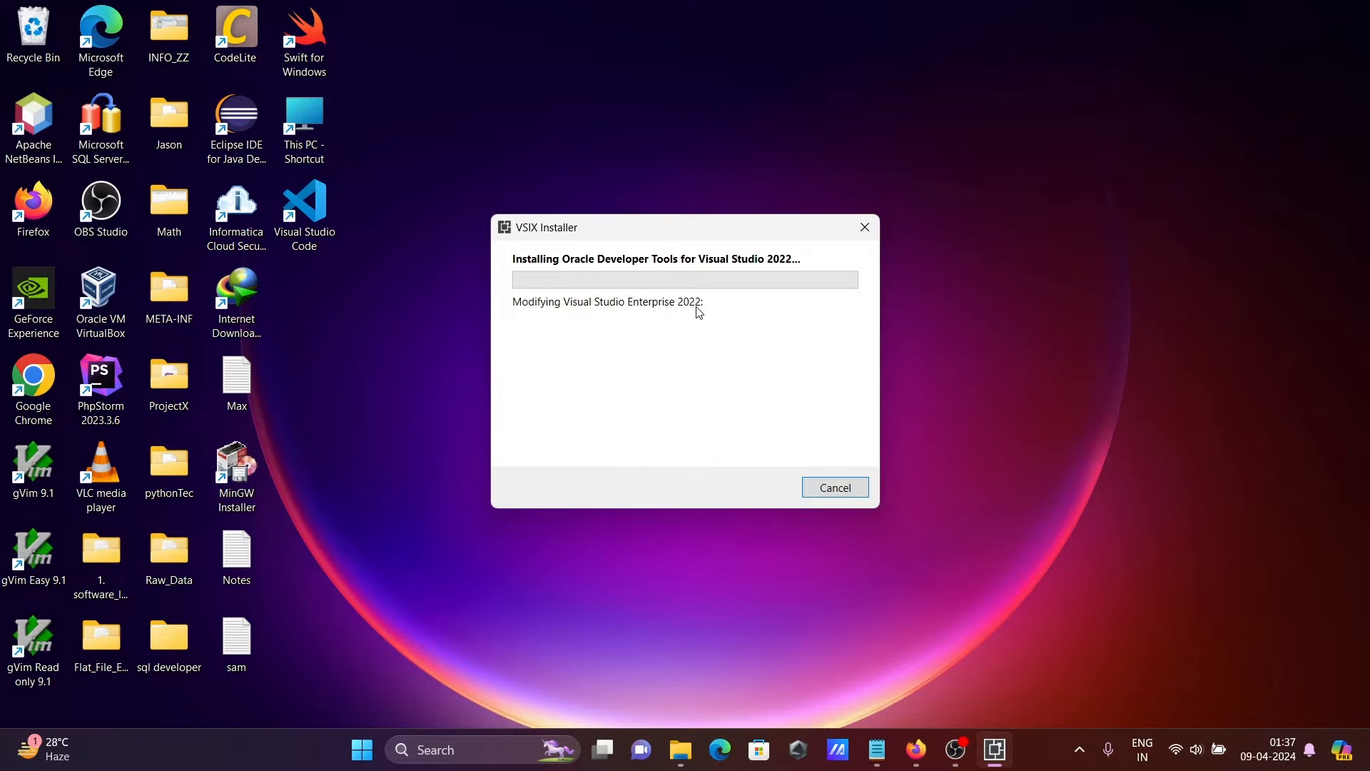
{"action": "mouse_move", "coordinate": [900, 303]}
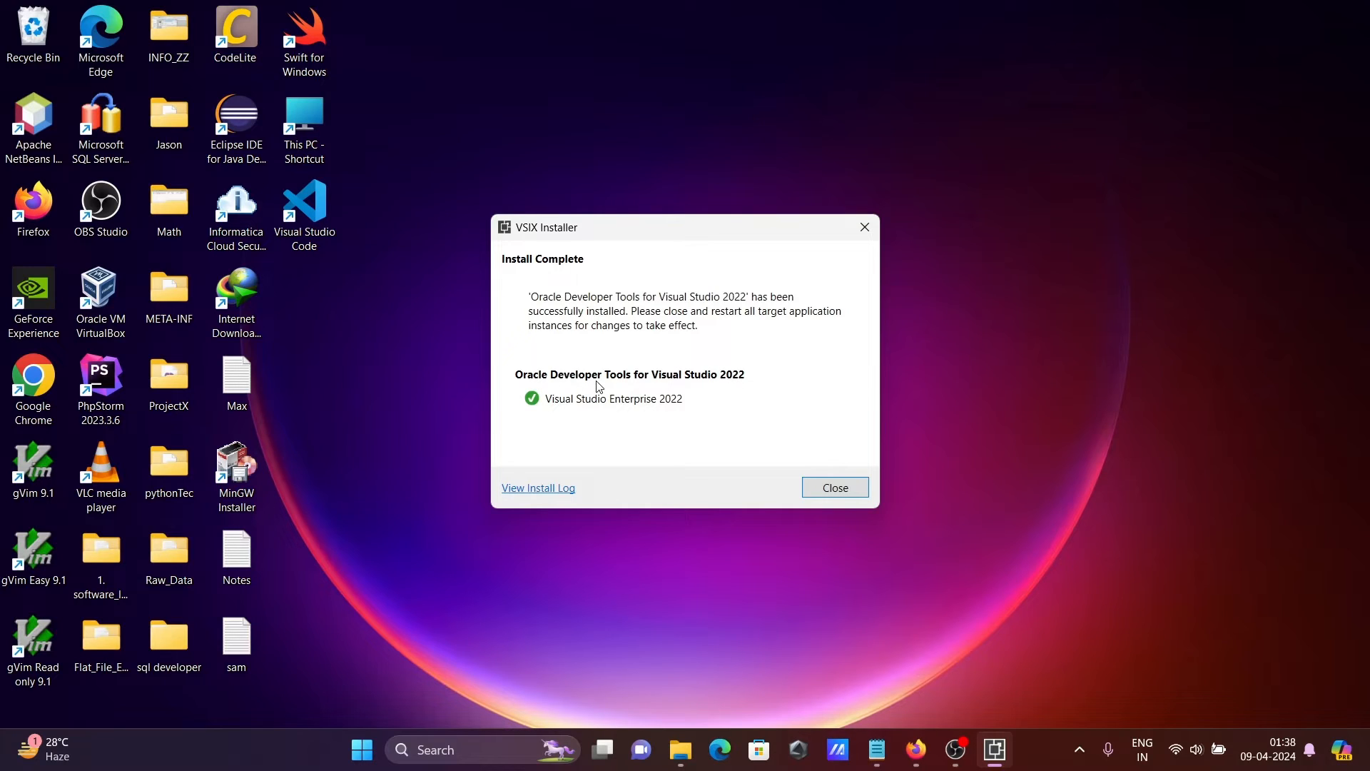
{"action": "left_click", "coordinate": [832, 488]}
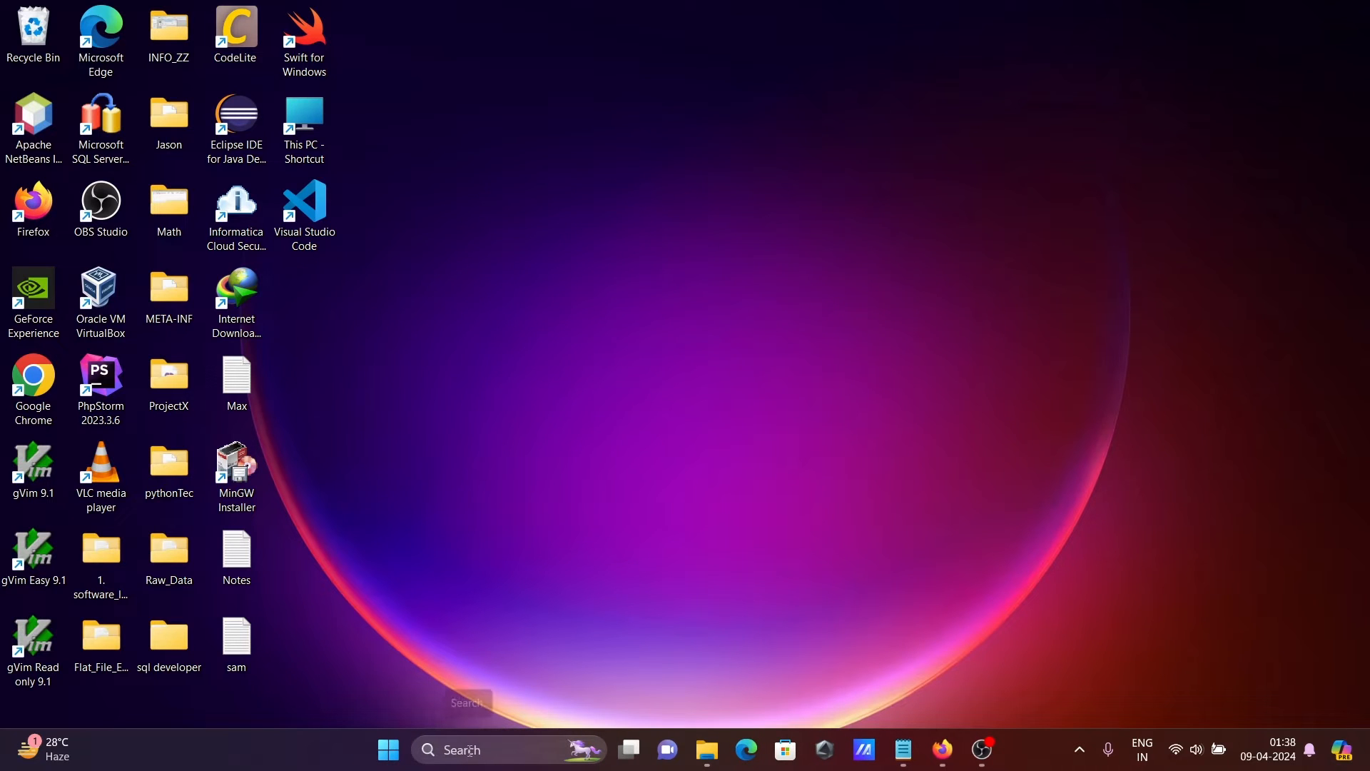
Search 'visu' in Start and launch Visual Studio 2022
{"action": "type", "text": "visu"}
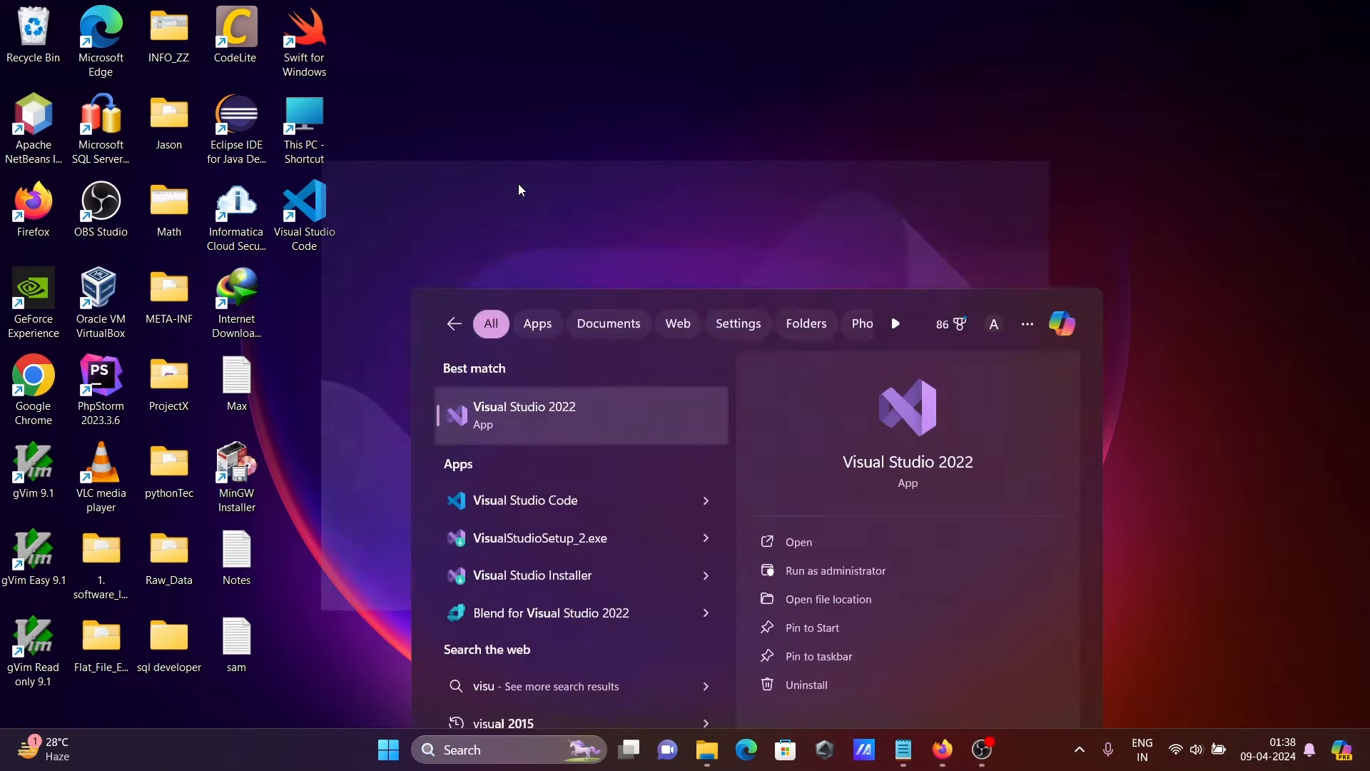
{"action": "left_click", "coordinate": [524, 415]}
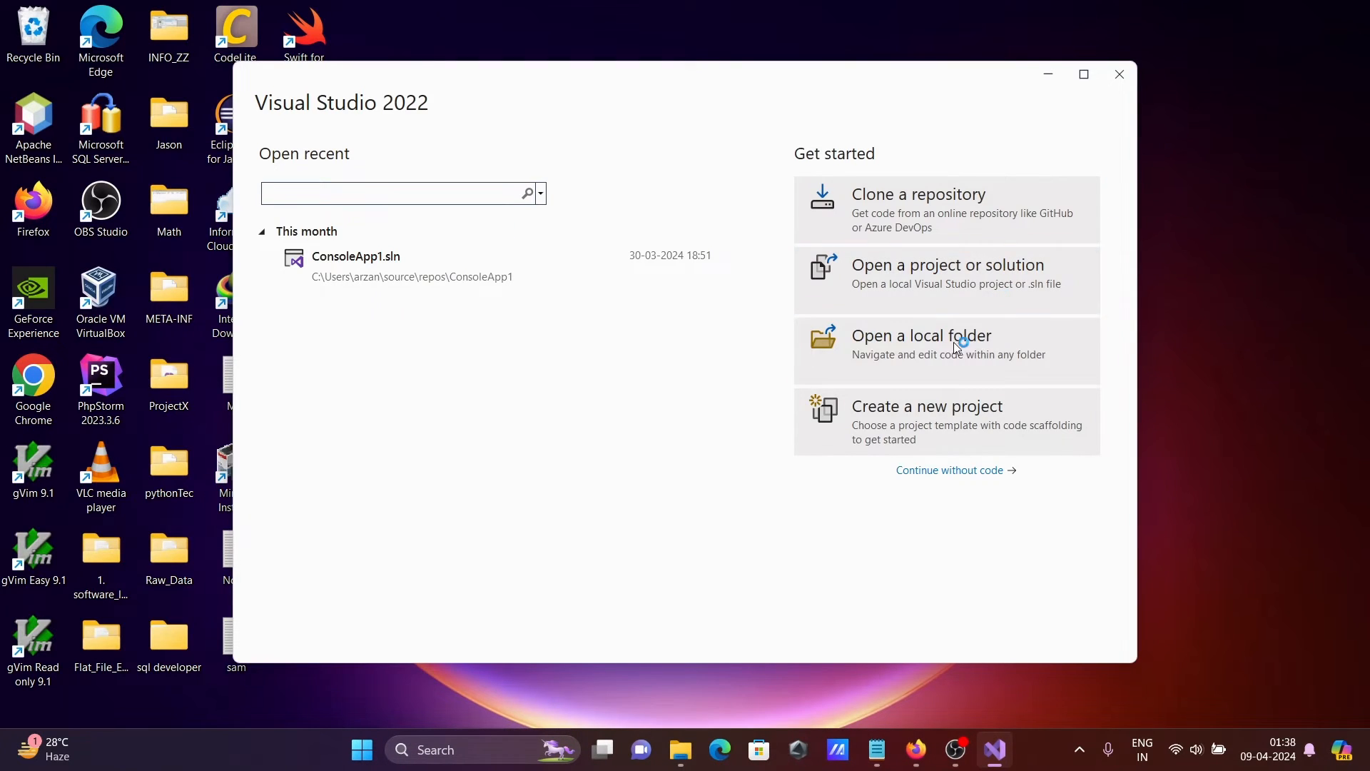
Start a new project, filter templates to Oracle and maximize the window
{"action": "left_click", "coordinate": [926, 405]}
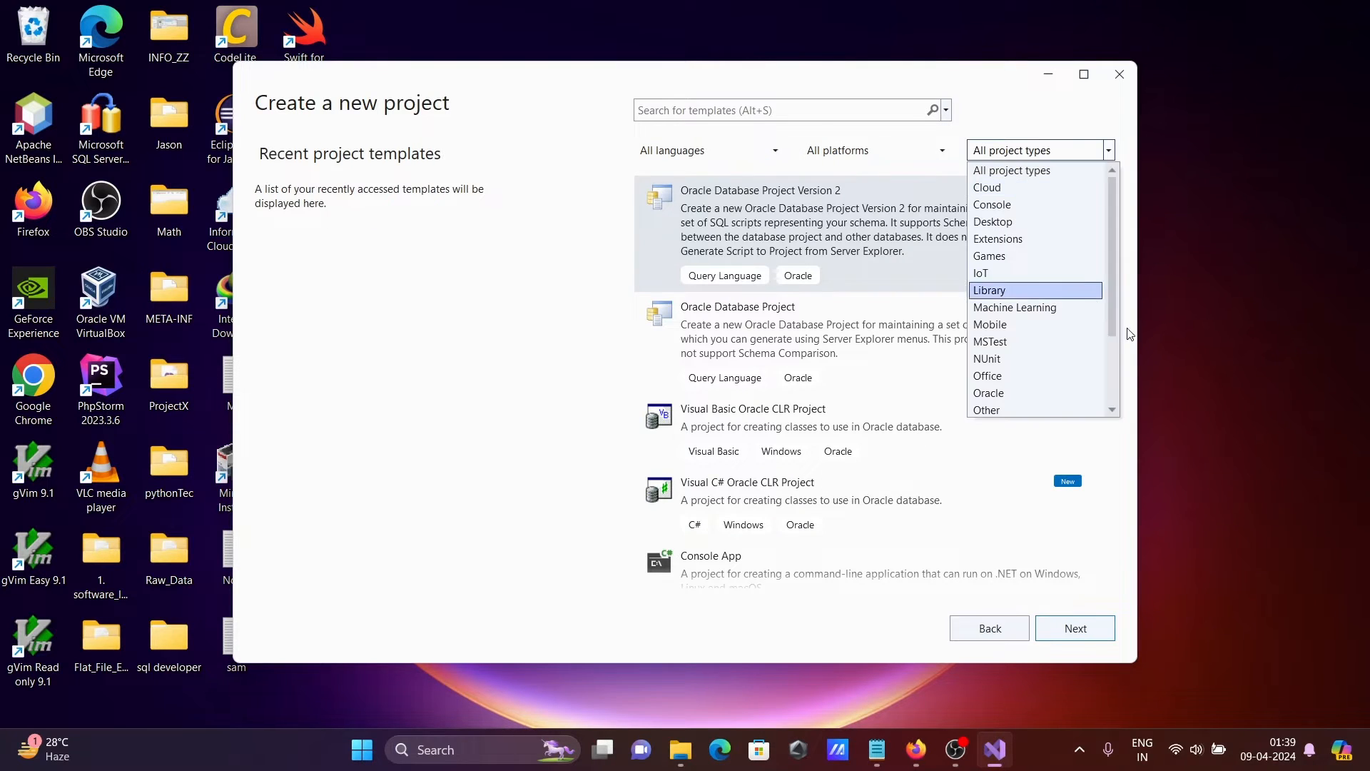
{"action": "left_click", "coordinate": [987, 393]}
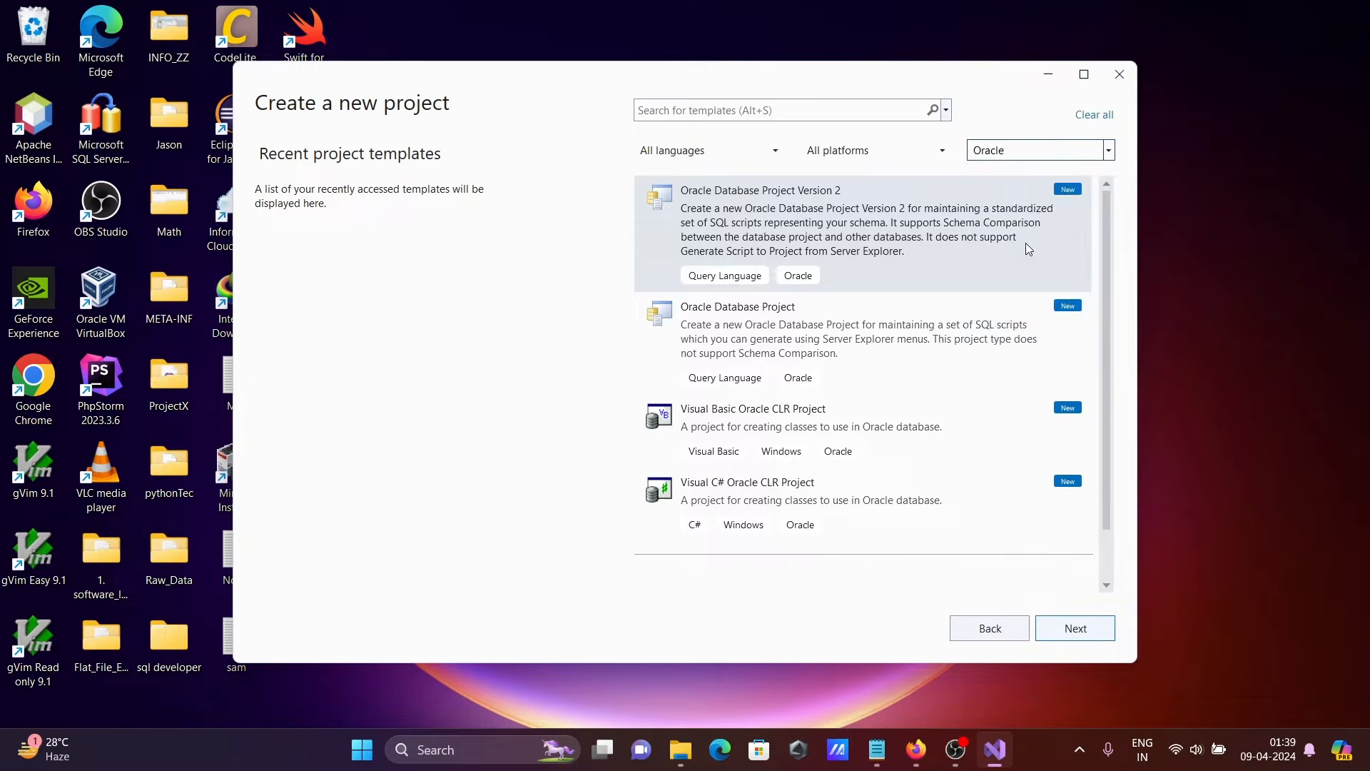
{"action": "left_click", "coordinate": [1084, 73]}
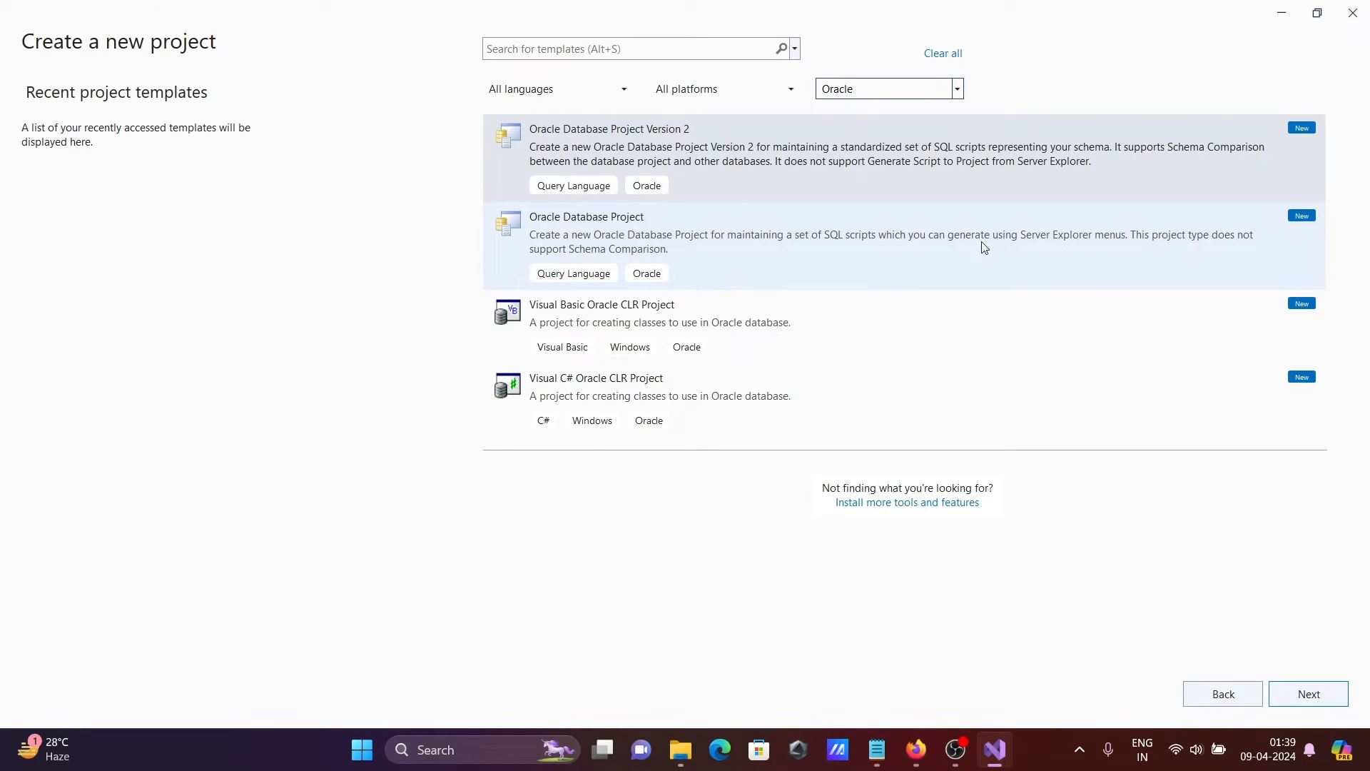
{"action": "mouse_move", "coordinate": [651, 135]}
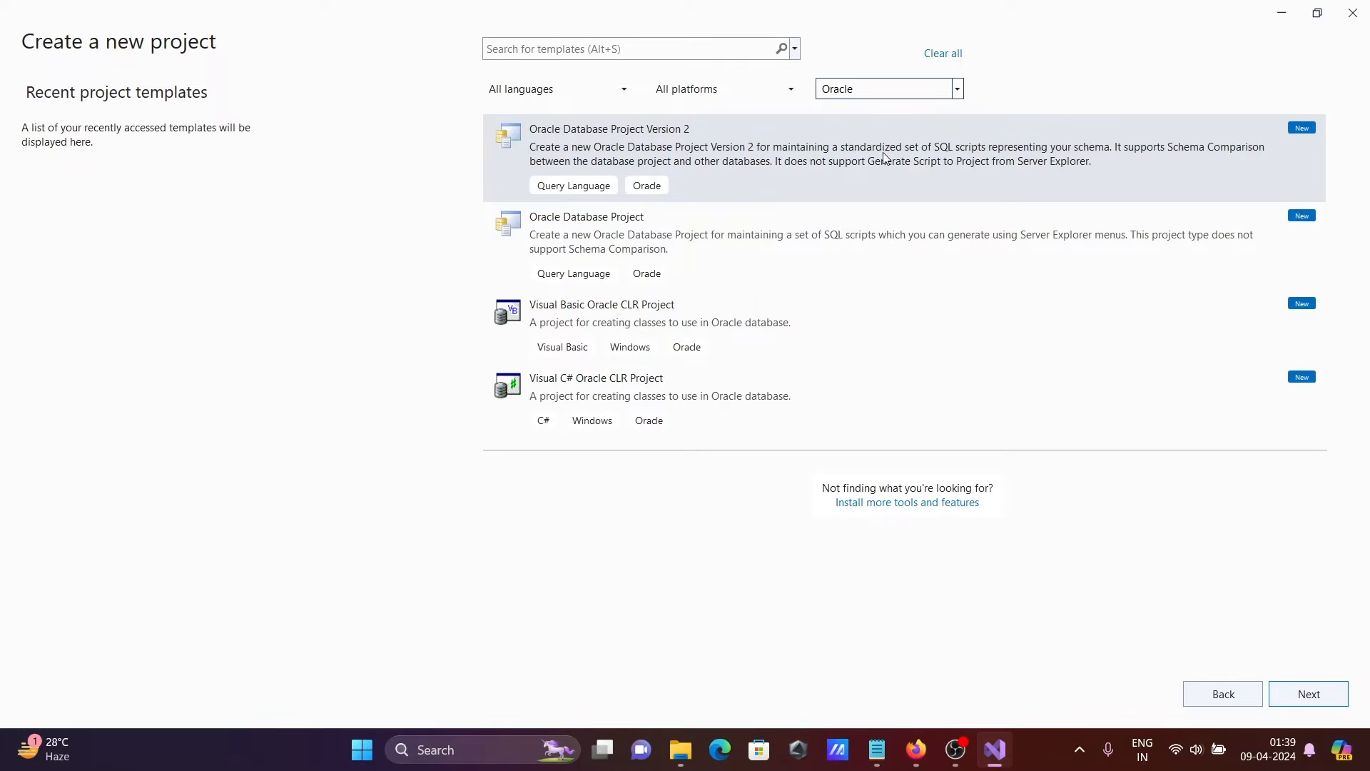
{"action": "mouse_move", "coordinate": [635, 314]}
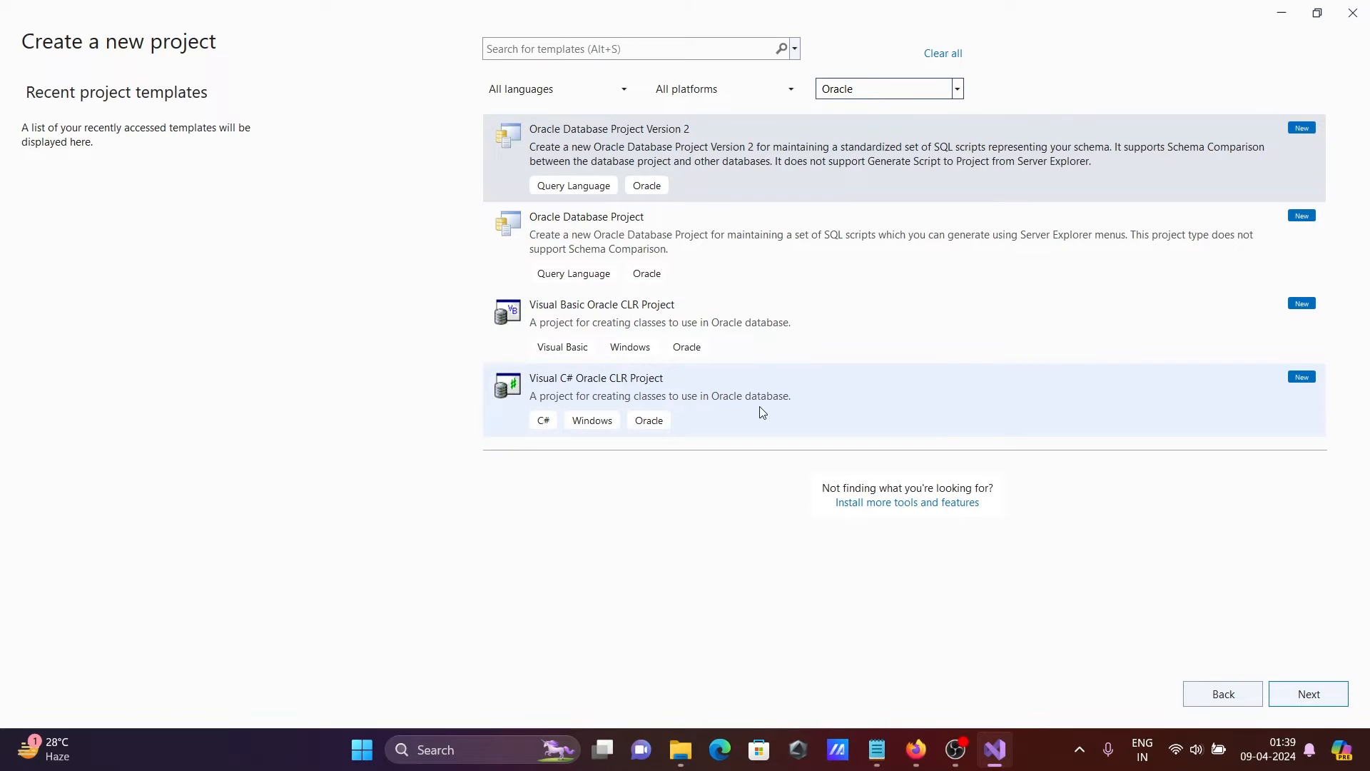
{"action": "mouse_move", "coordinate": [761, 233]}
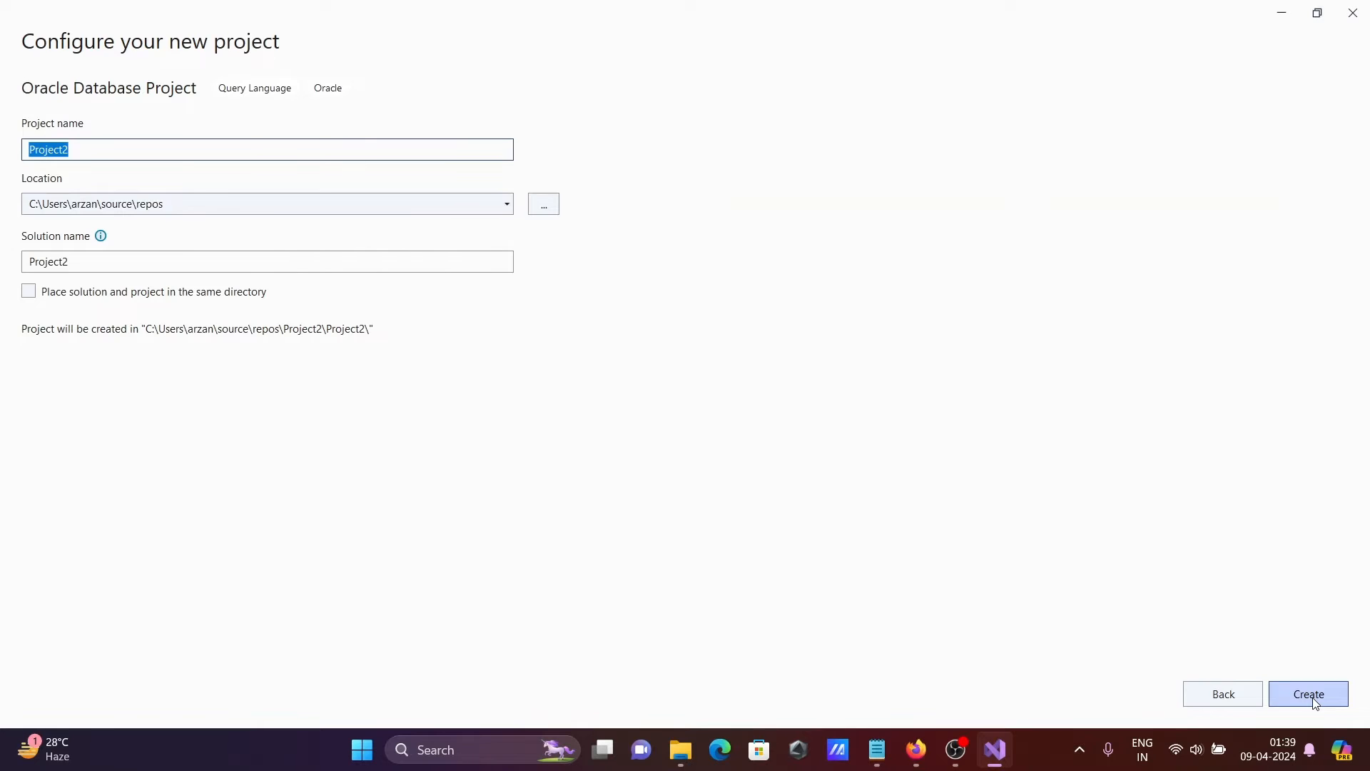
Create Project2 and accept the Oracle Developer Tools initial configuration prompt
{"action": "left_click", "coordinate": [1309, 694]}
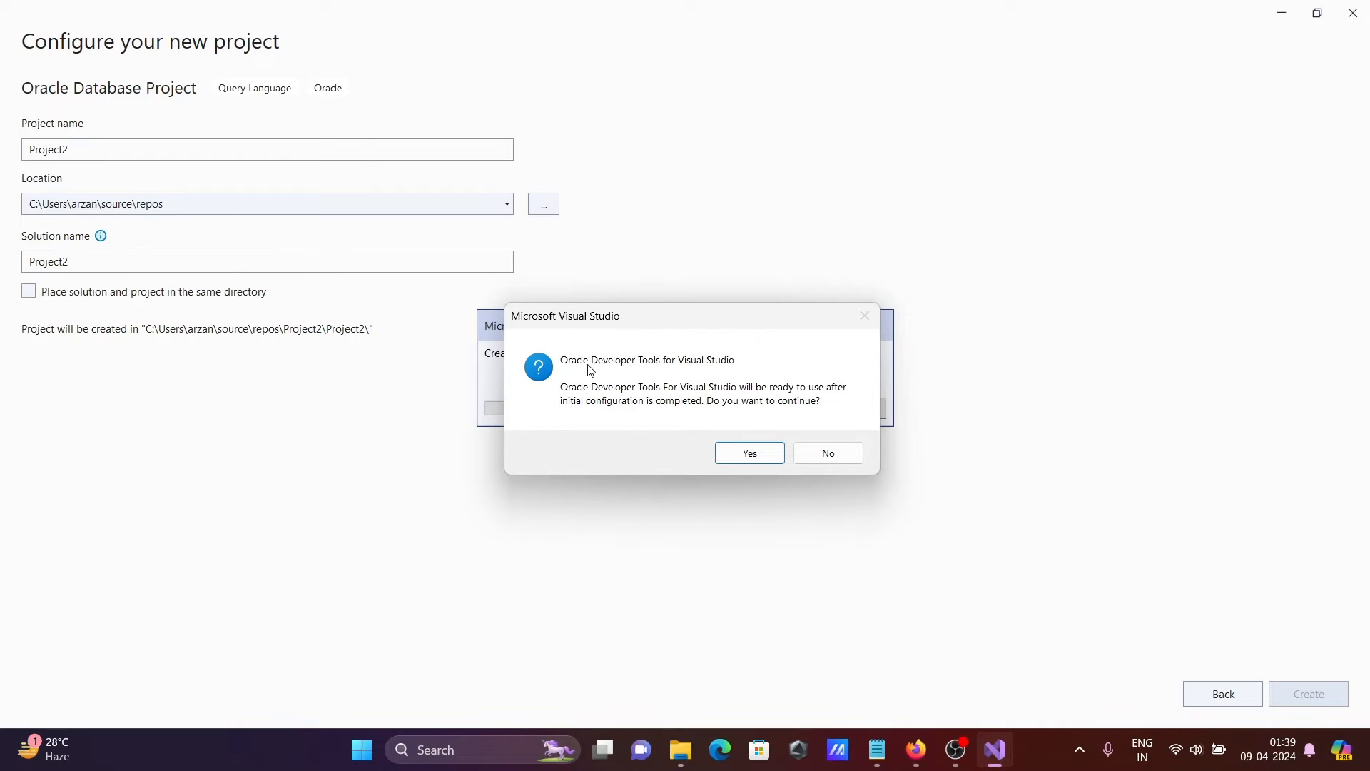
{"action": "mouse_move", "coordinate": [684, 399]}
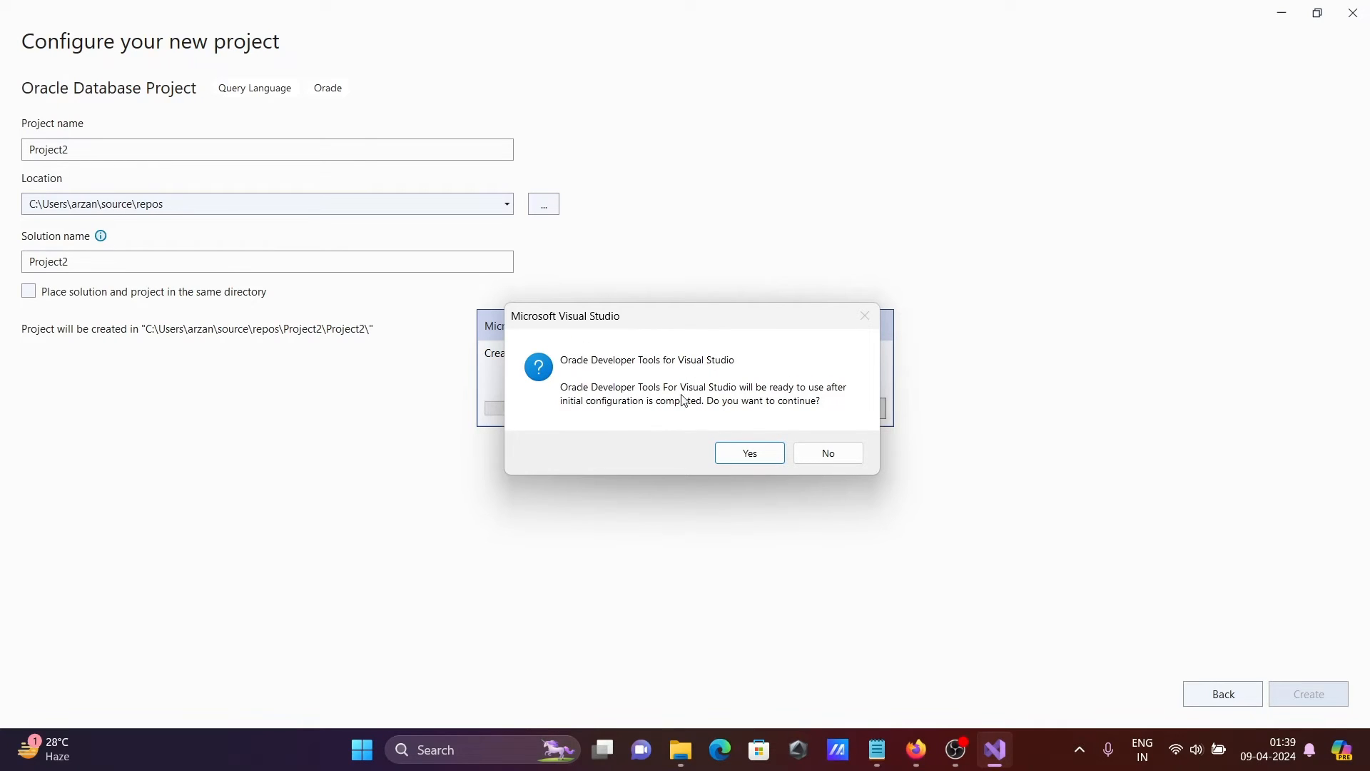
{"action": "left_click", "coordinate": [748, 452]}
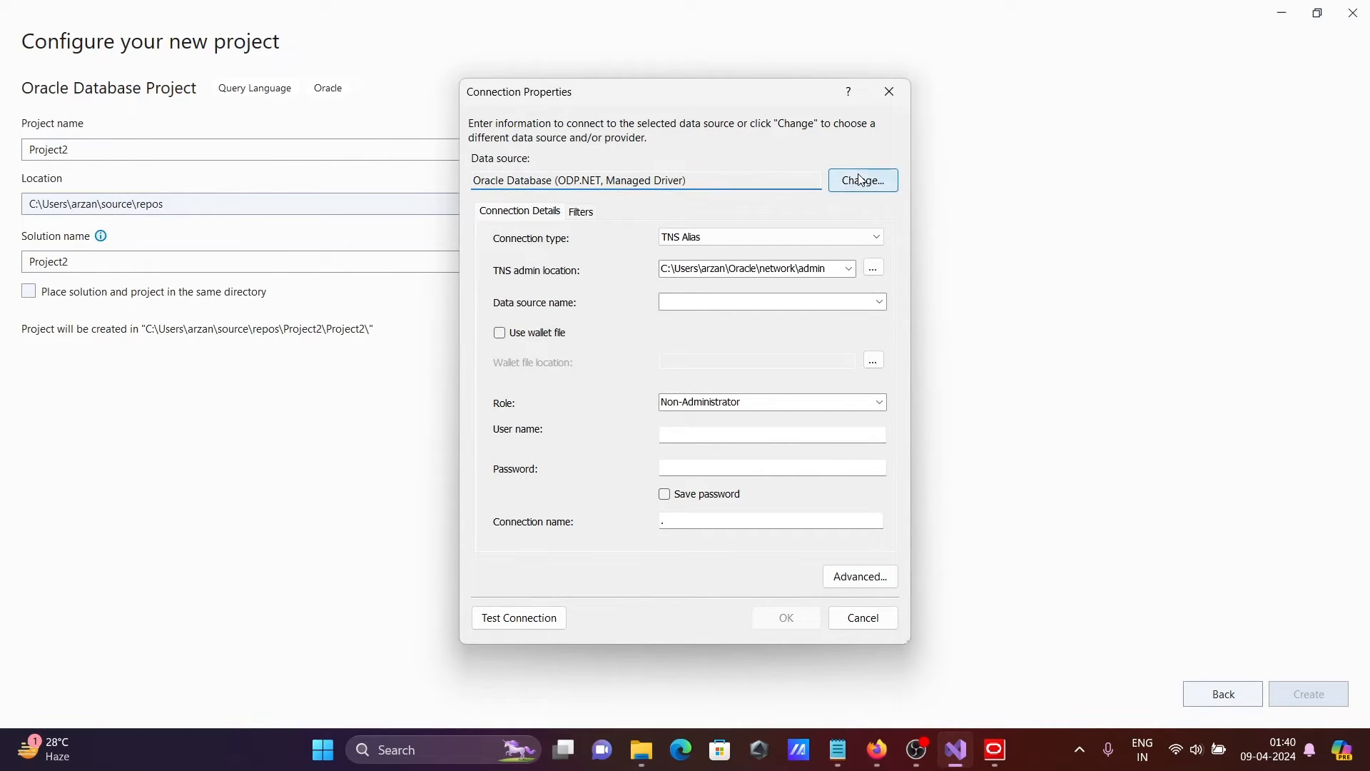
Switch the data provider to .NET Framework Data Provider for Oracle
{"action": "left_click", "coordinate": [862, 180]}
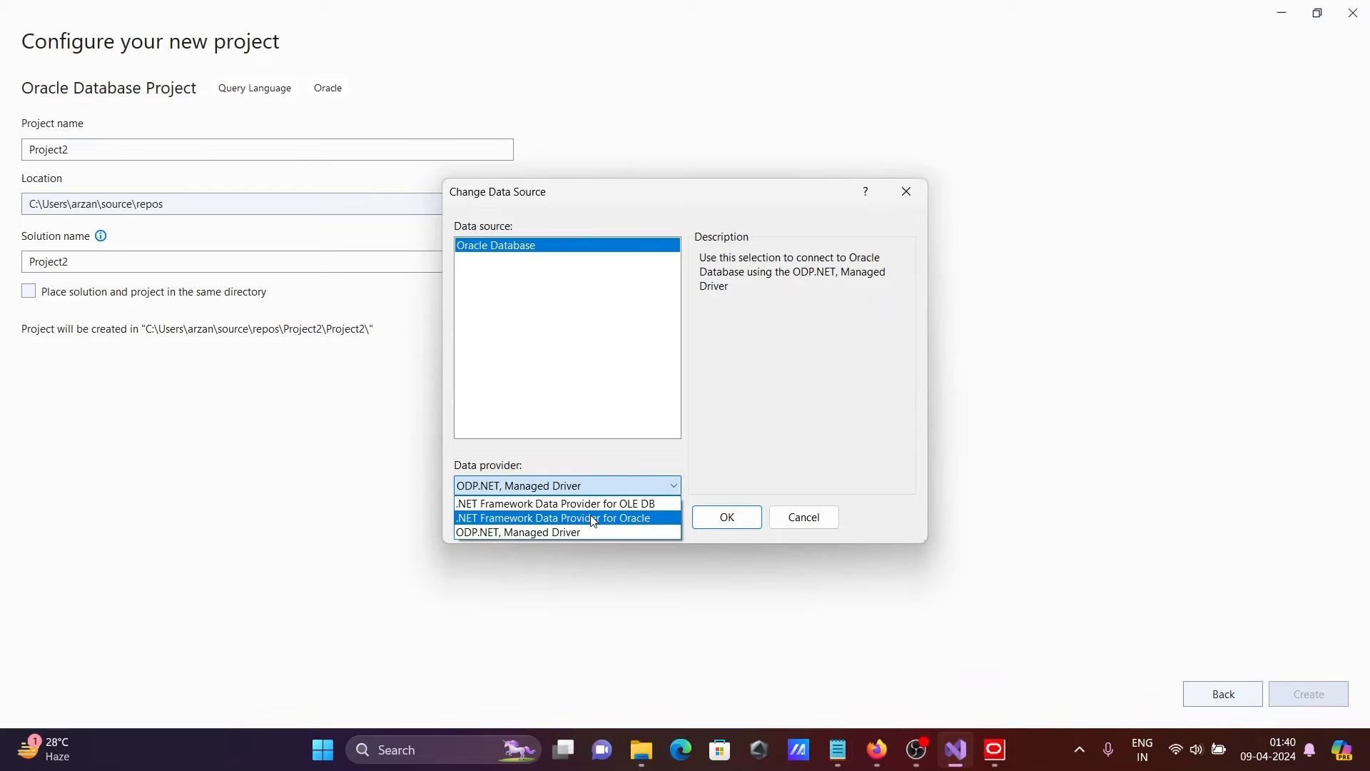
{"action": "left_click", "coordinate": [553, 517]}
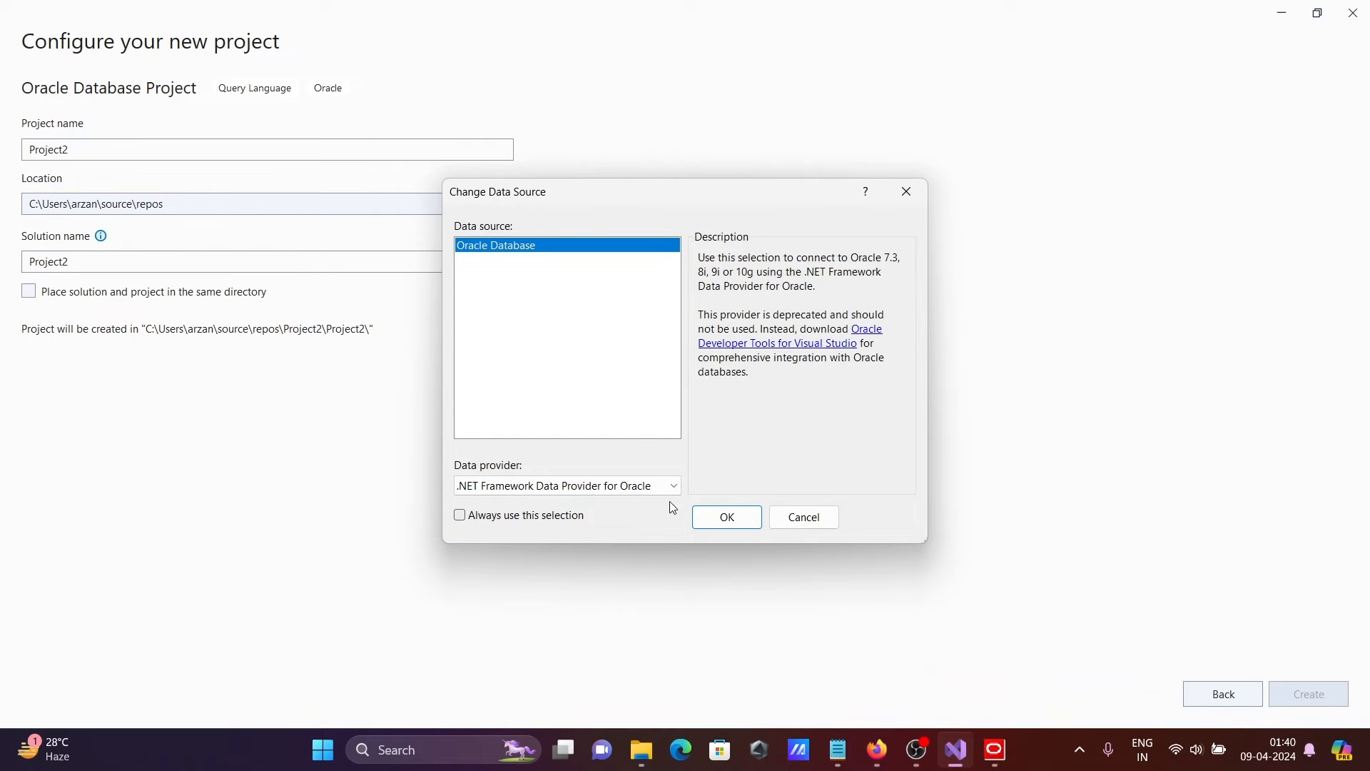
{"action": "left_click", "coordinate": [725, 516]}
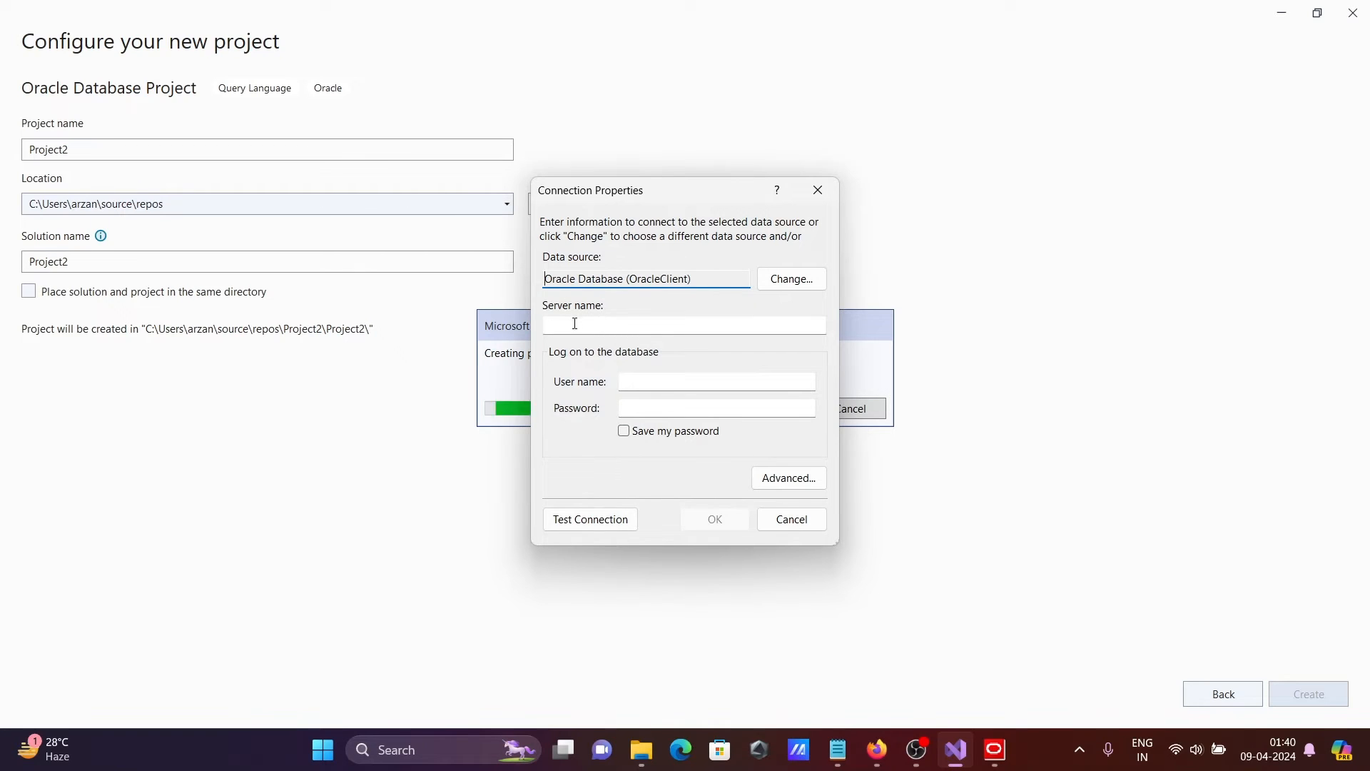
Enter server orcl, user scott and password, test the connection successfully and accept it
{"action": "type", "text": "orcl"}
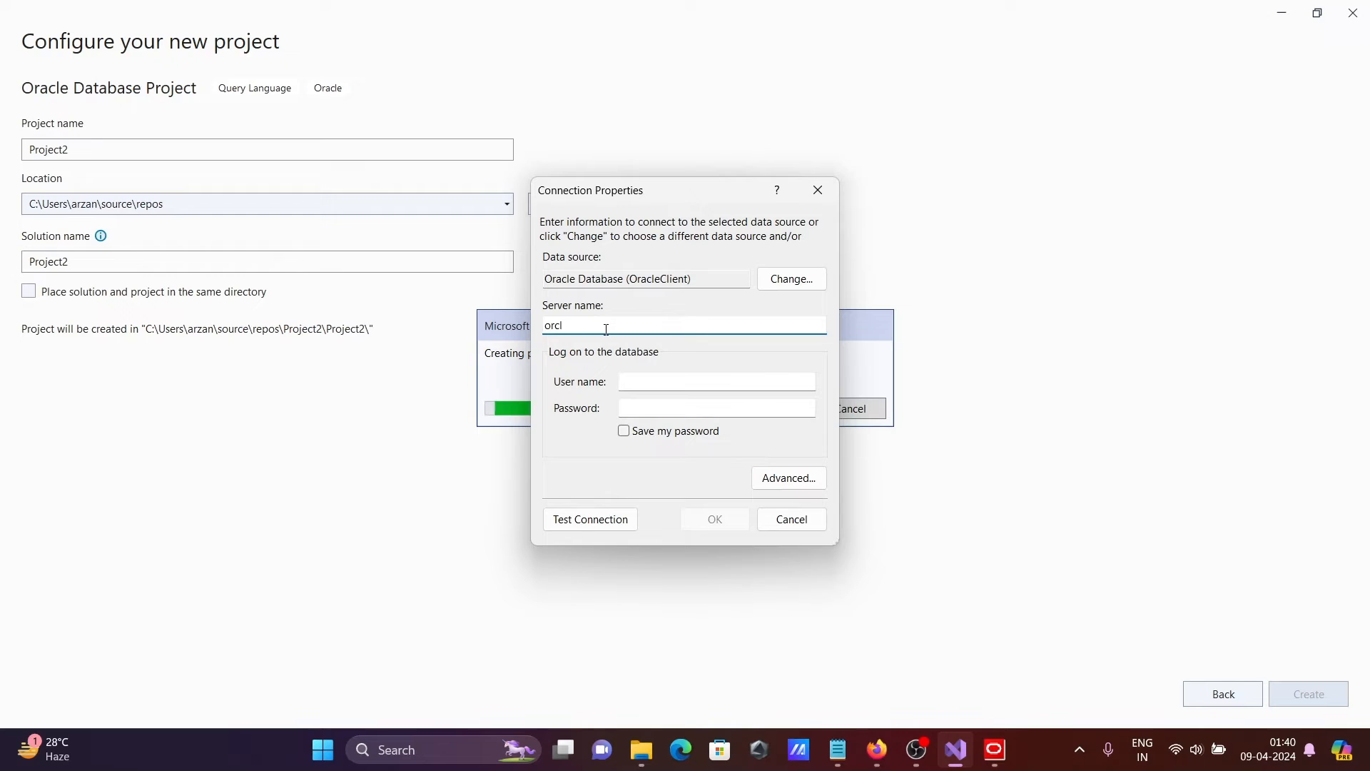
{"action": "type", "text": "/"}
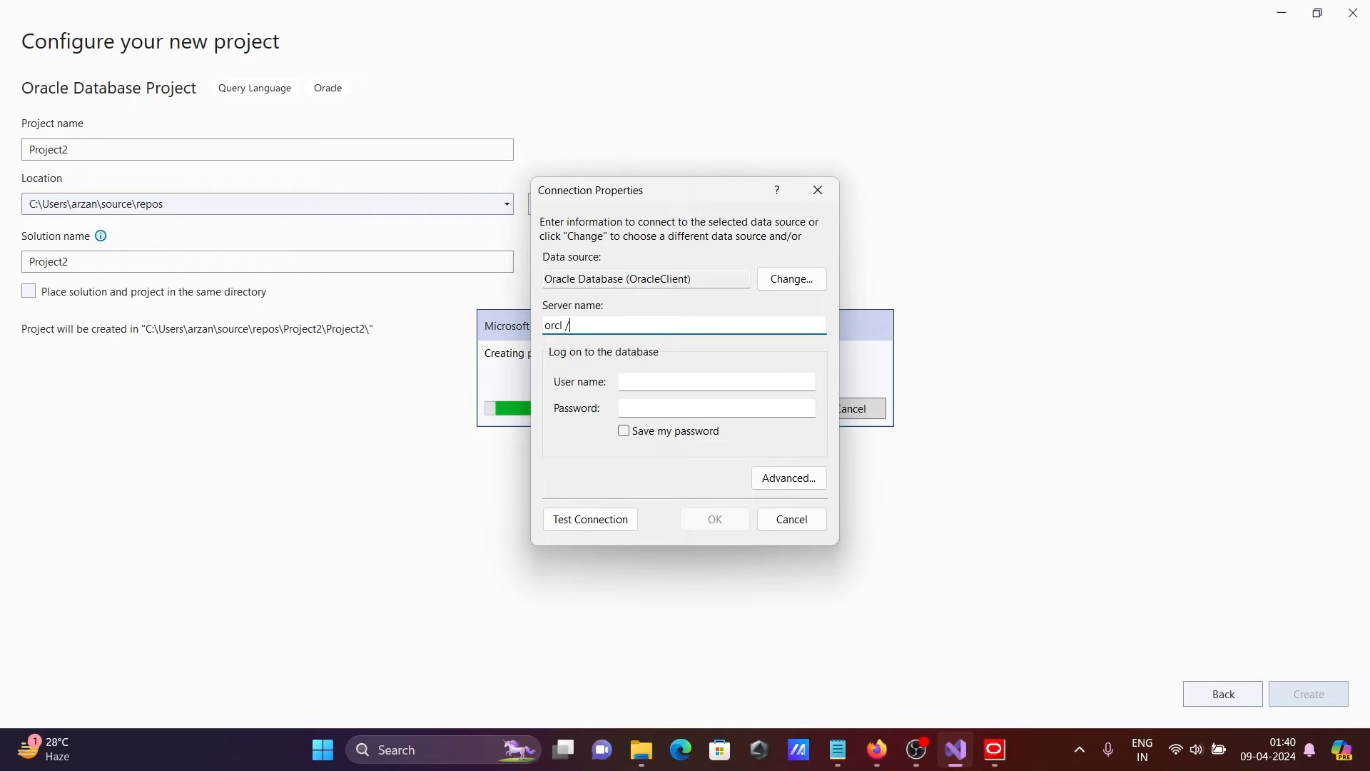
{"action": "type", "text": "xe"}
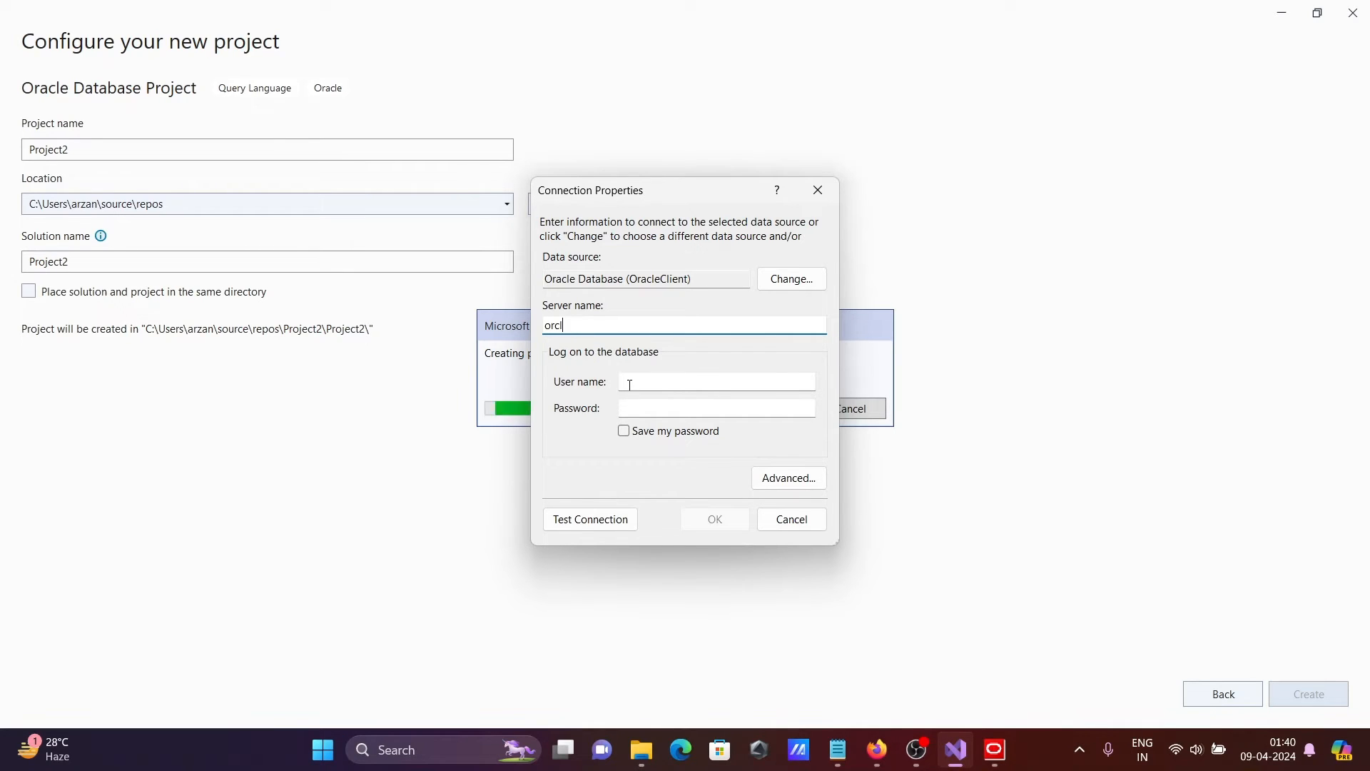
{"action": "type", "text": "s"}
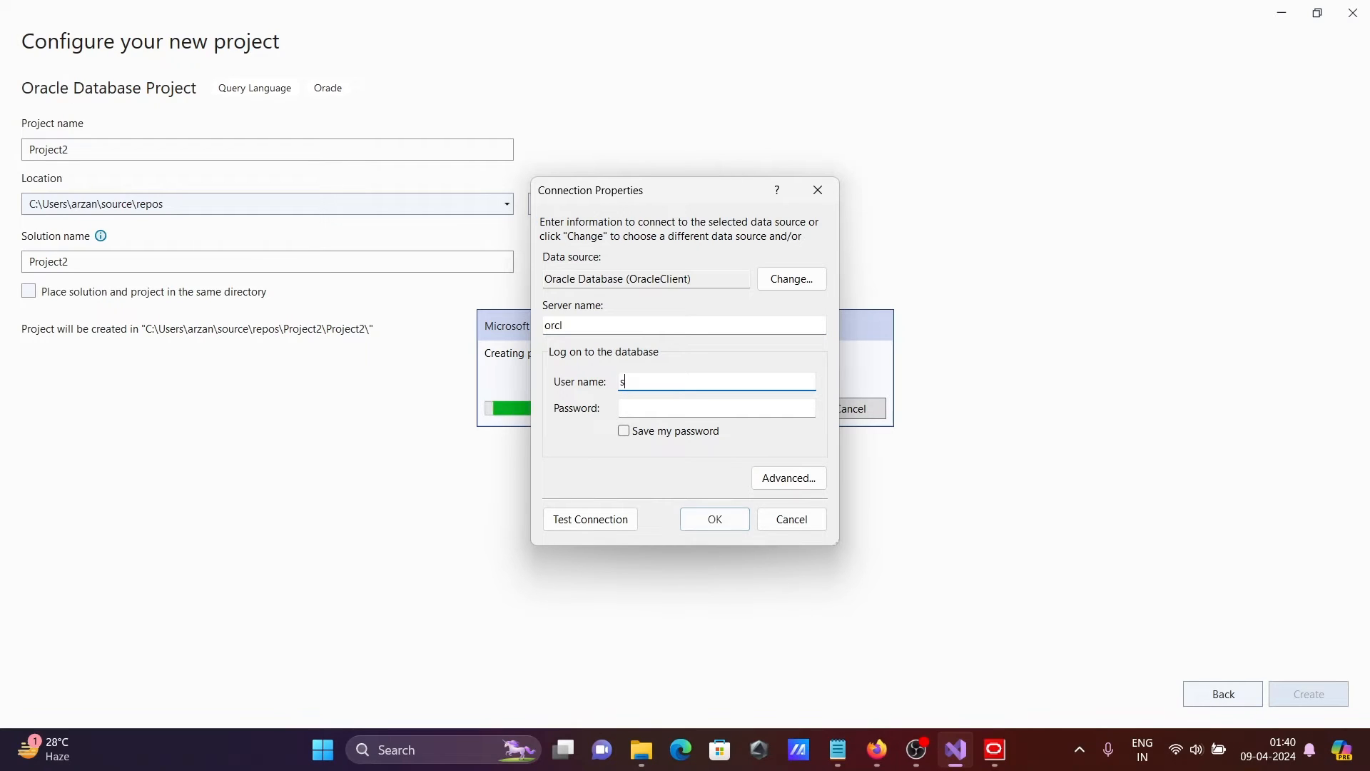
{"action": "type", "text": "cott"}
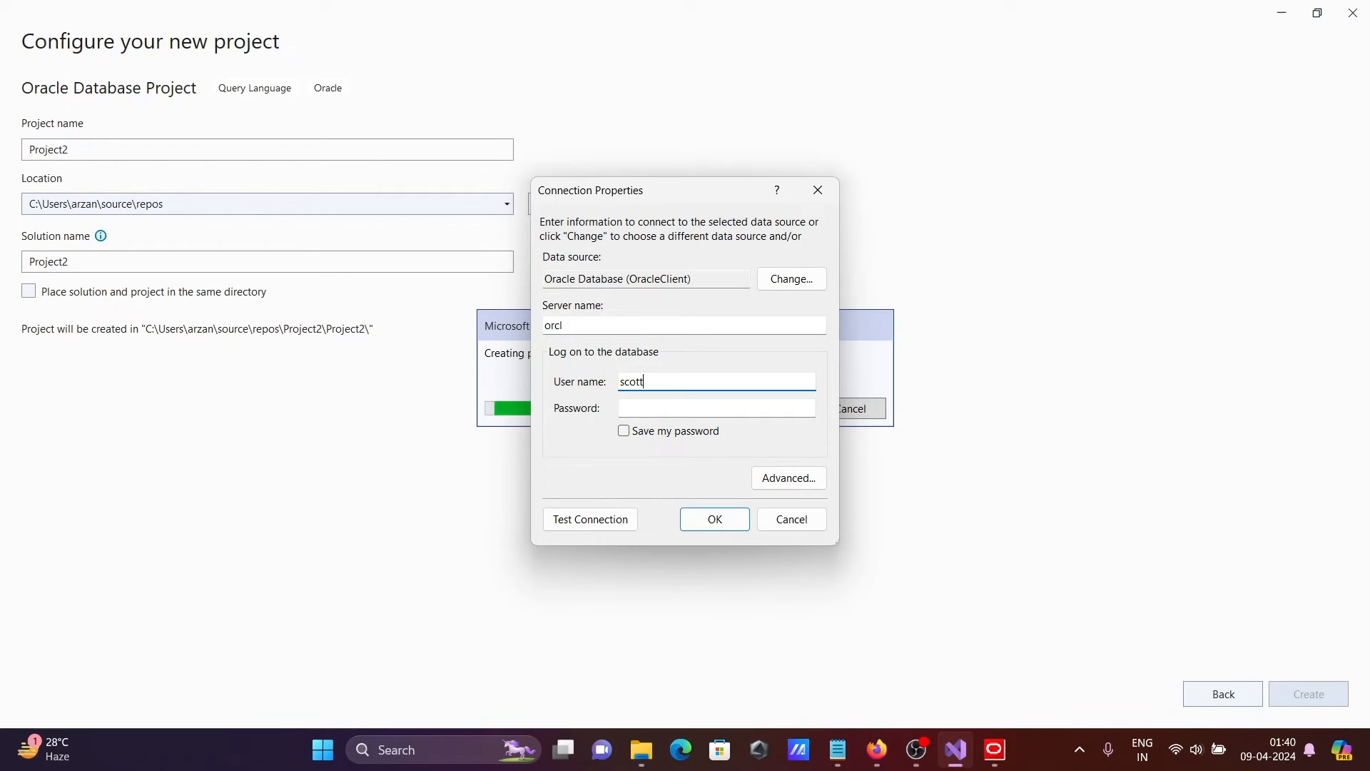
{"action": "type", "text": "••"}
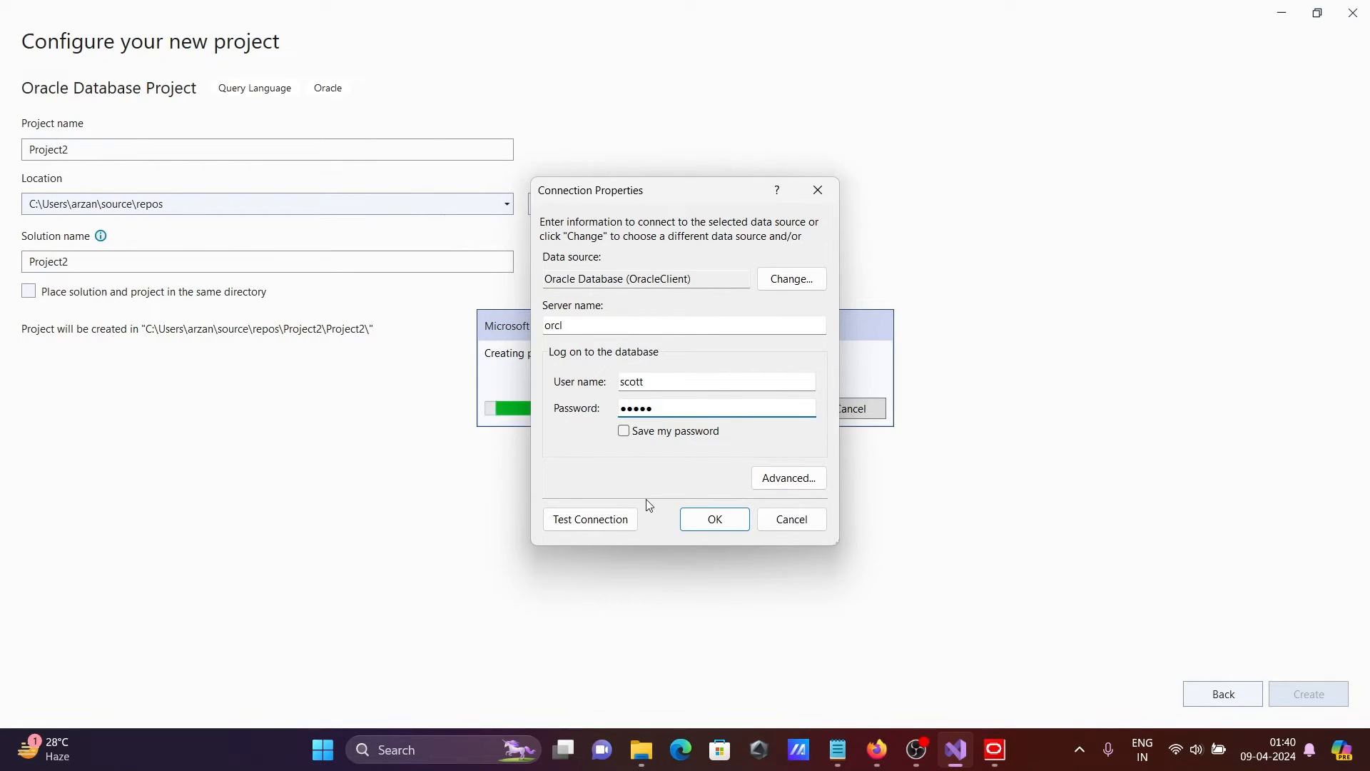
{"action": "left_click", "coordinate": [590, 519]}
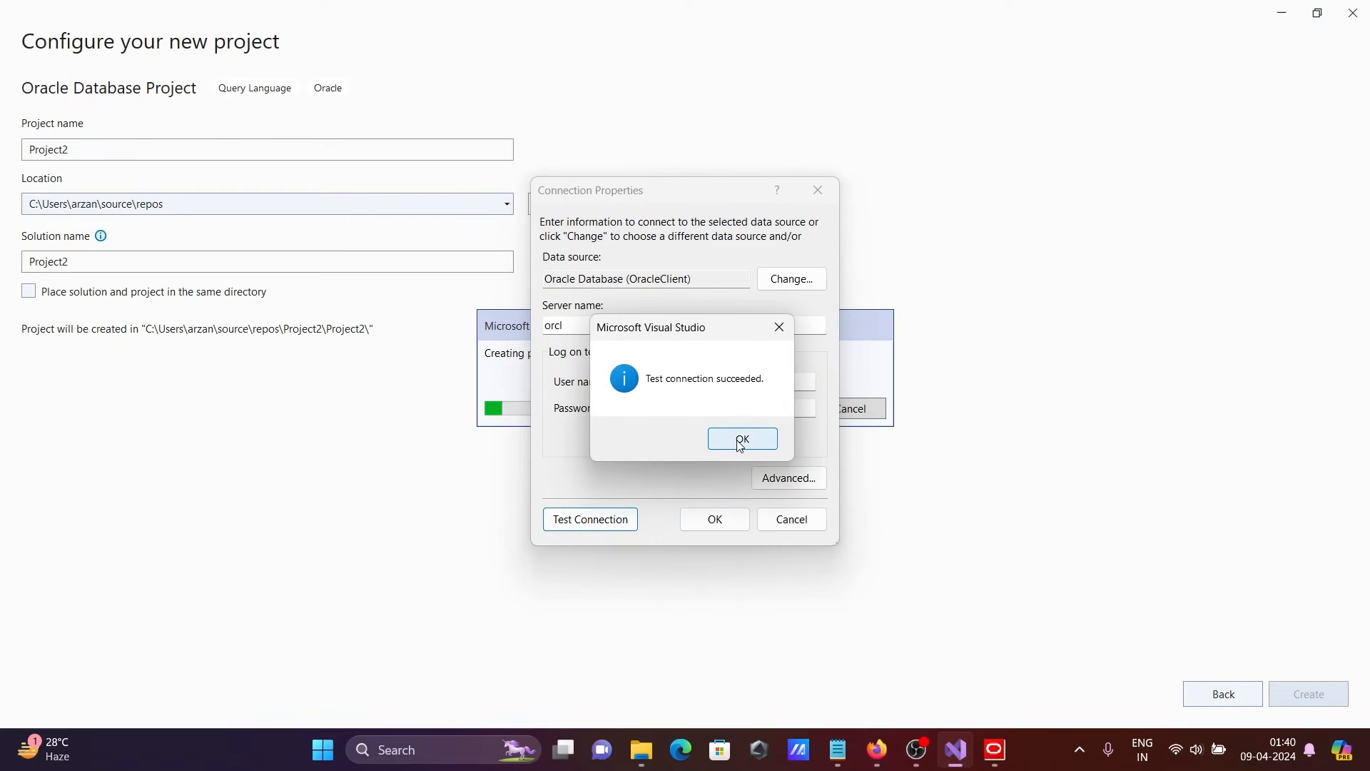
{"action": "left_click", "coordinate": [743, 438]}
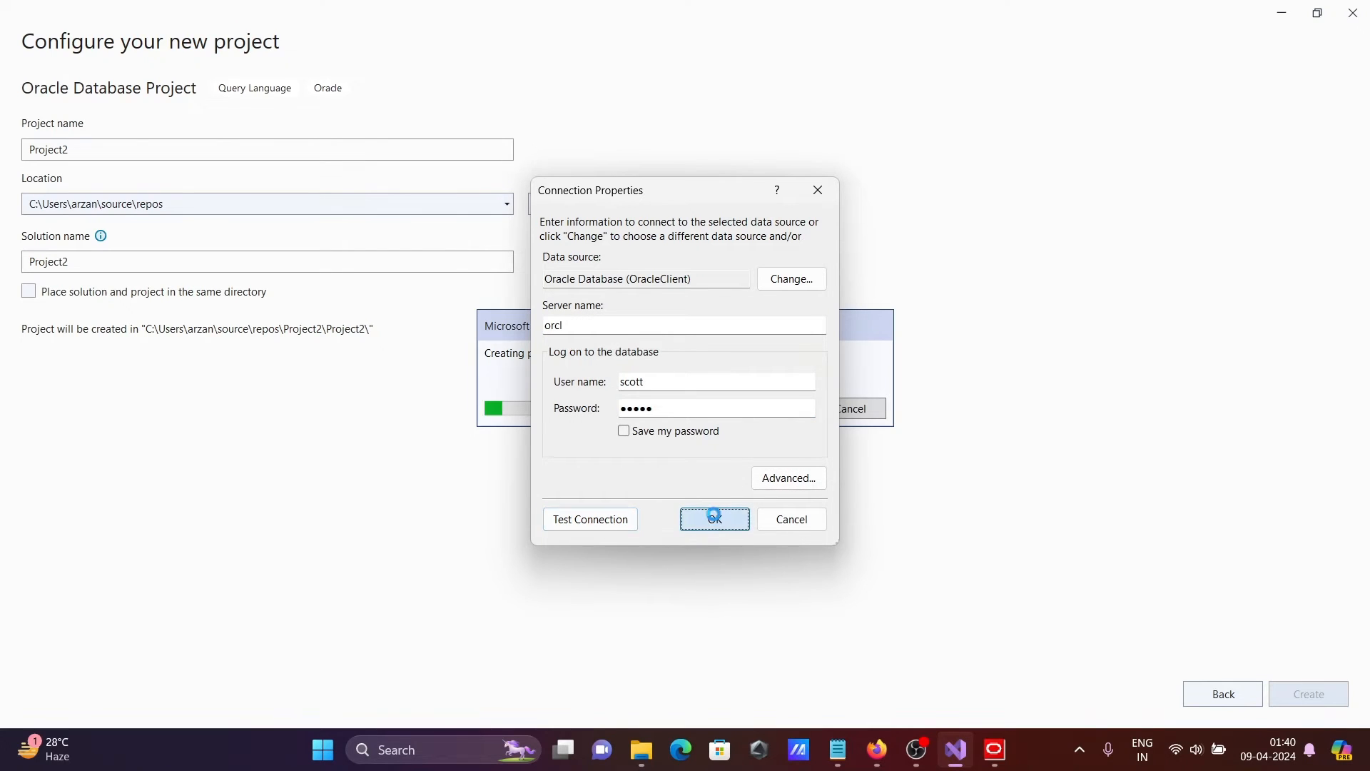
{"action": "left_click", "coordinate": [714, 518]}
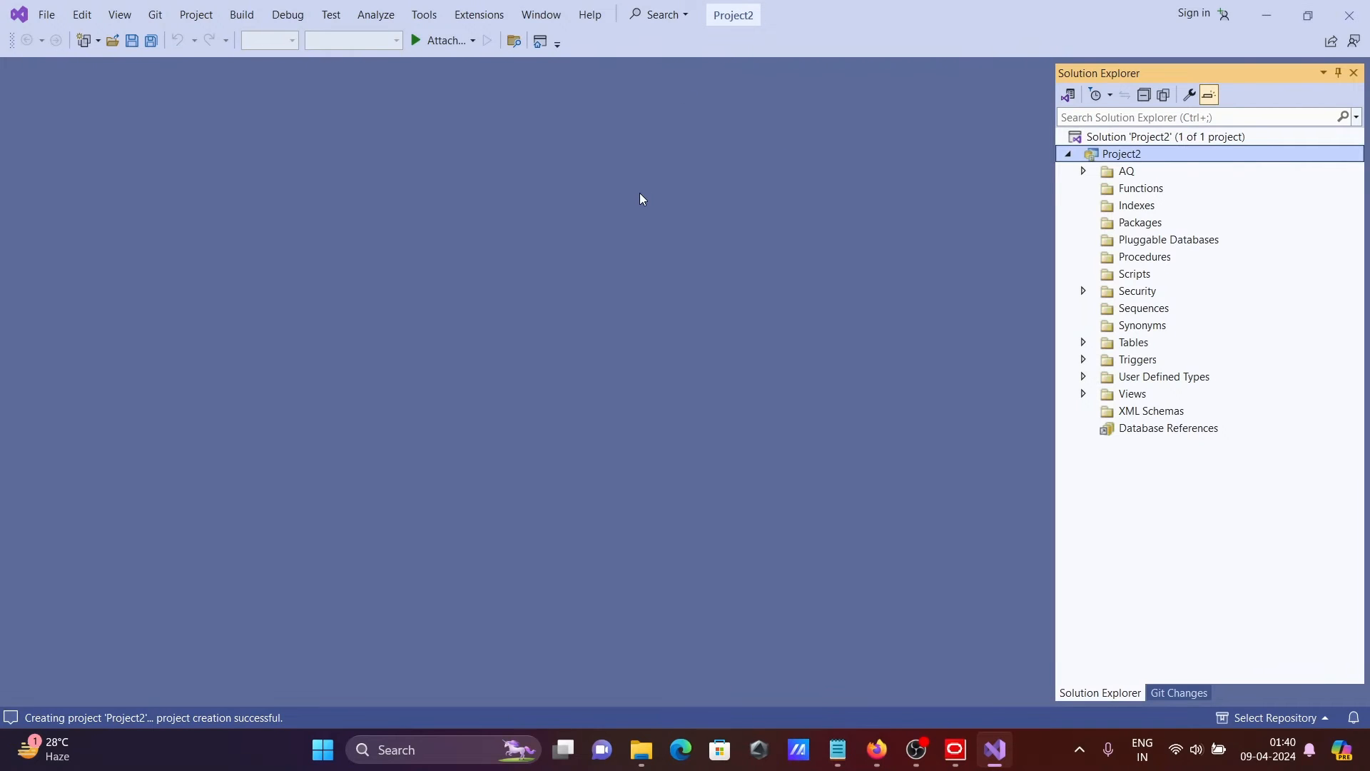
{"action": "mouse_move", "coordinate": [1151, 168]}
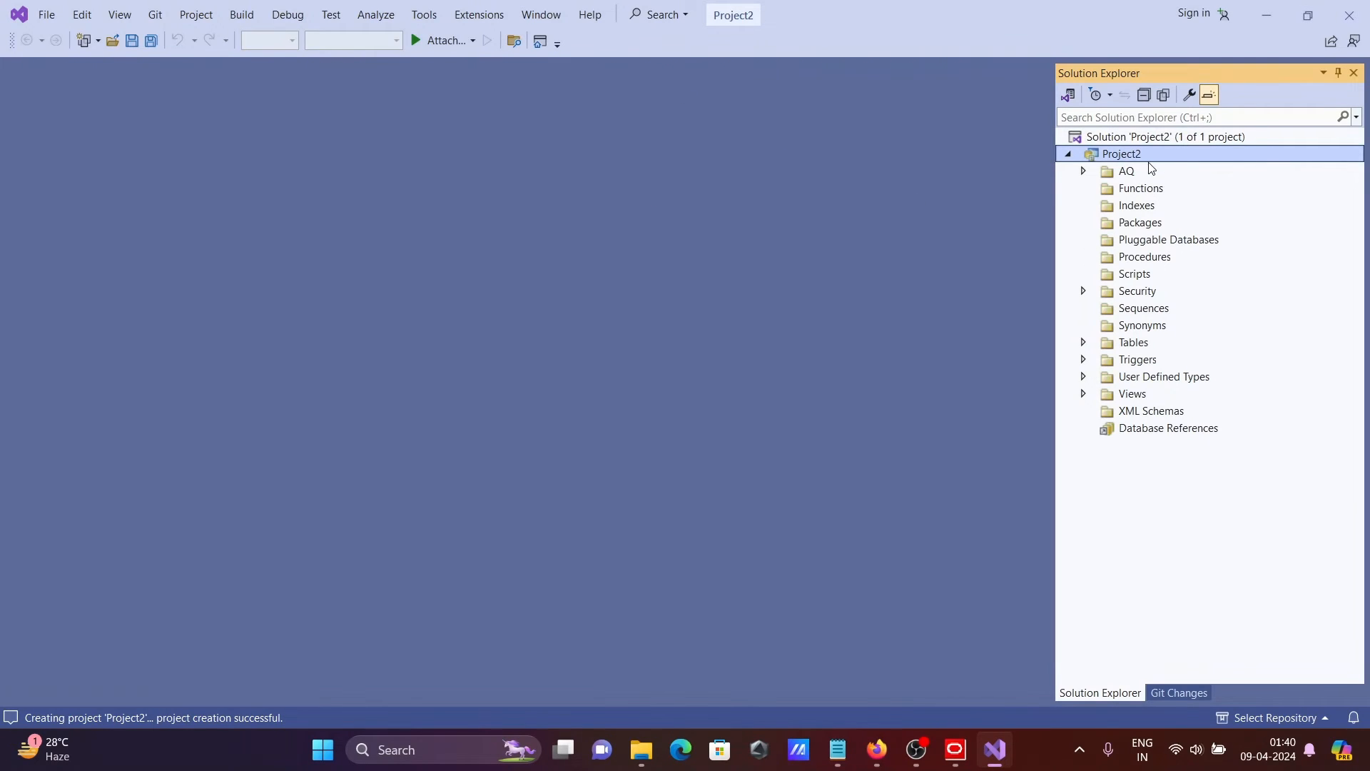
{"action": "mouse_move", "coordinate": [1122, 200]}
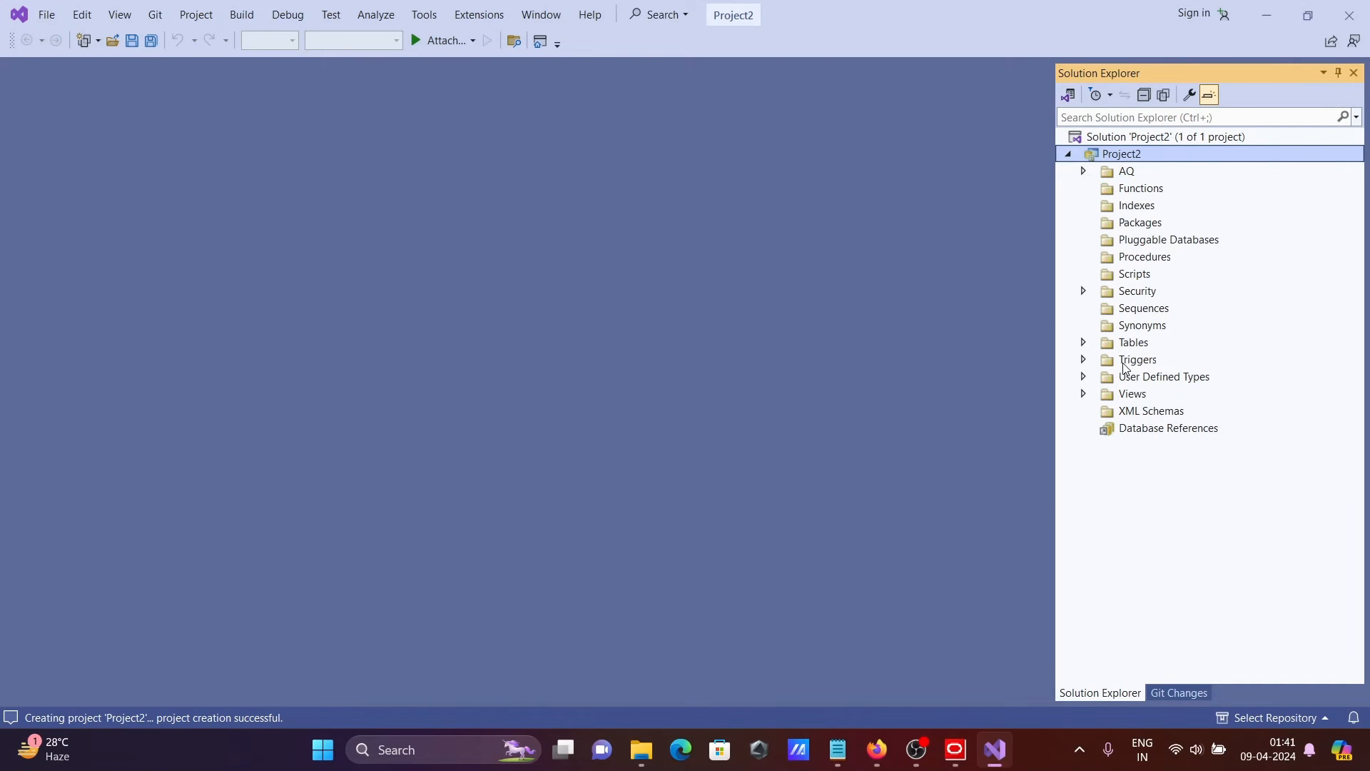
{"action": "mouse_move", "coordinate": [1134, 308]}
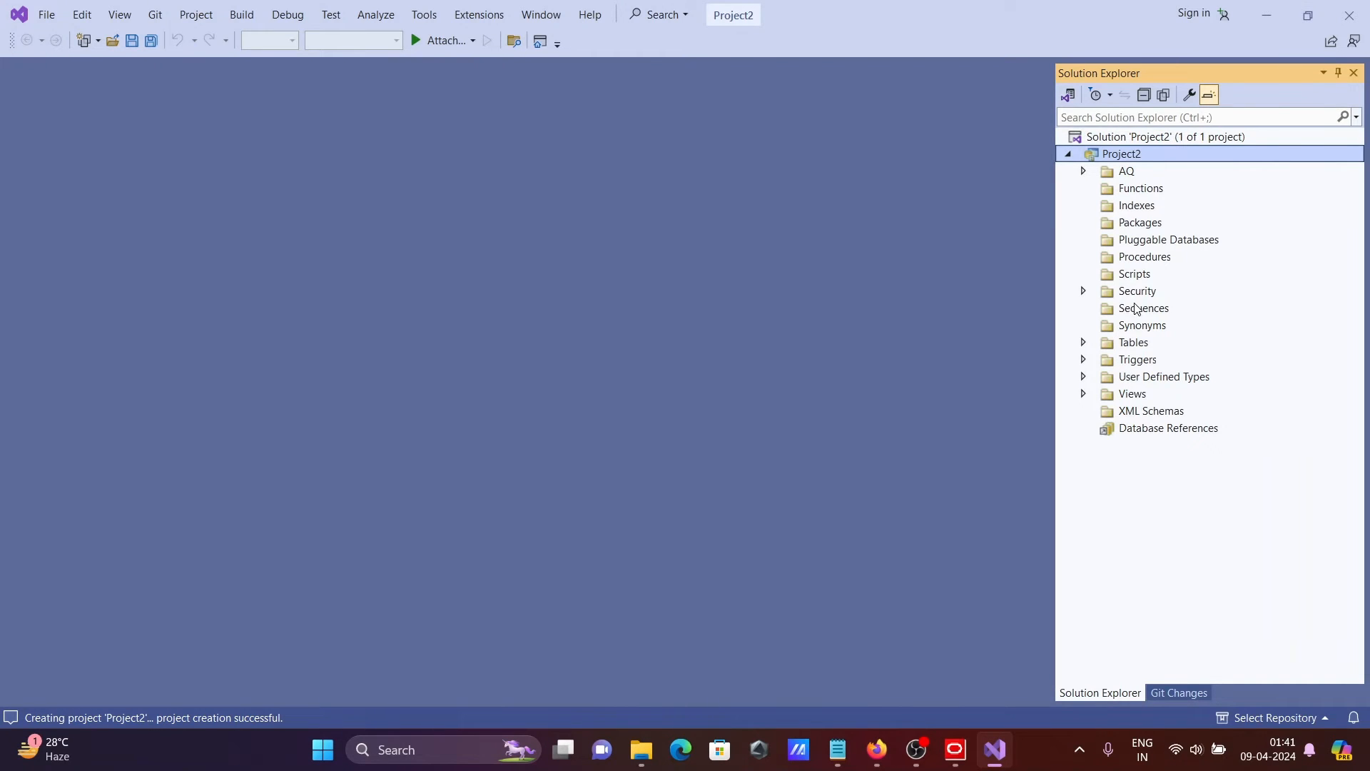
Expand Project2's Tables folder showing Object, Relational and XML Tables
{"action": "left_click", "coordinate": [1084, 342]}
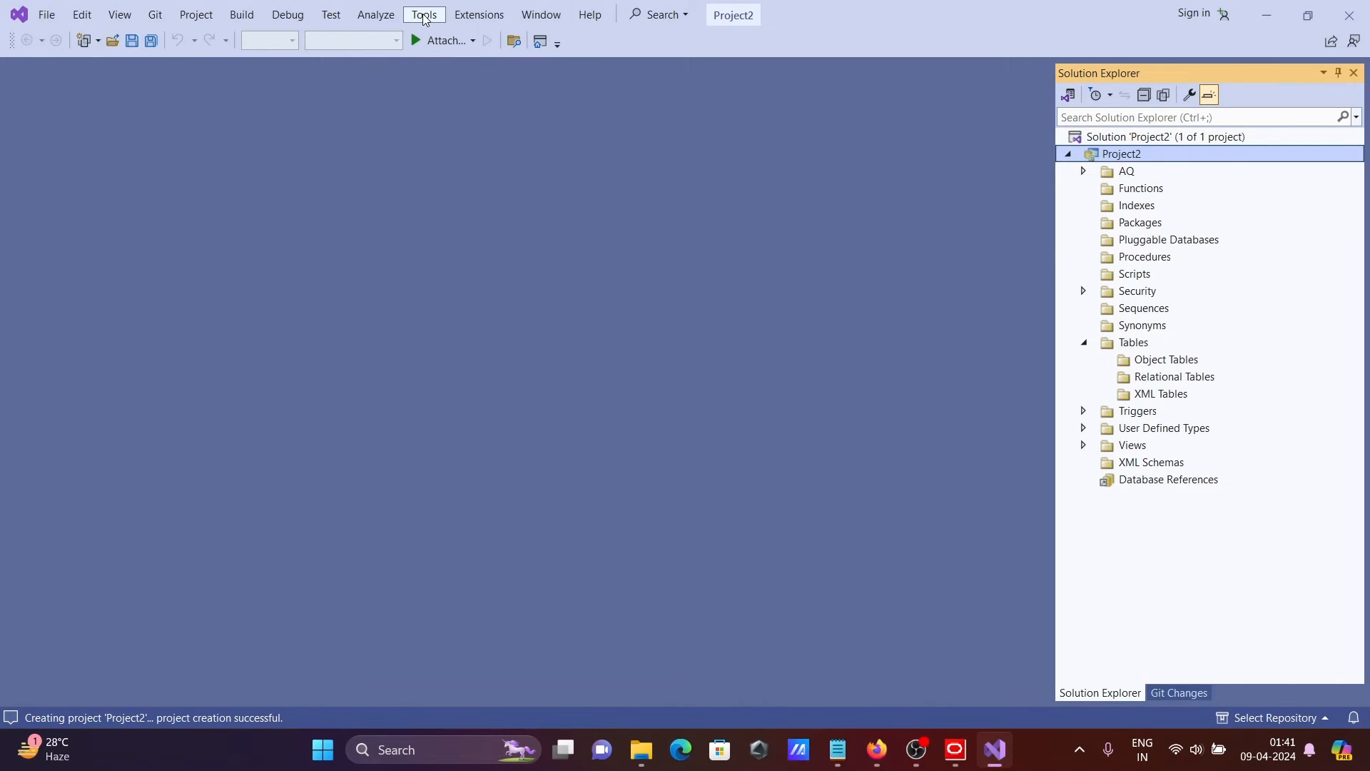
Start Connect to Server and choose Oracle Database as the data source
{"action": "left_click", "coordinate": [423, 14]}
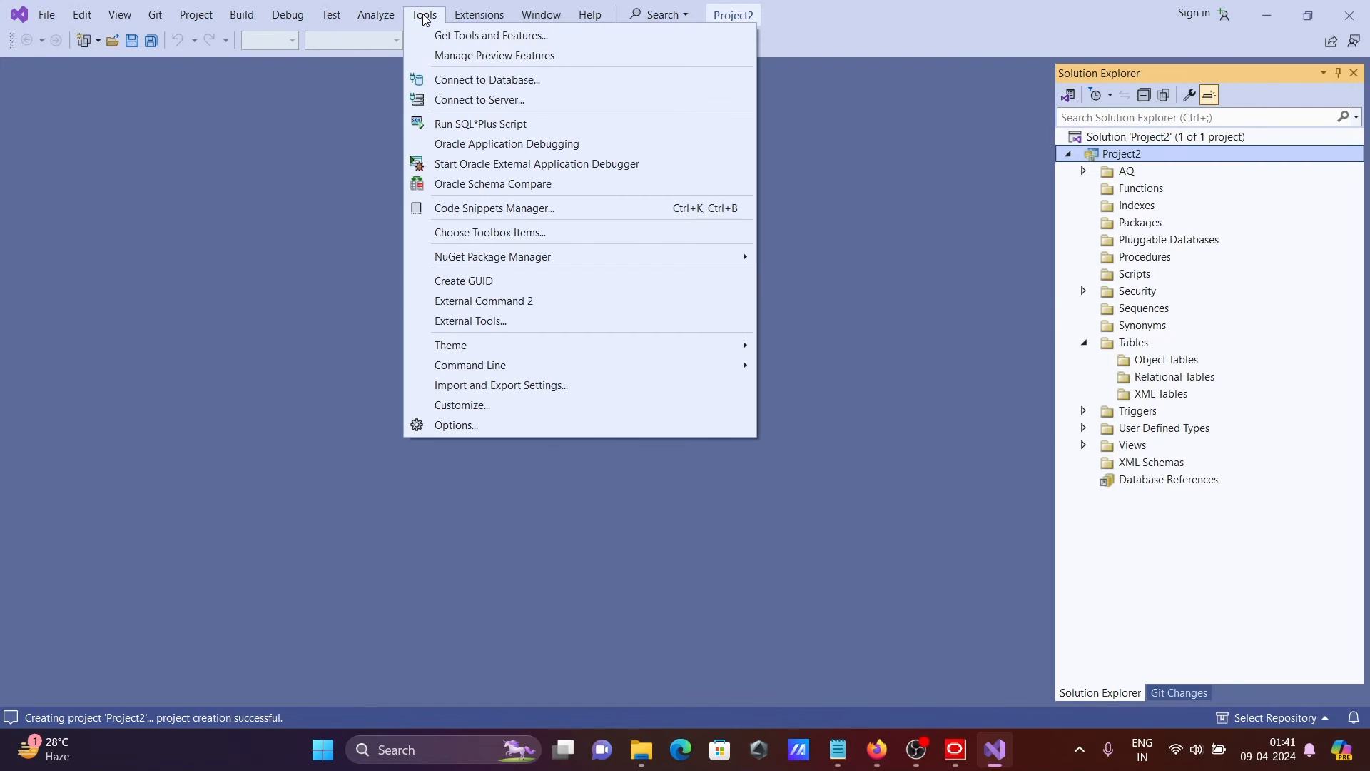
{"action": "mouse_move", "coordinate": [478, 99]}
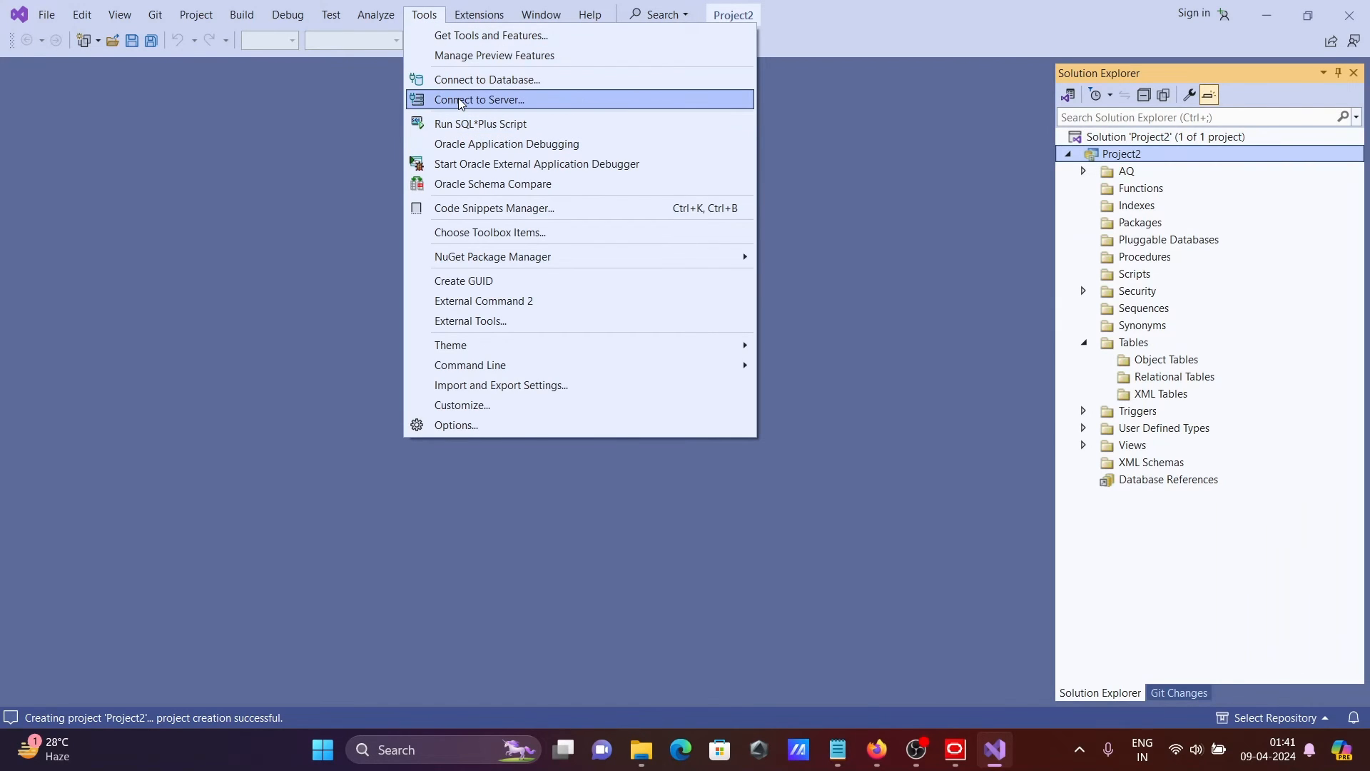
{"action": "left_click", "coordinate": [479, 99]}
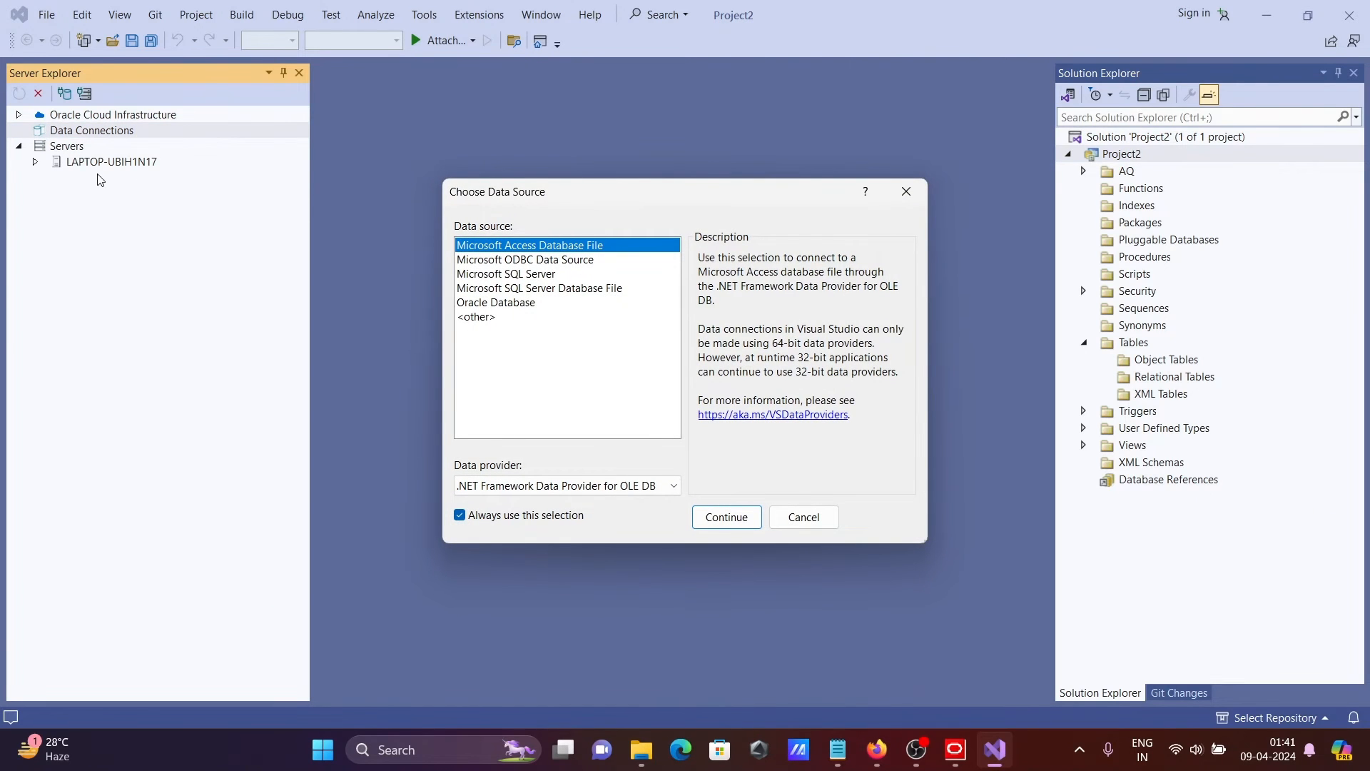
{"action": "left_click", "coordinate": [495, 301]}
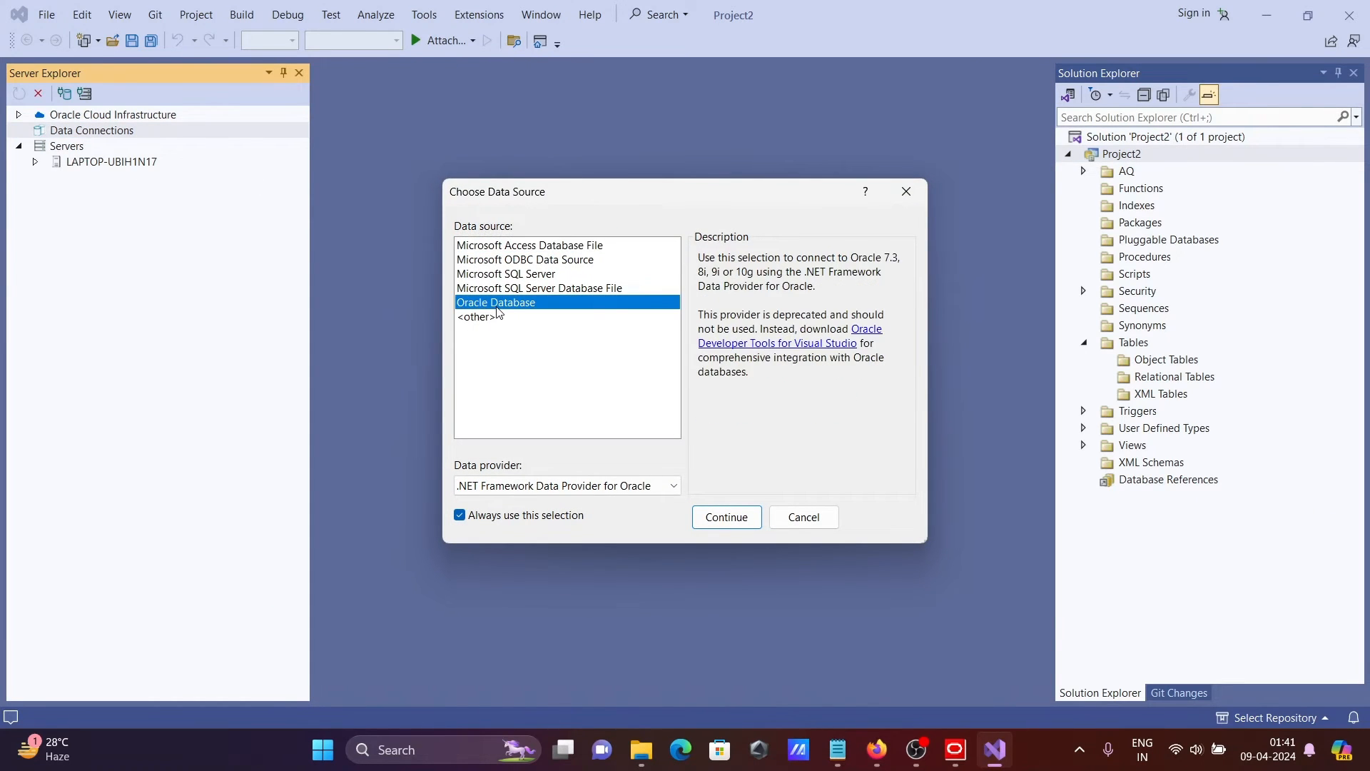
{"action": "left_click", "coordinate": [725, 517]}
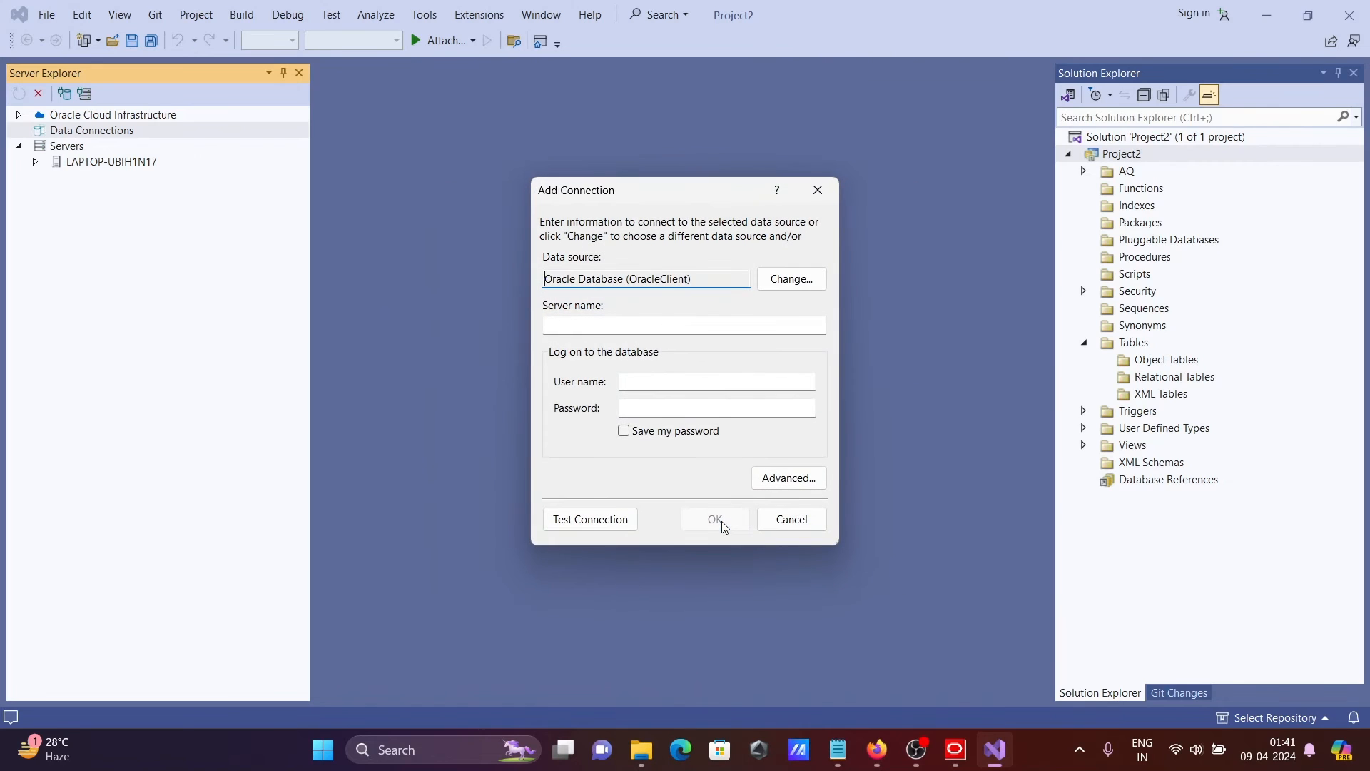
Add the orcl.SCOTT data connection with server orcl, user scott and password
{"action": "left_click", "coordinate": [684, 324]}
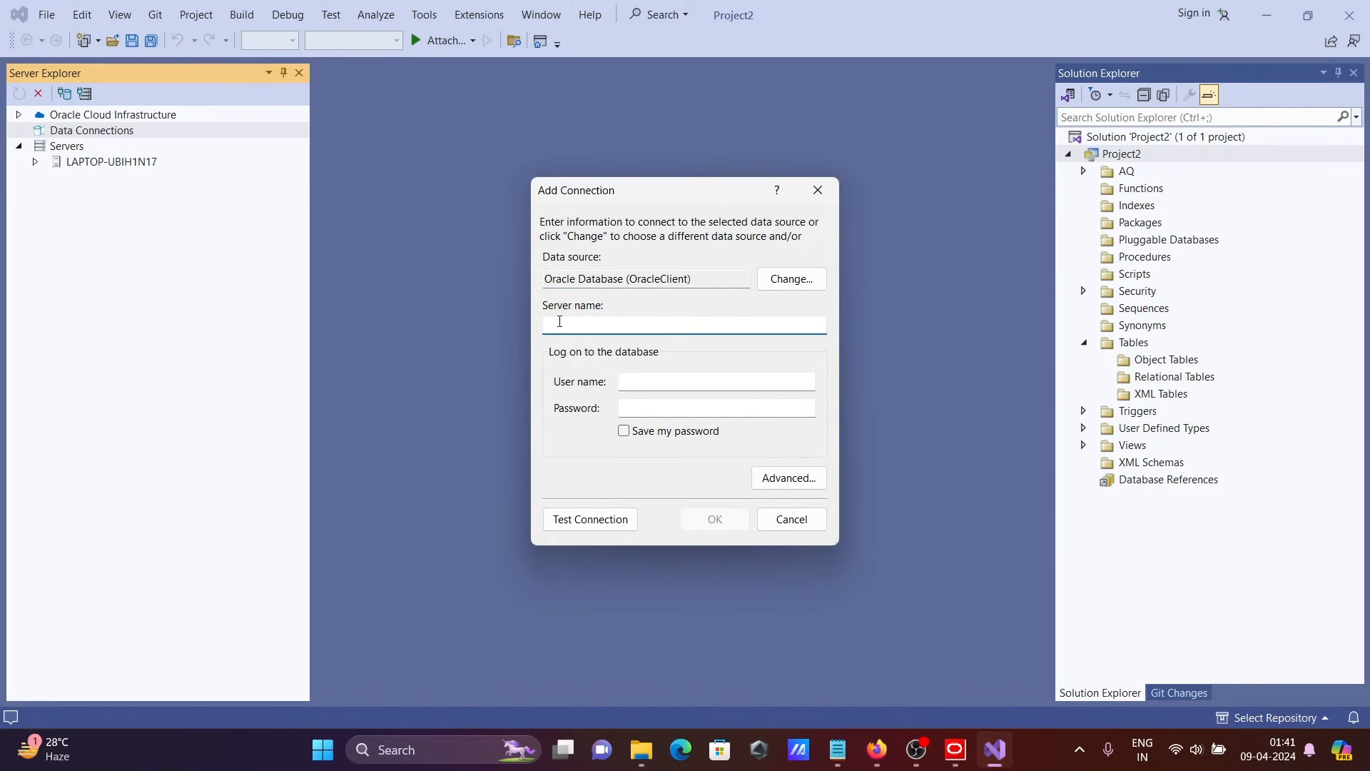
{"action": "type", "text": "orcl"}
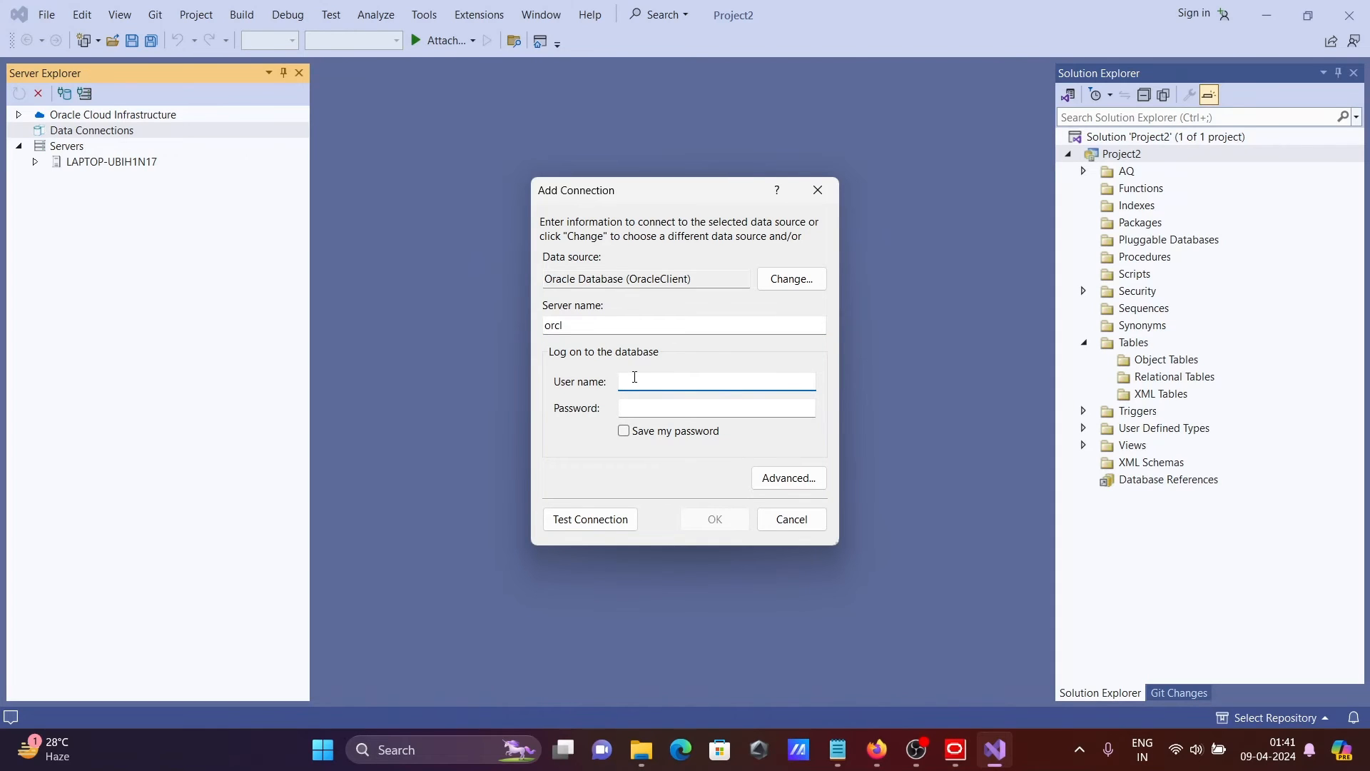
{"action": "type", "text": "scott"}
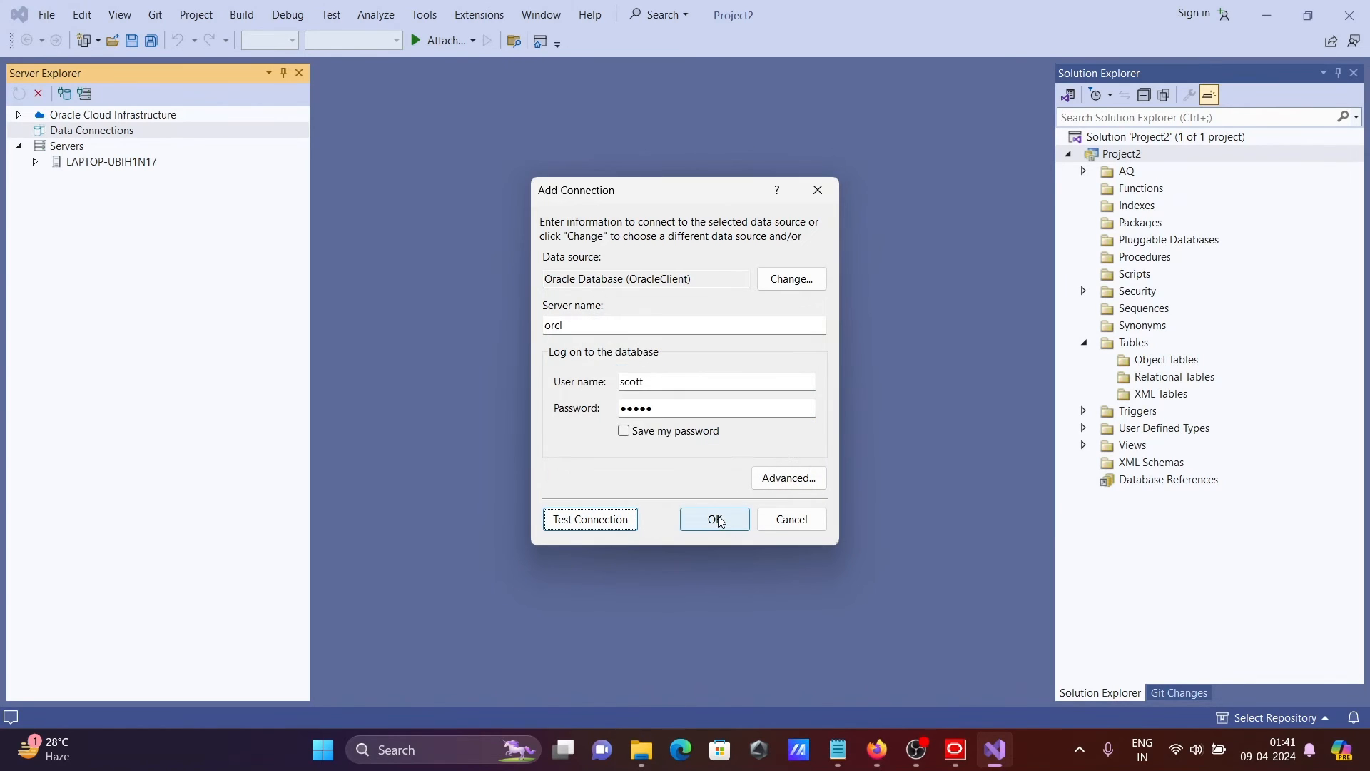
{"action": "left_click", "coordinate": [714, 519]}
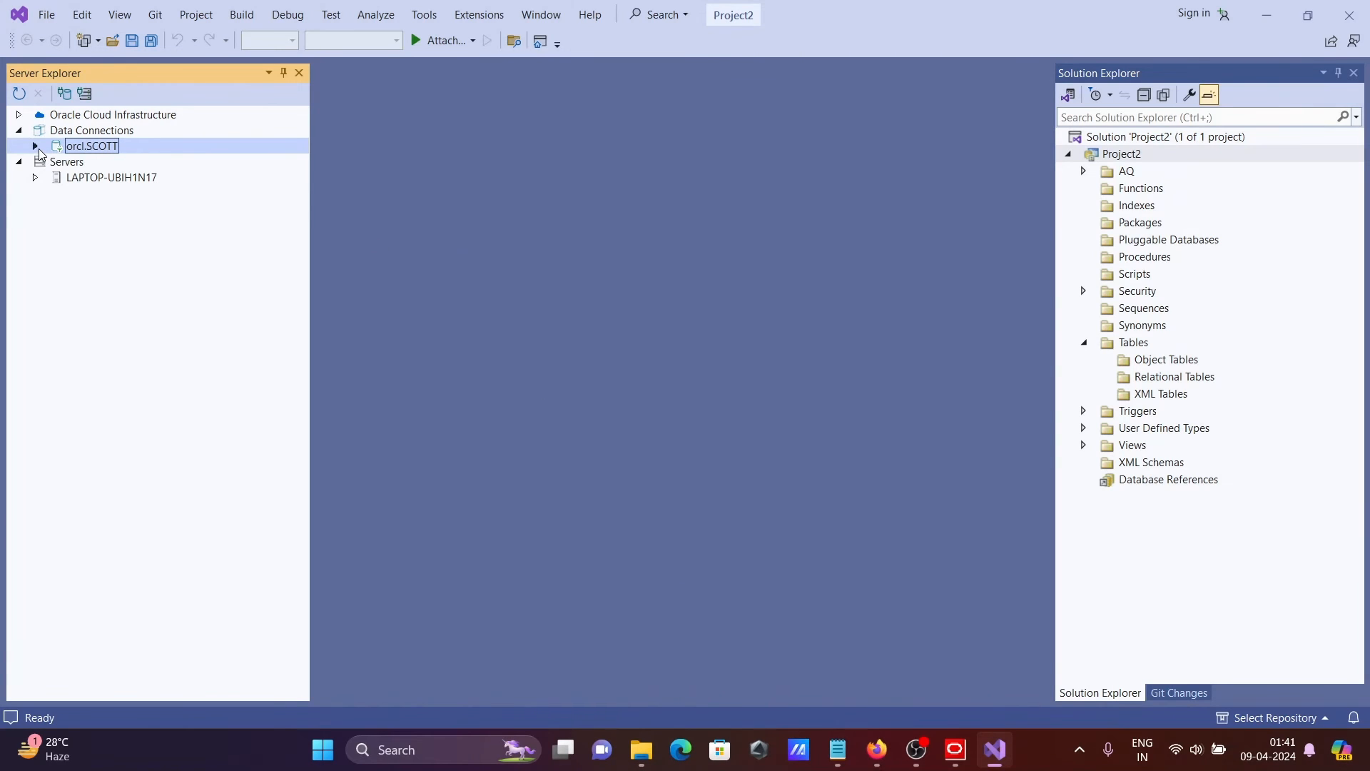
Expand orcl.SCOTT and show the EMP table's 14 rows via Show Table Data
{"action": "left_click", "coordinate": [33, 146]}
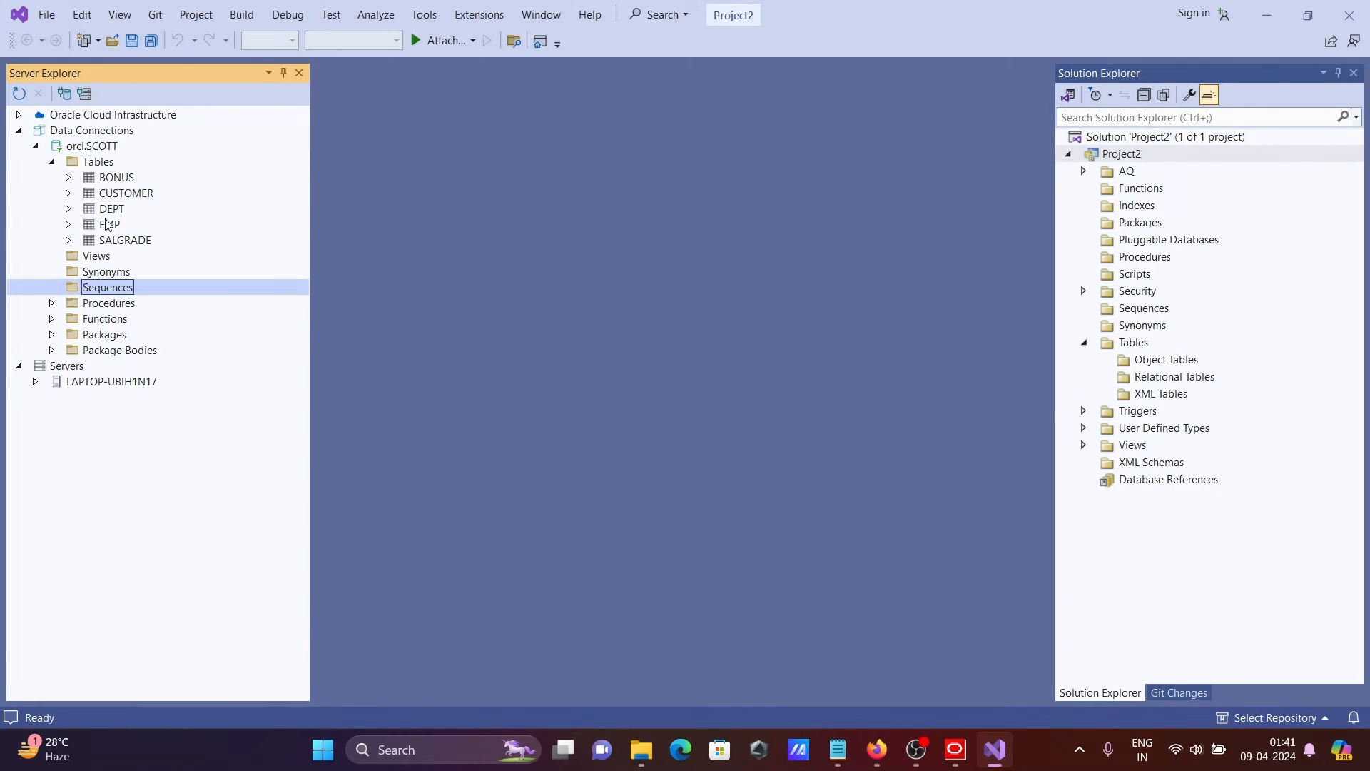
{"action": "right_click", "coordinate": [110, 224]}
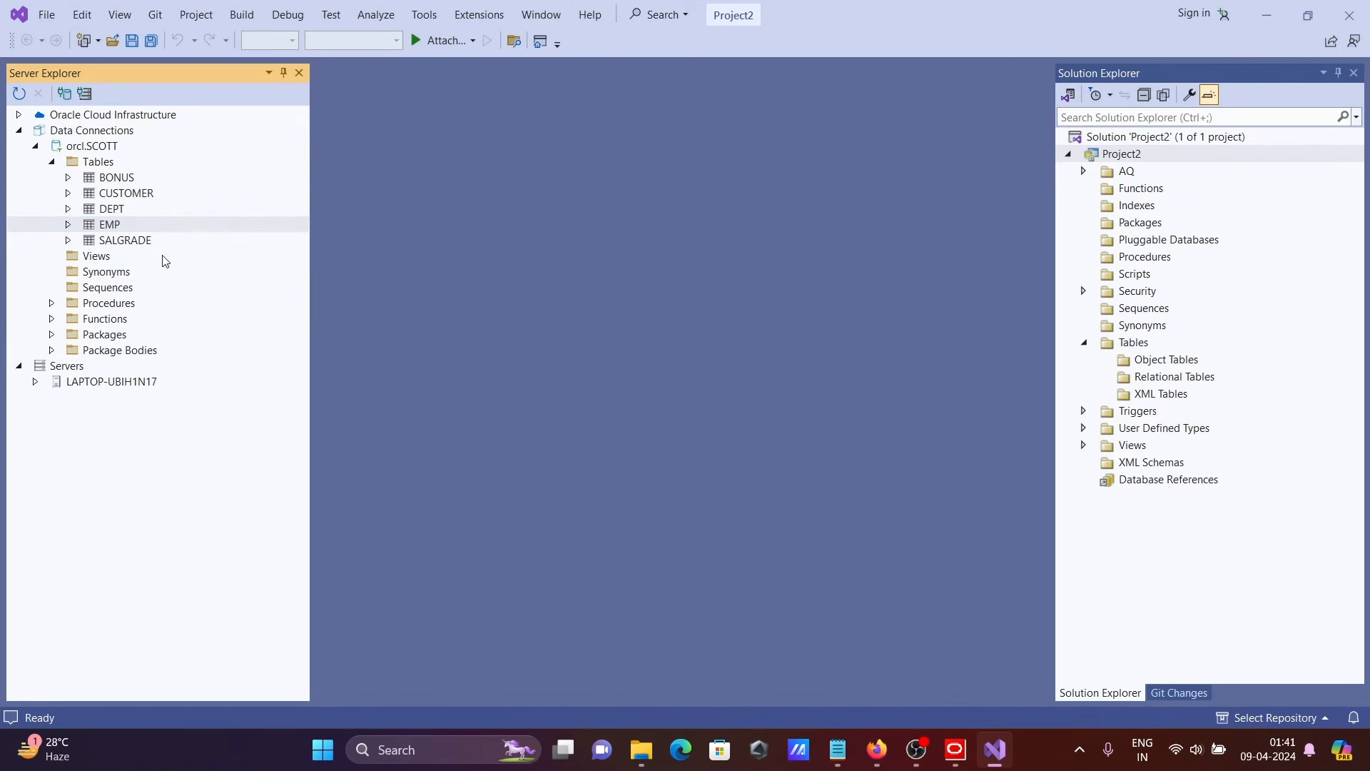
{"action": "double_click", "coordinate": [110, 224]}
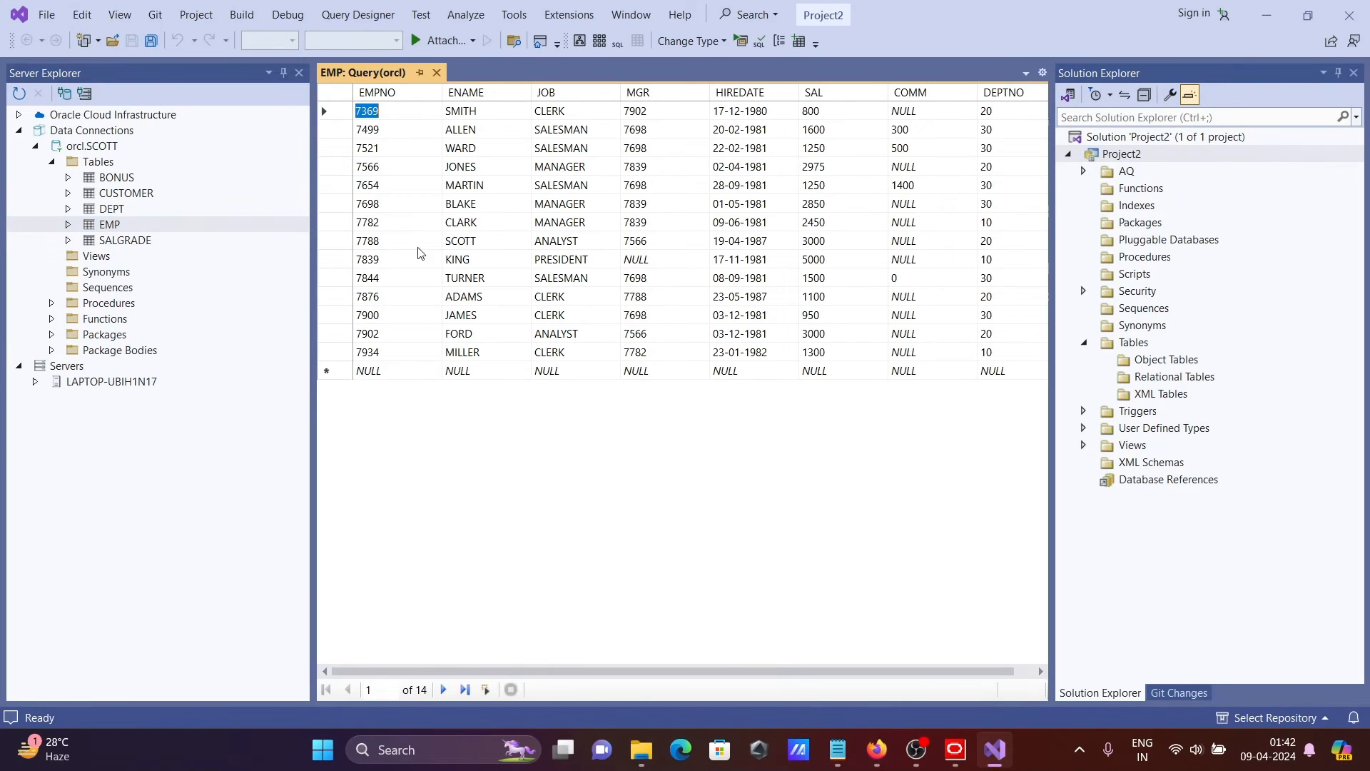
{"action": "mouse_move", "coordinate": [647, 234]}
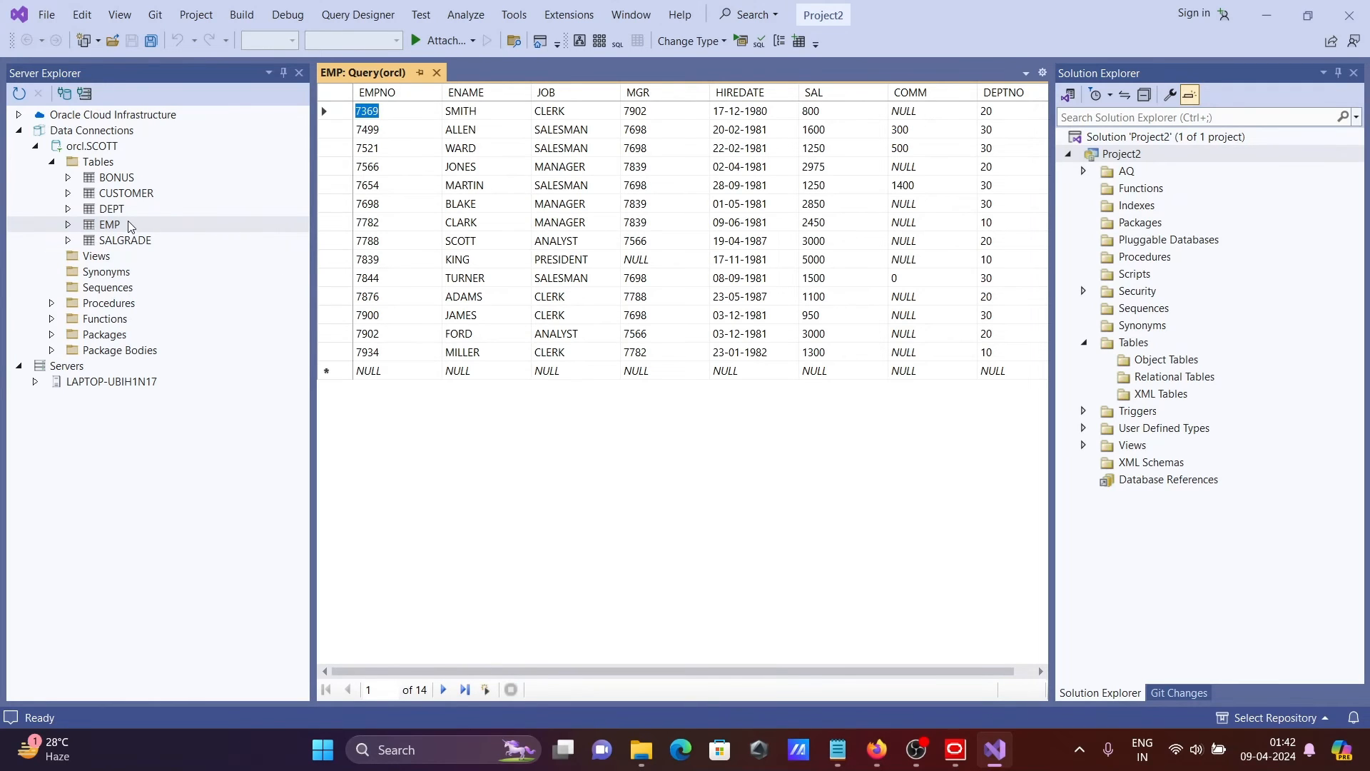
Start a New Query from the EMP table's context menu
{"action": "right_click", "coordinate": [108, 224]}
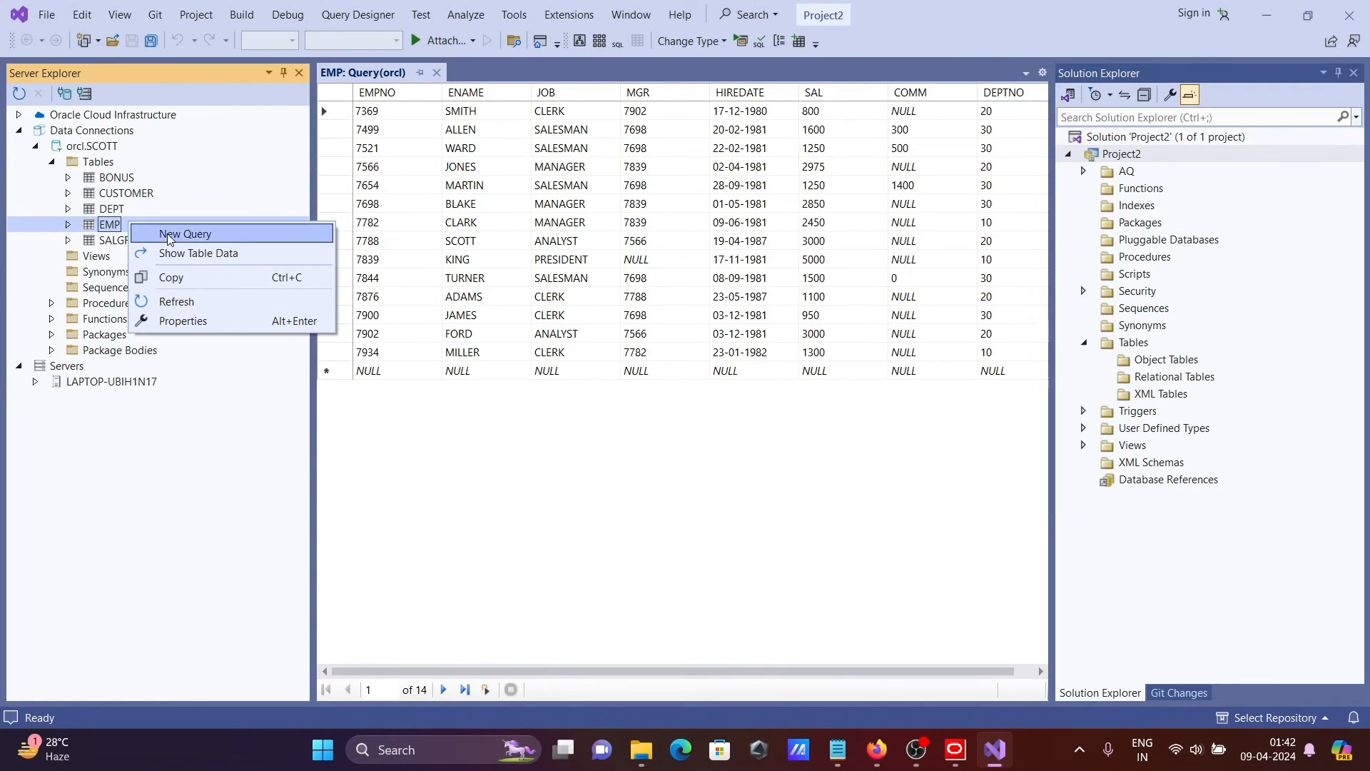
{"action": "left_click", "coordinate": [184, 233]}
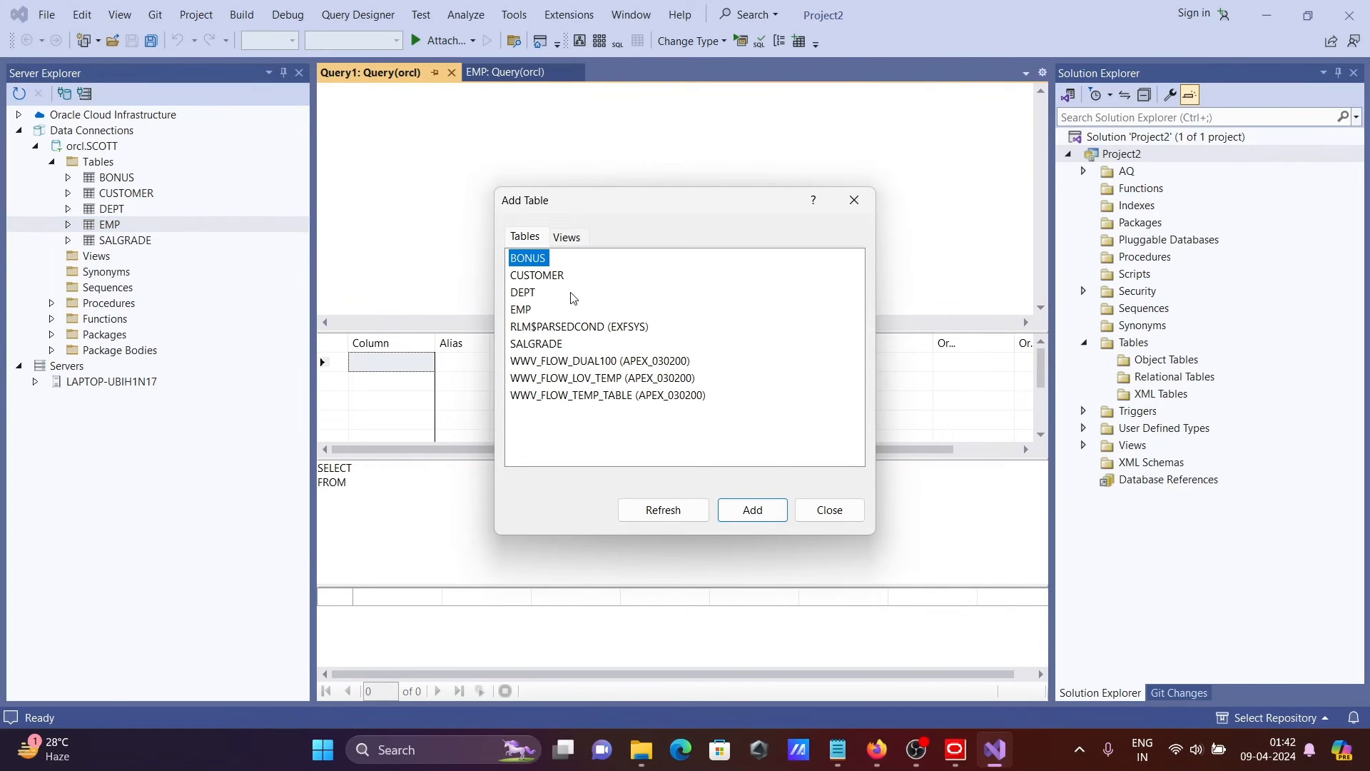
{"action": "mouse_move", "coordinate": [377, 120]}
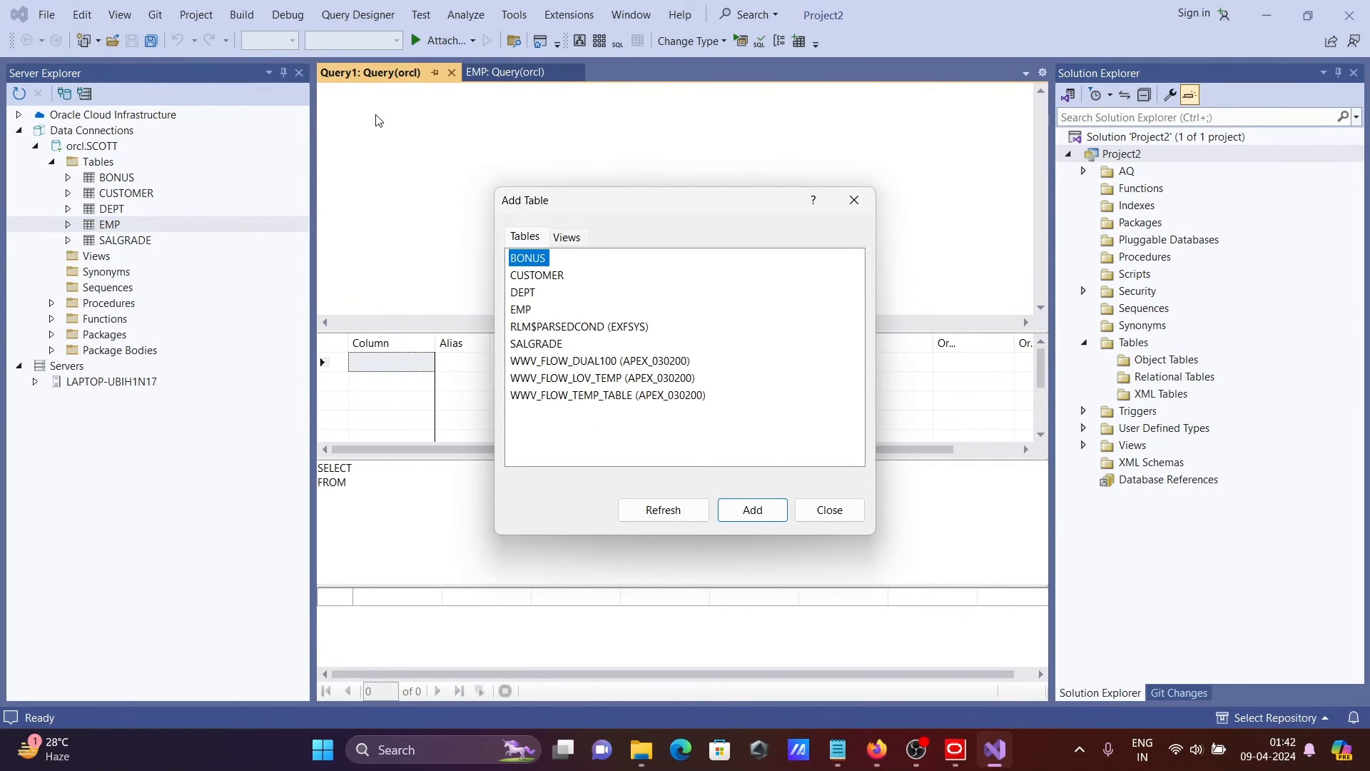
{"action": "mouse_move", "coordinate": [522, 305]}
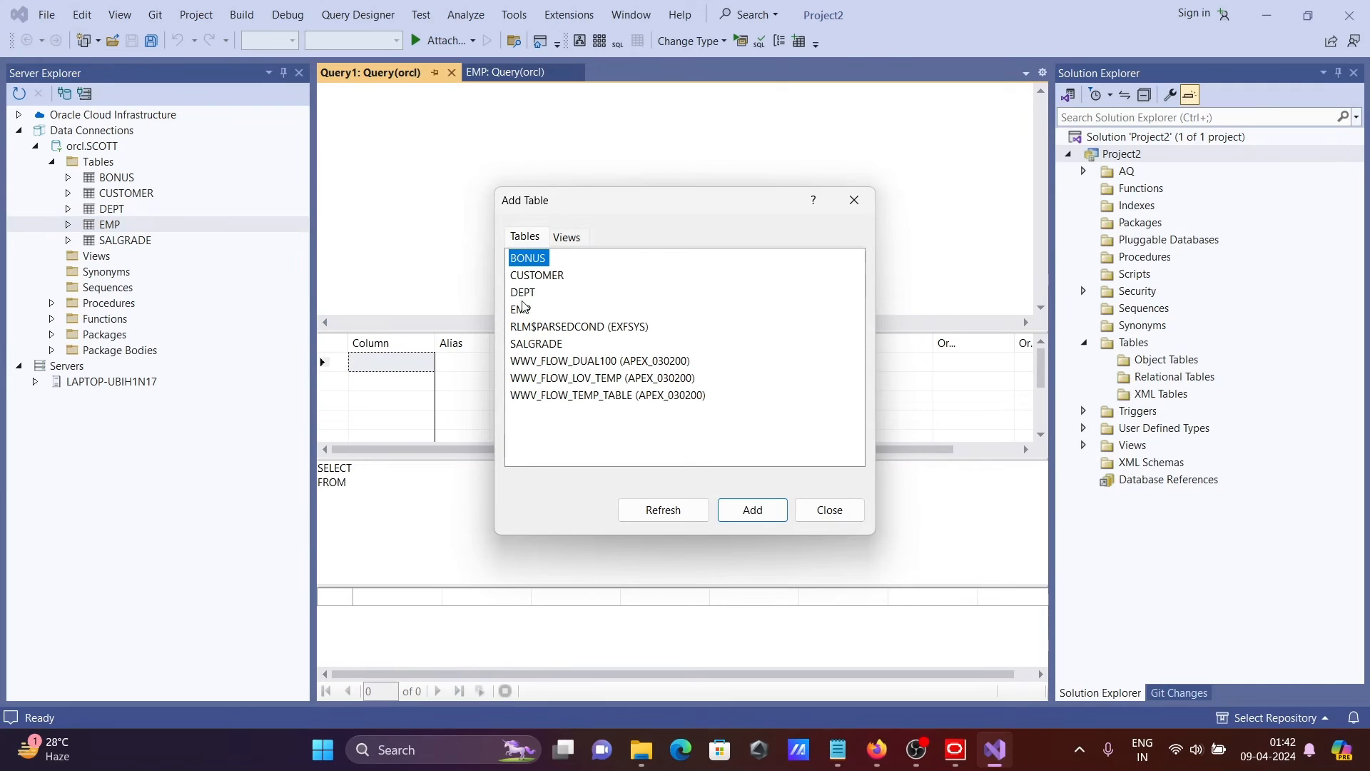
Add the EMP and DEPT tables to the query, joined on DEPTNO, and close Add Table
{"action": "left_click", "coordinate": [521, 308]}
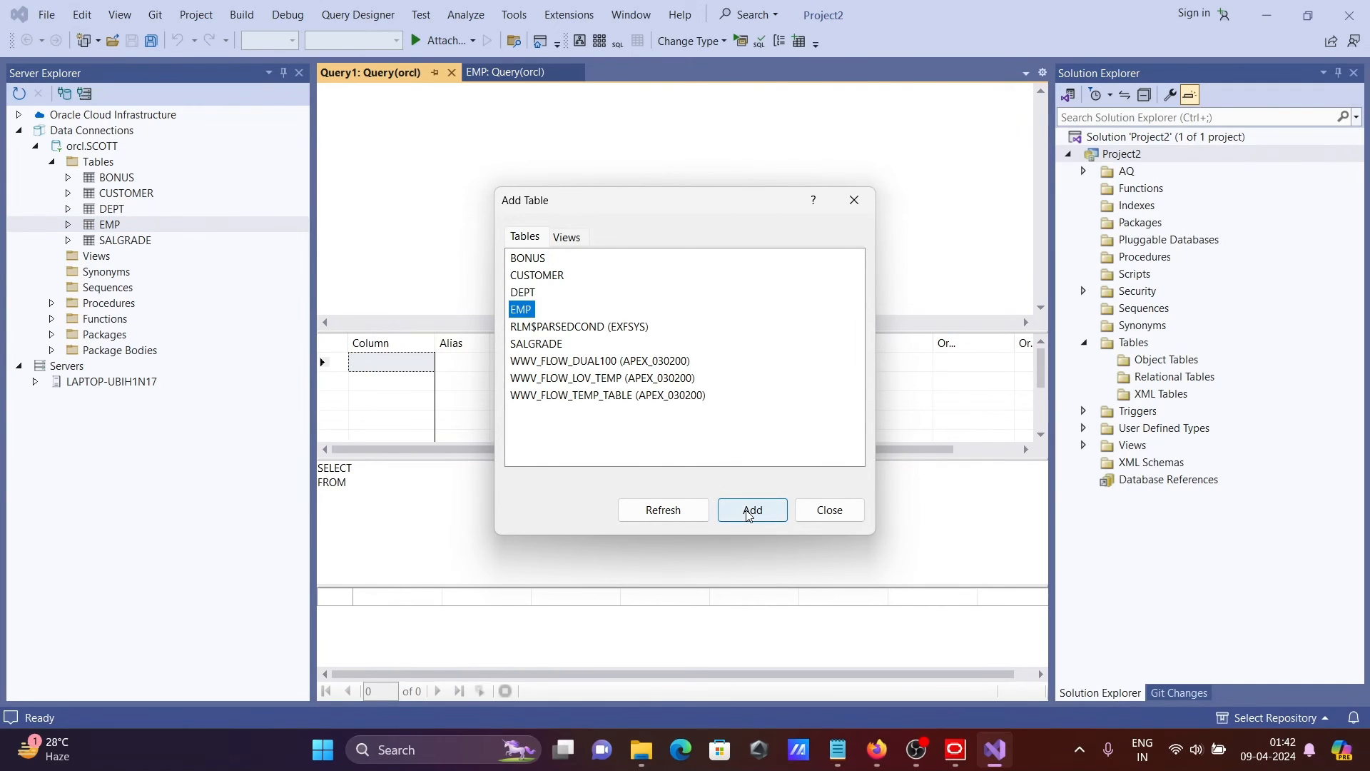
{"action": "left_click", "coordinate": [751, 509]}
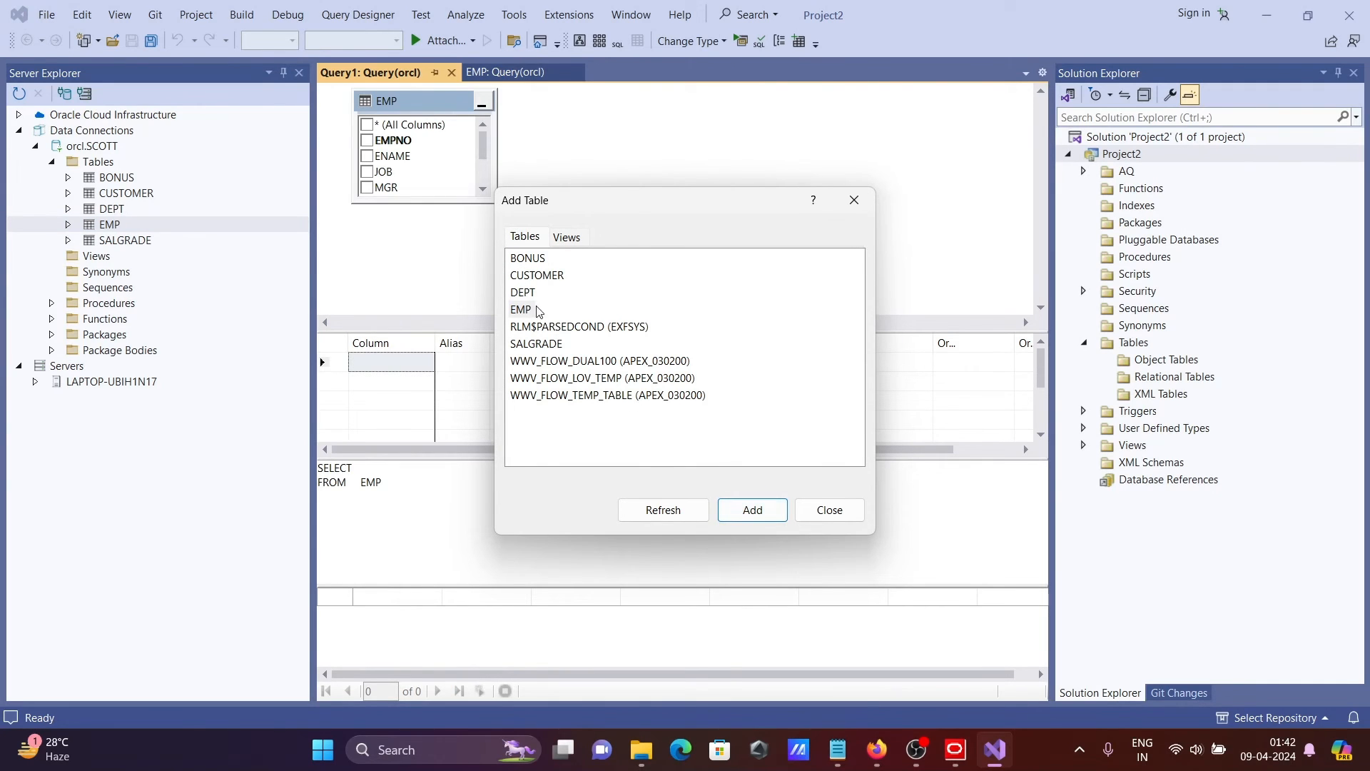
{"action": "left_click", "coordinate": [751, 510]}
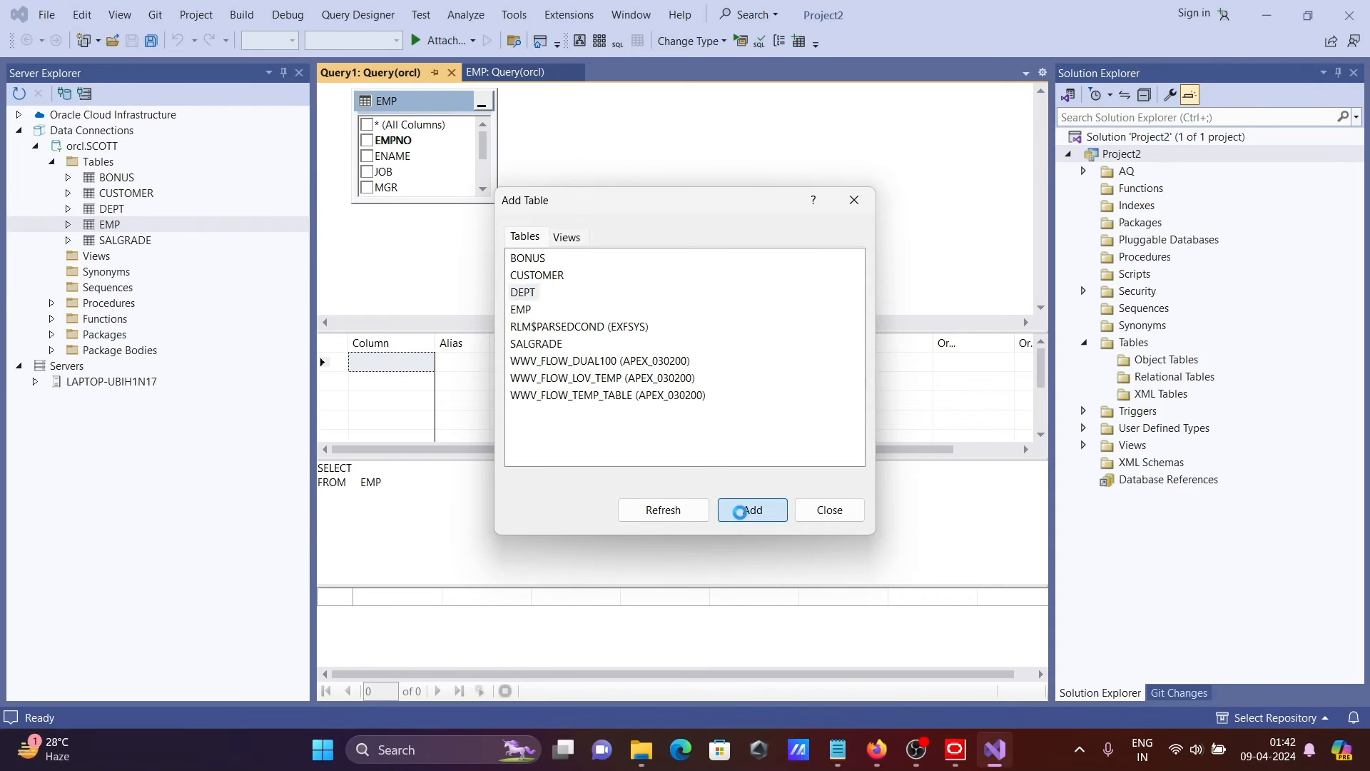
{"action": "left_click", "coordinate": [751, 509]}
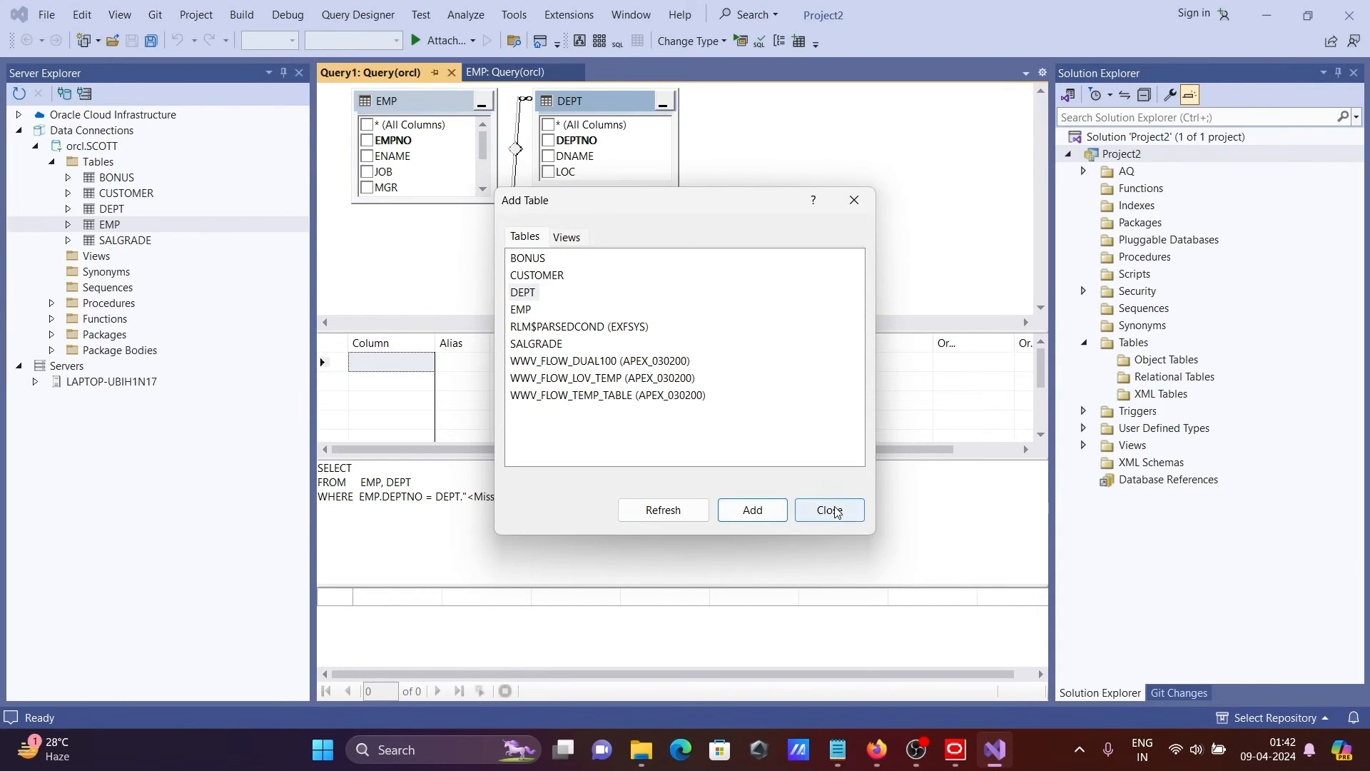
{"action": "left_click", "coordinate": [828, 510]}
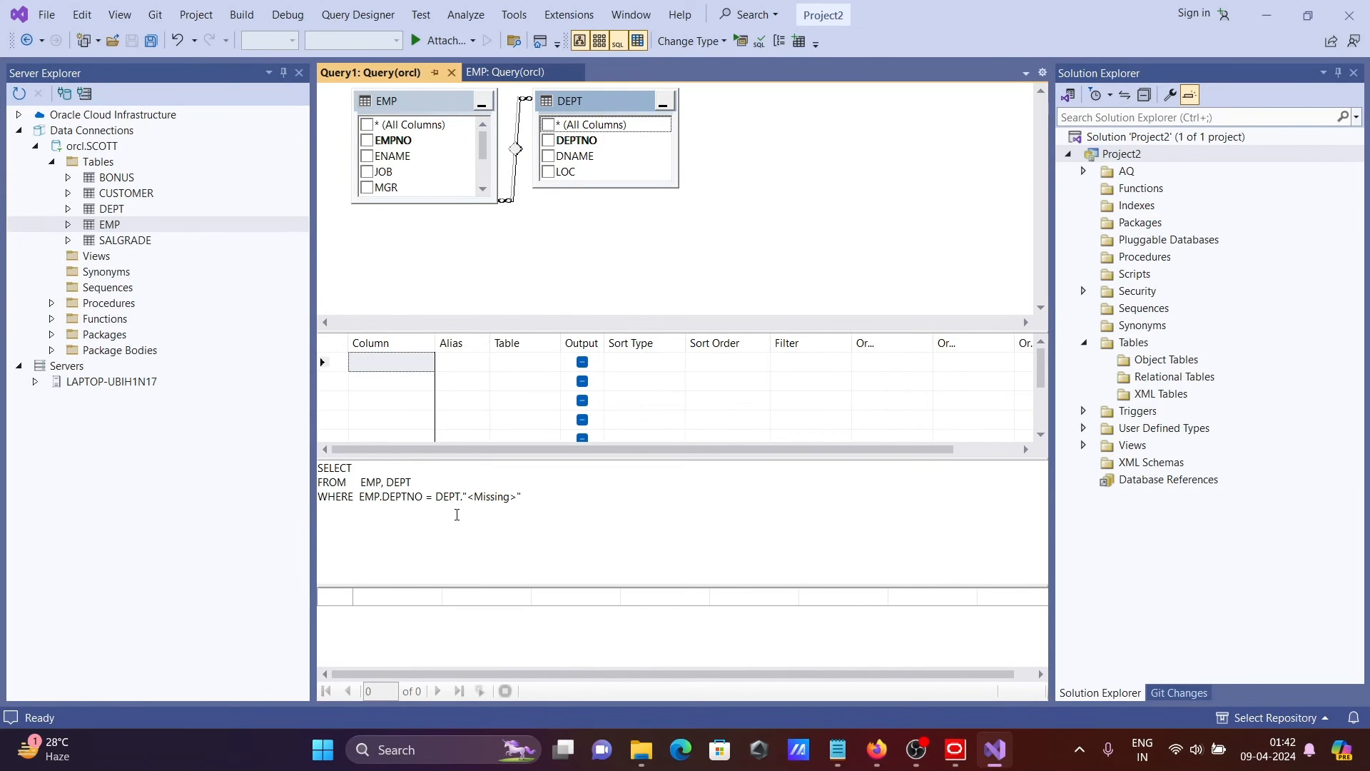
{"action": "mouse_move", "coordinate": [577, 234]}
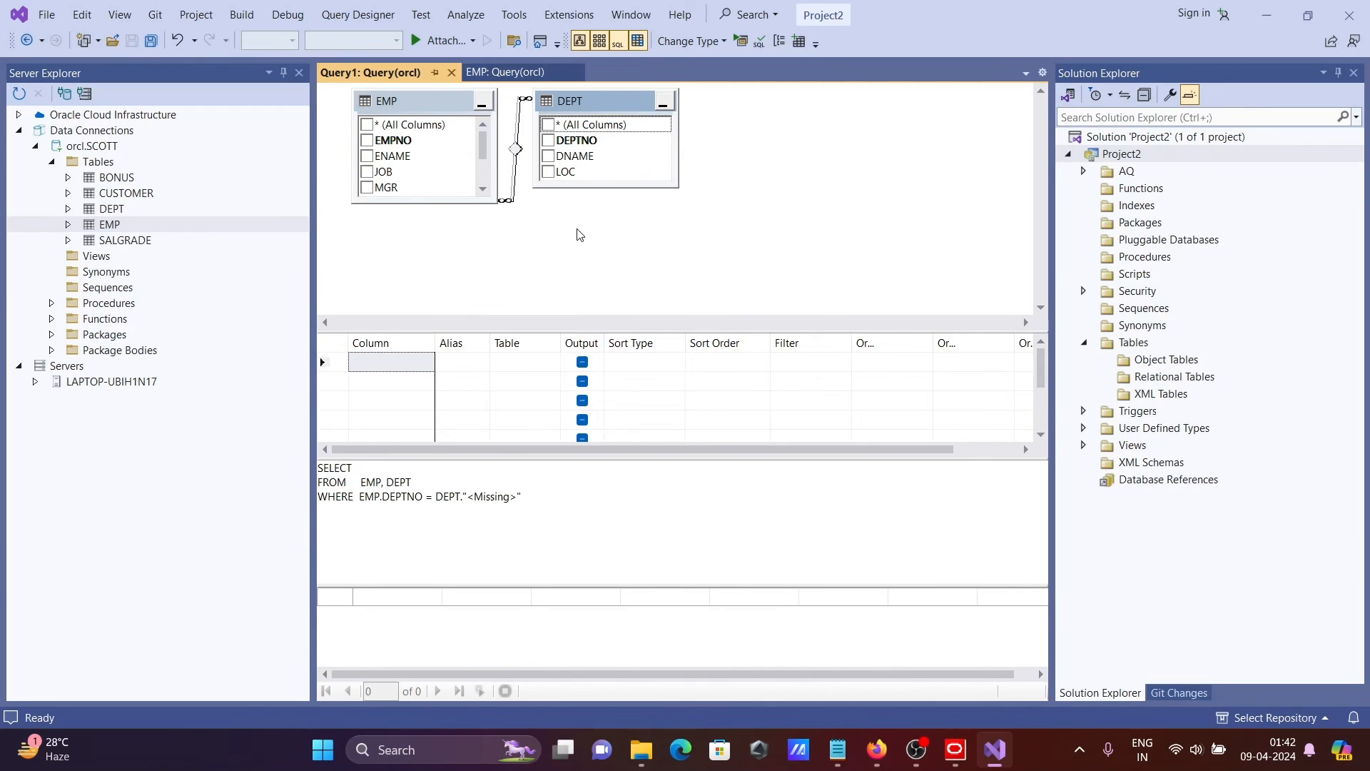
Move the DEPT table box to the right of EMP in the diagram pane
{"action": "left_click_drag", "start_coordinate": [569, 100], "coordinate": [691, 137]}
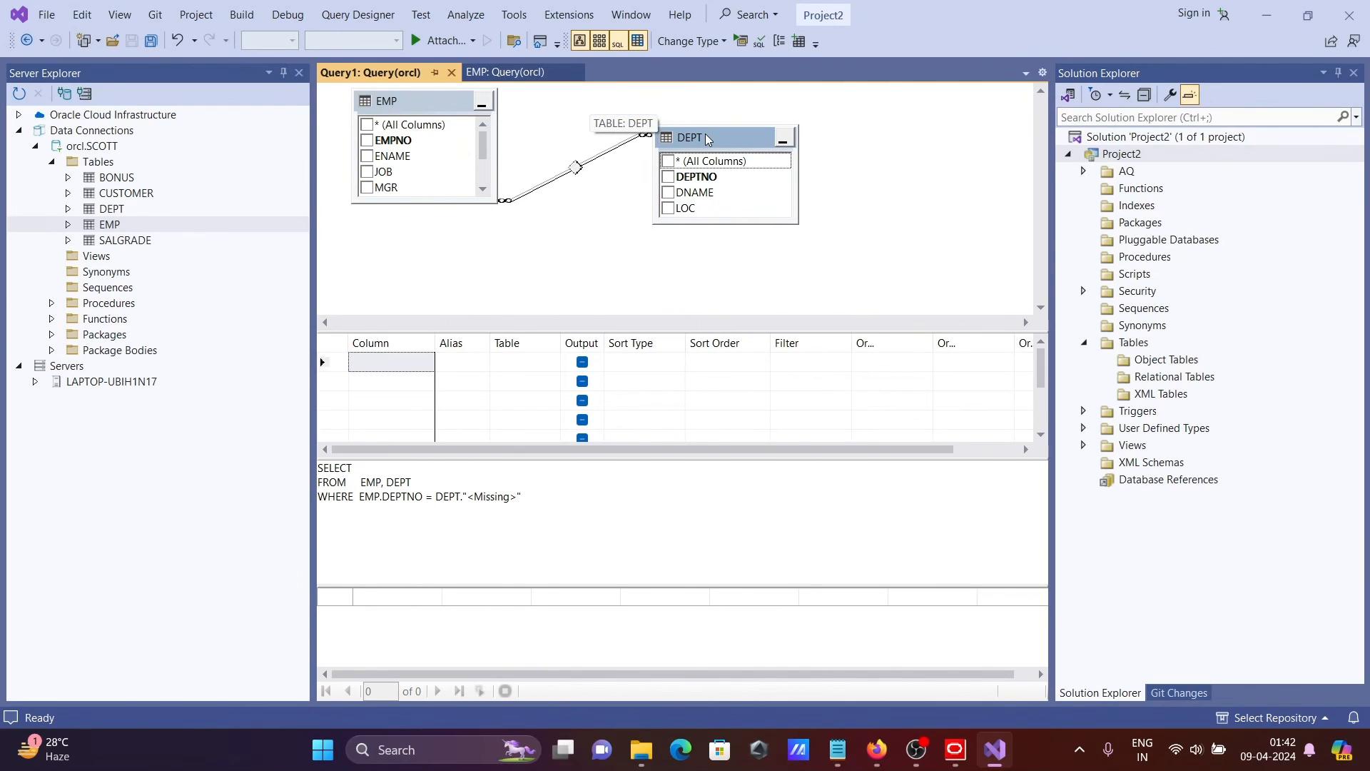
{"action": "mouse_move", "coordinate": [551, 174]}
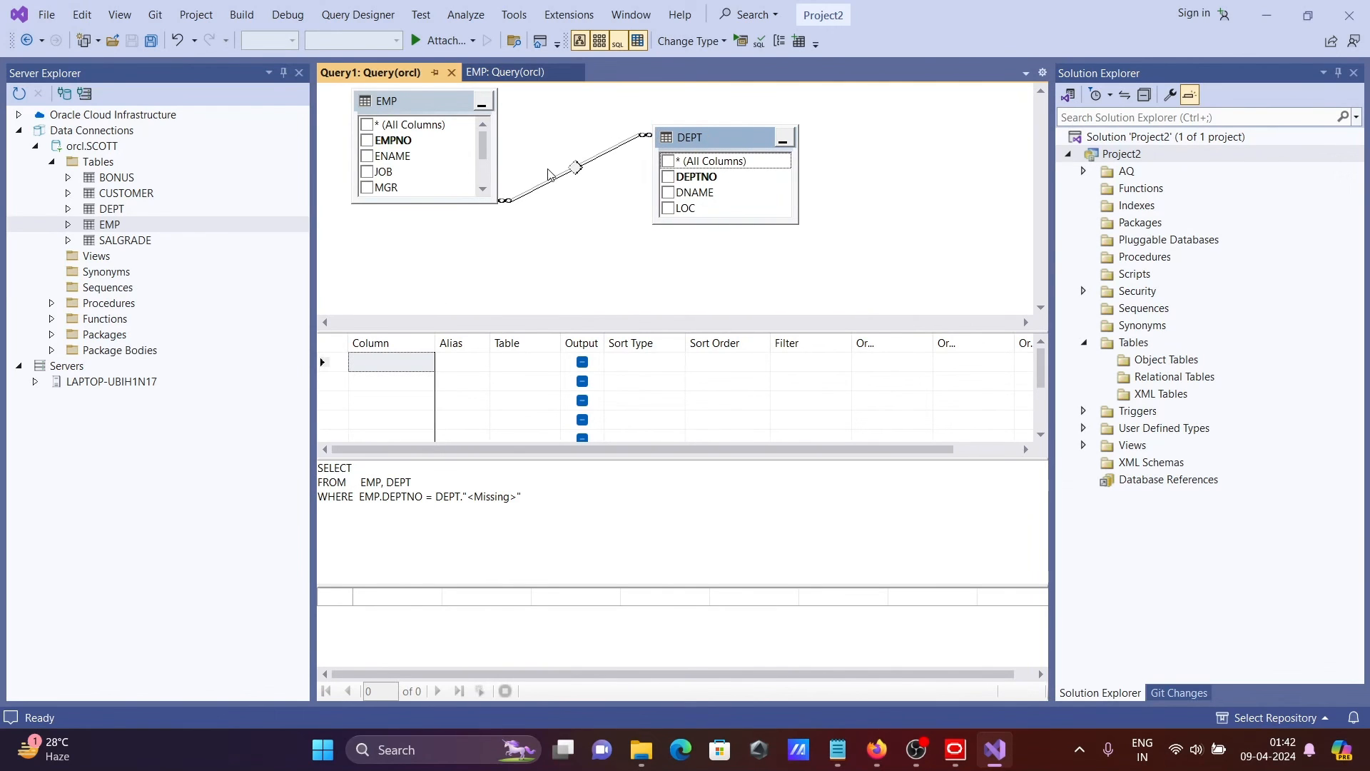
{"action": "mouse_move", "coordinate": [653, 165]}
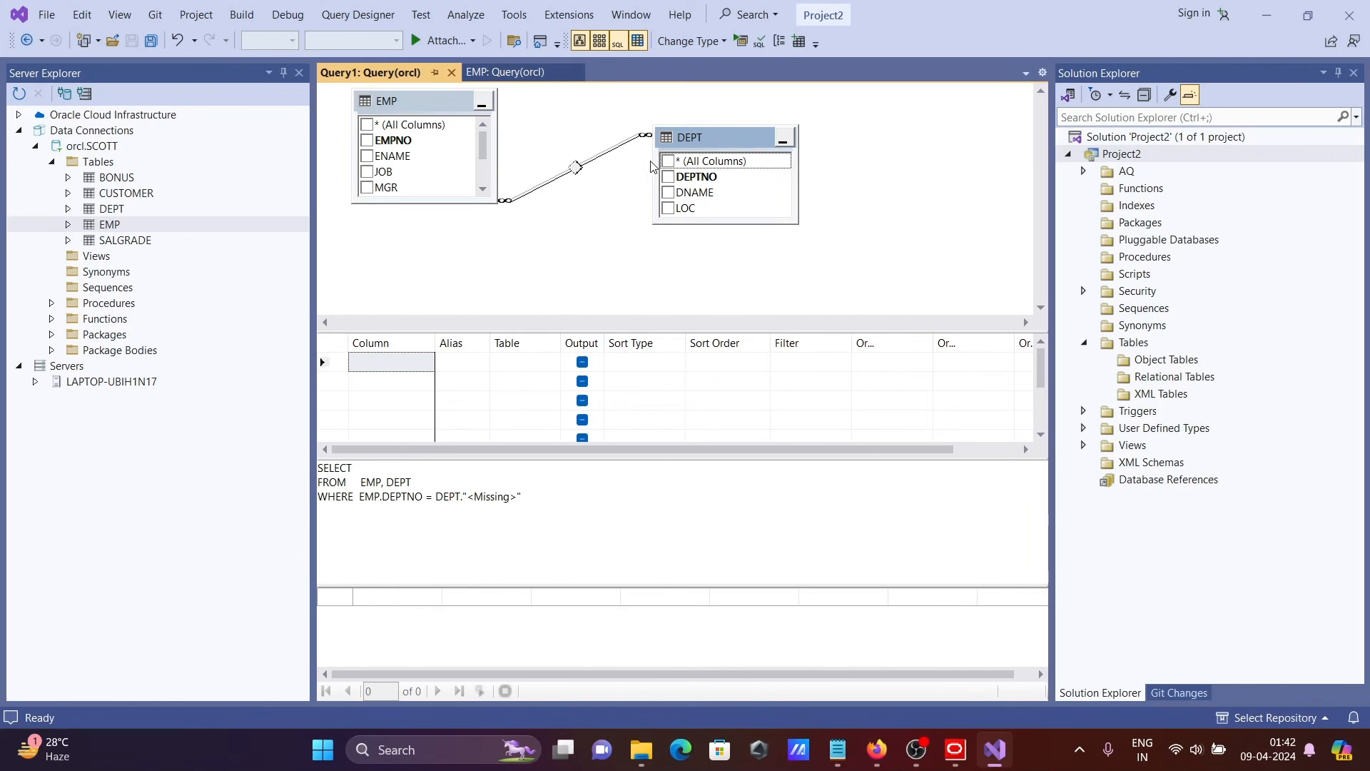
{"action": "mouse_move", "coordinate": [487, 200]}
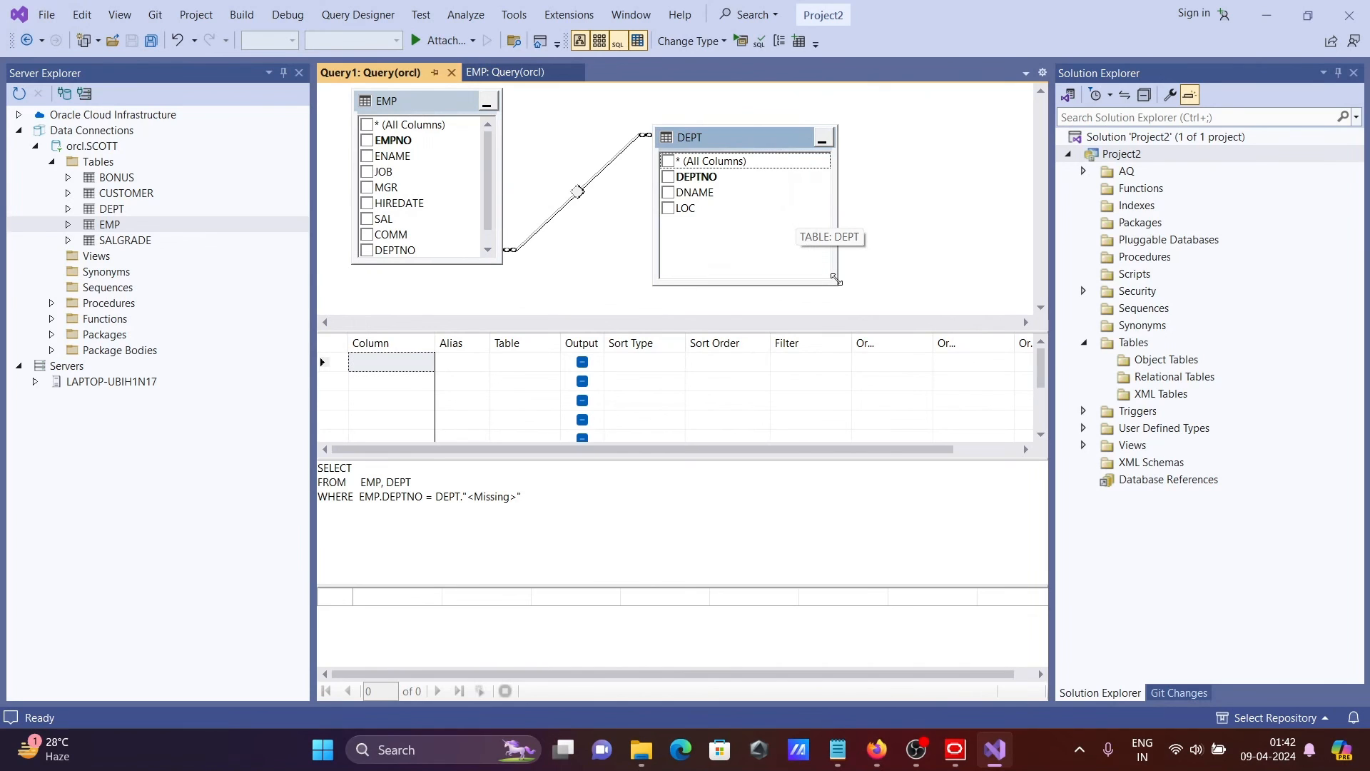
{"action": "mouse_move", "coordinate": [940, 699]}
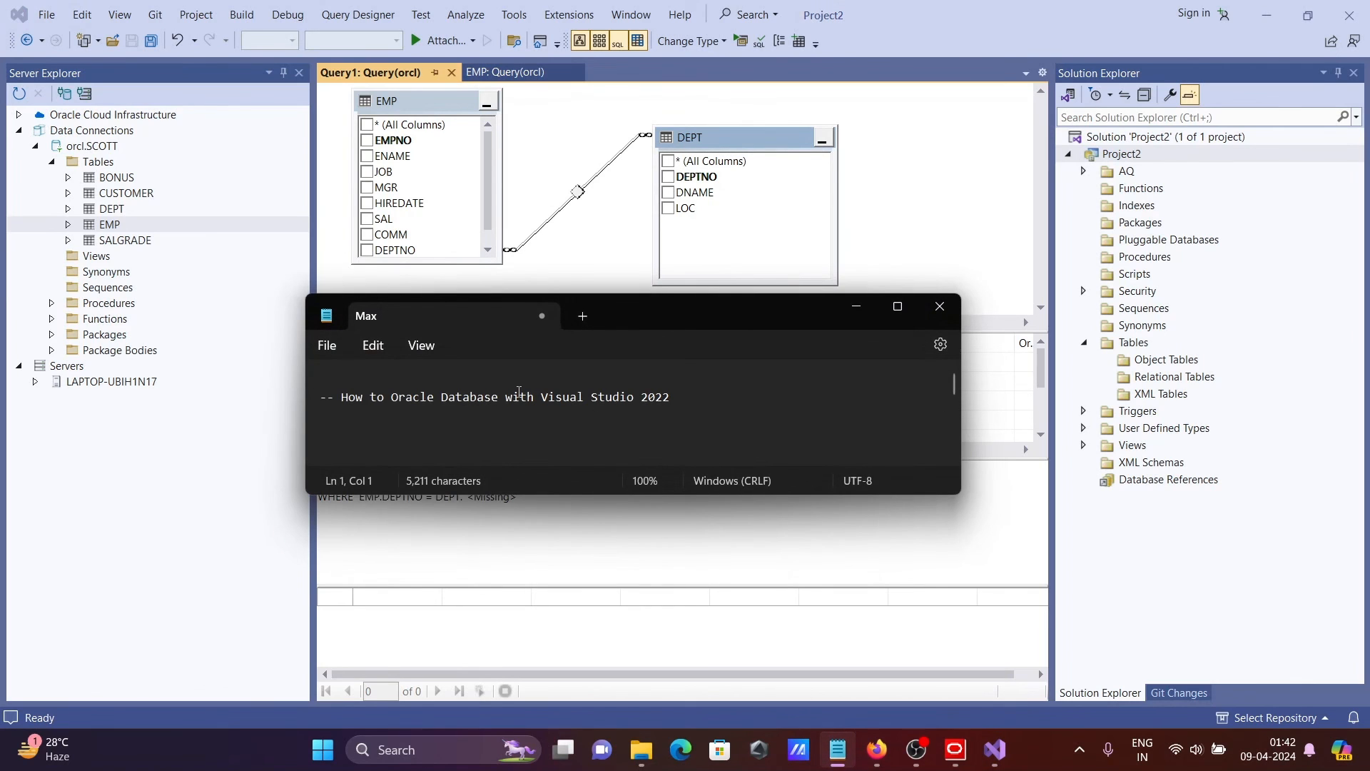
{"action": "mouse_move", "coordinate": [591, 398]}
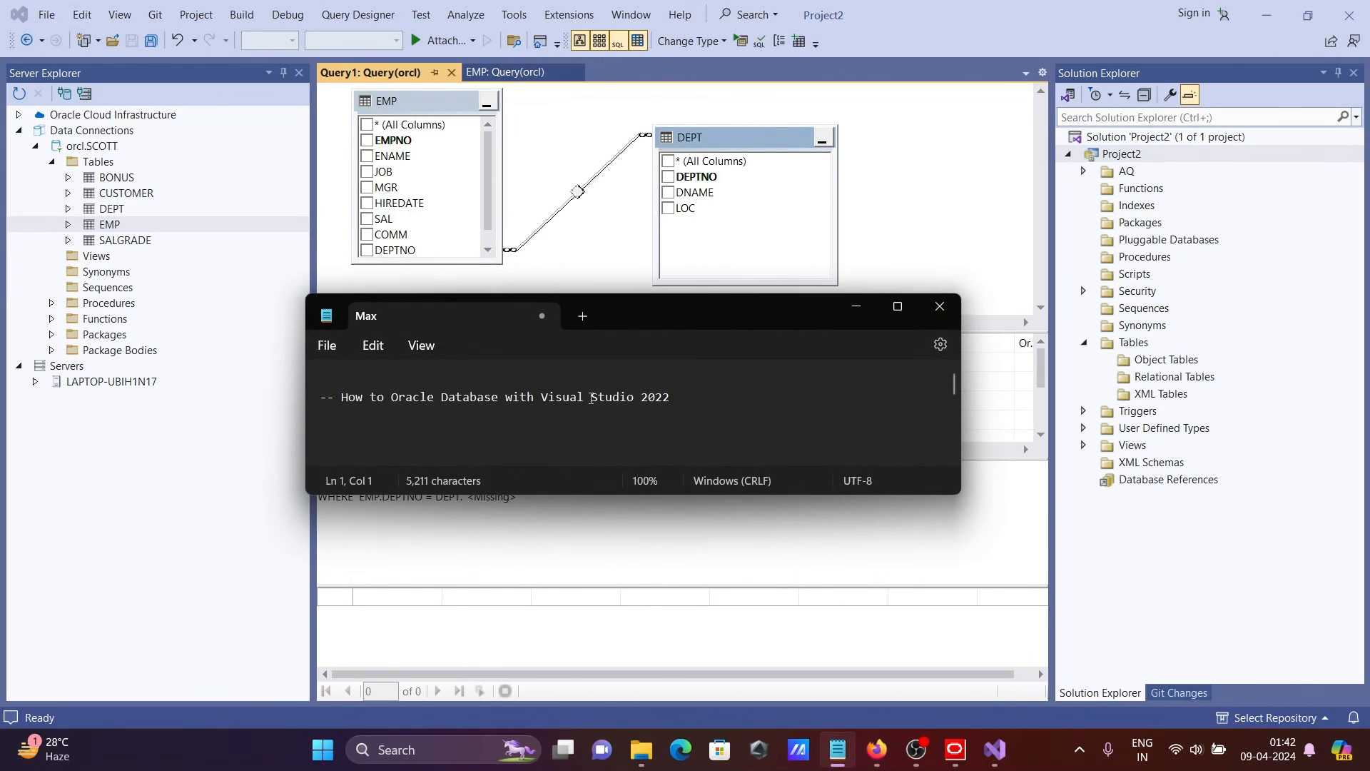
{"action": "mouse_move", "coordinate": [685, 396]}
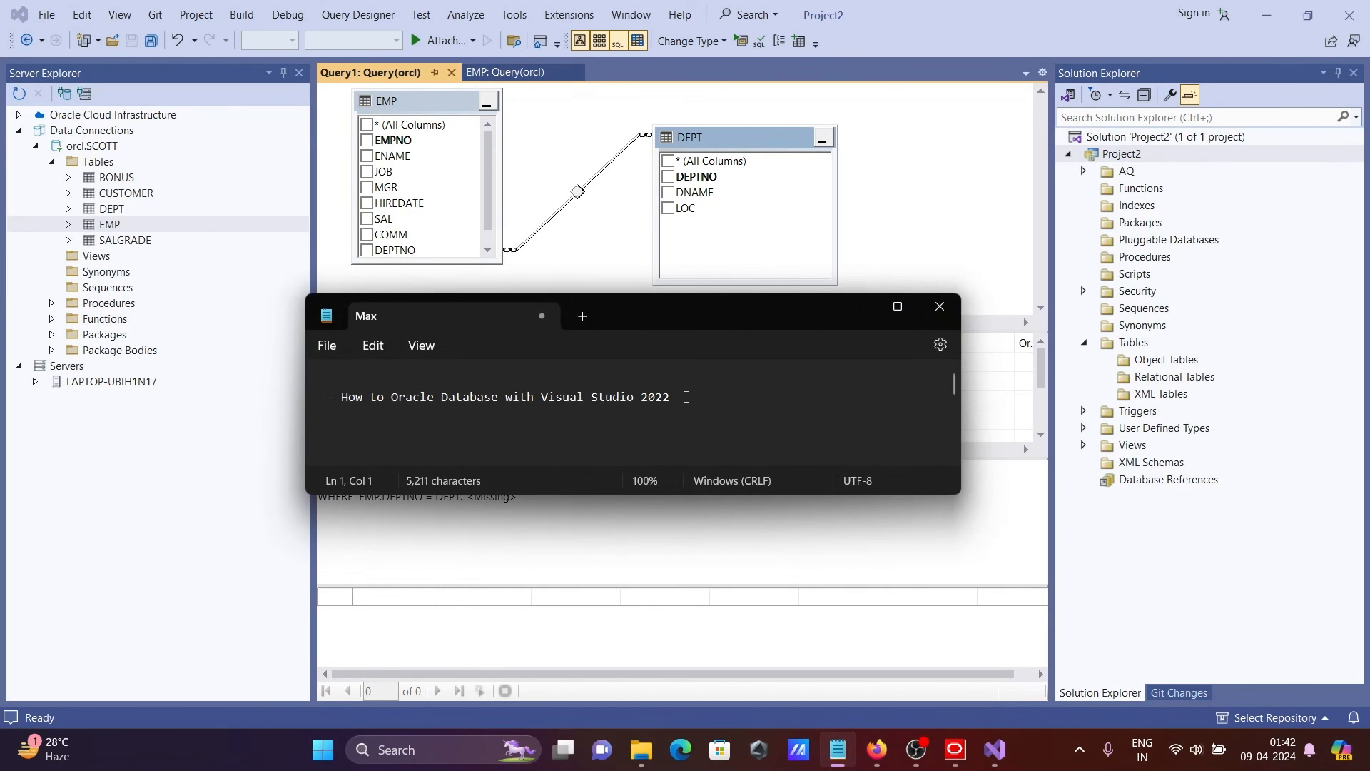